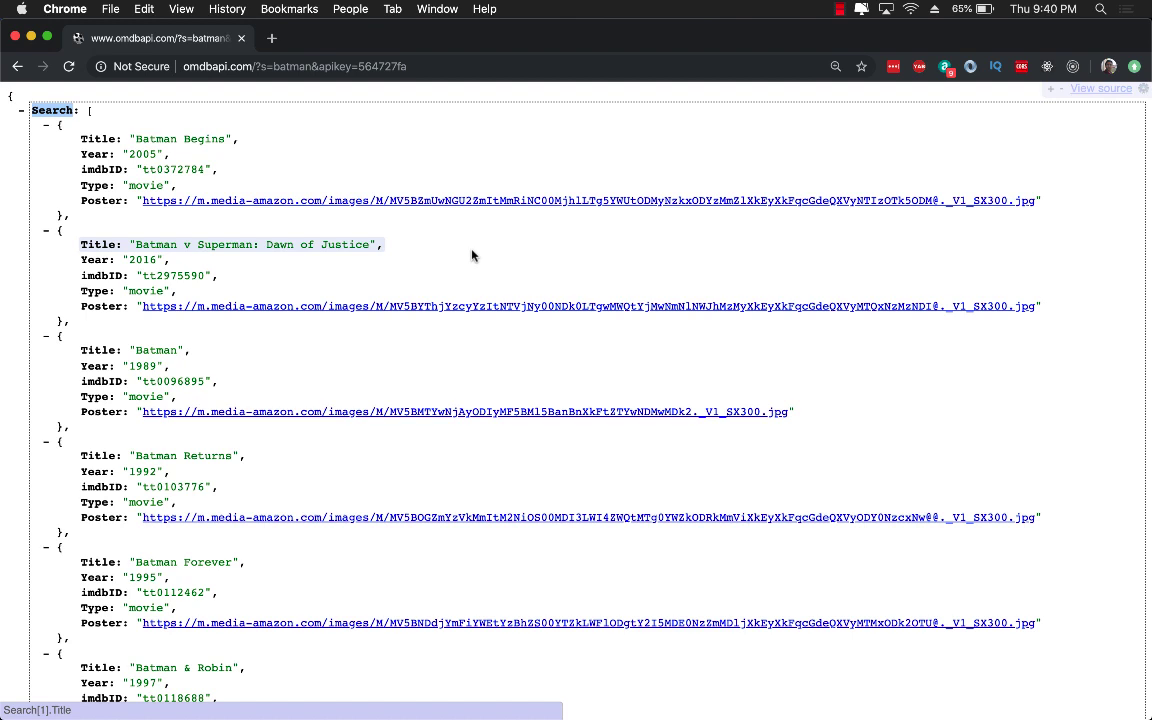
- Start a new file in the project's lib folder from the Explorer
left_click(300, 66)
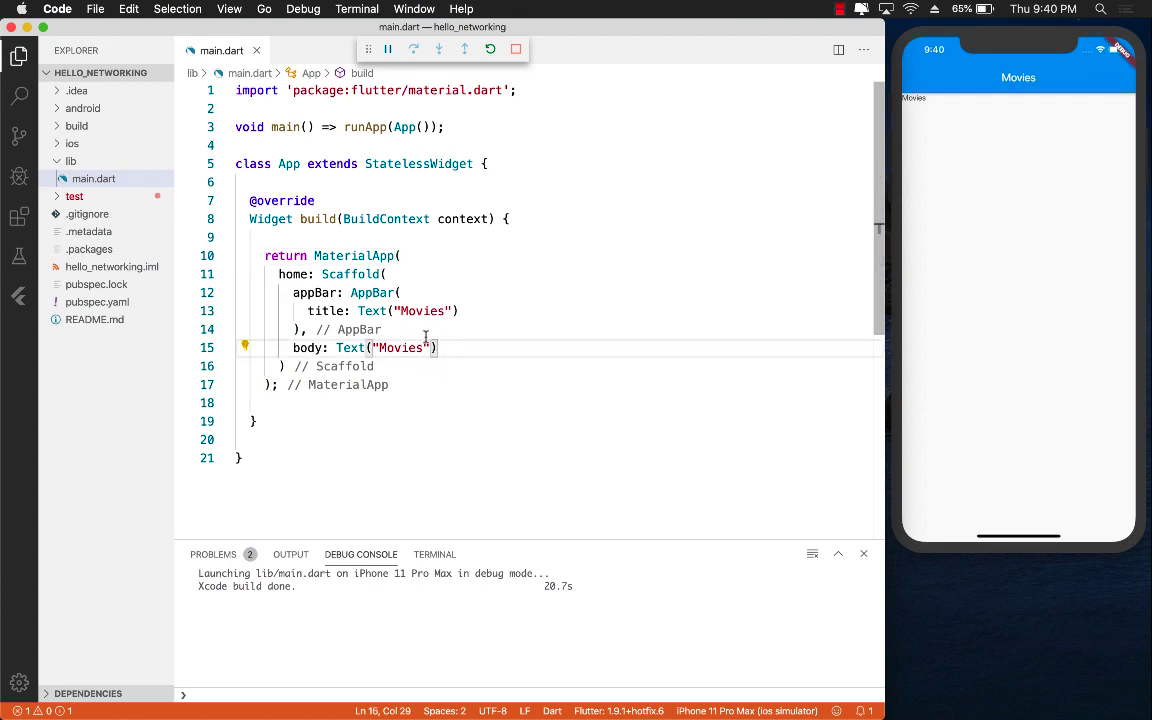
mouse_move(1008, 141)
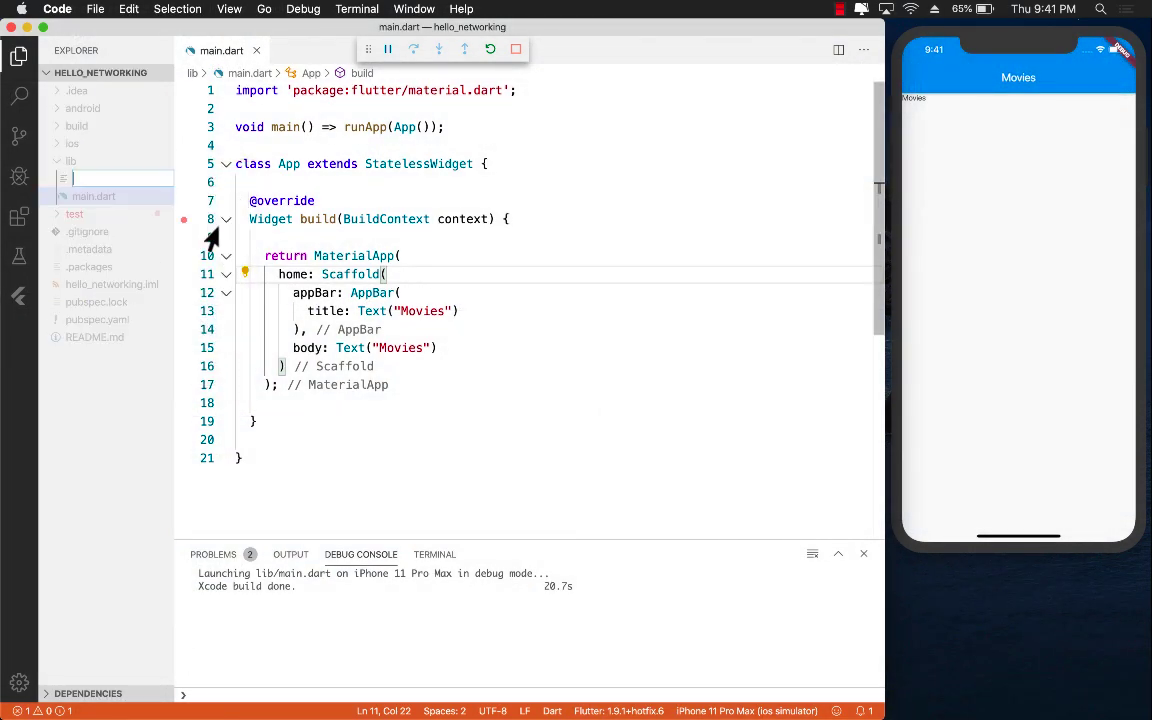
- Name the file movie.dart and declare class Movie with final String title and poster fields
type("movie.")
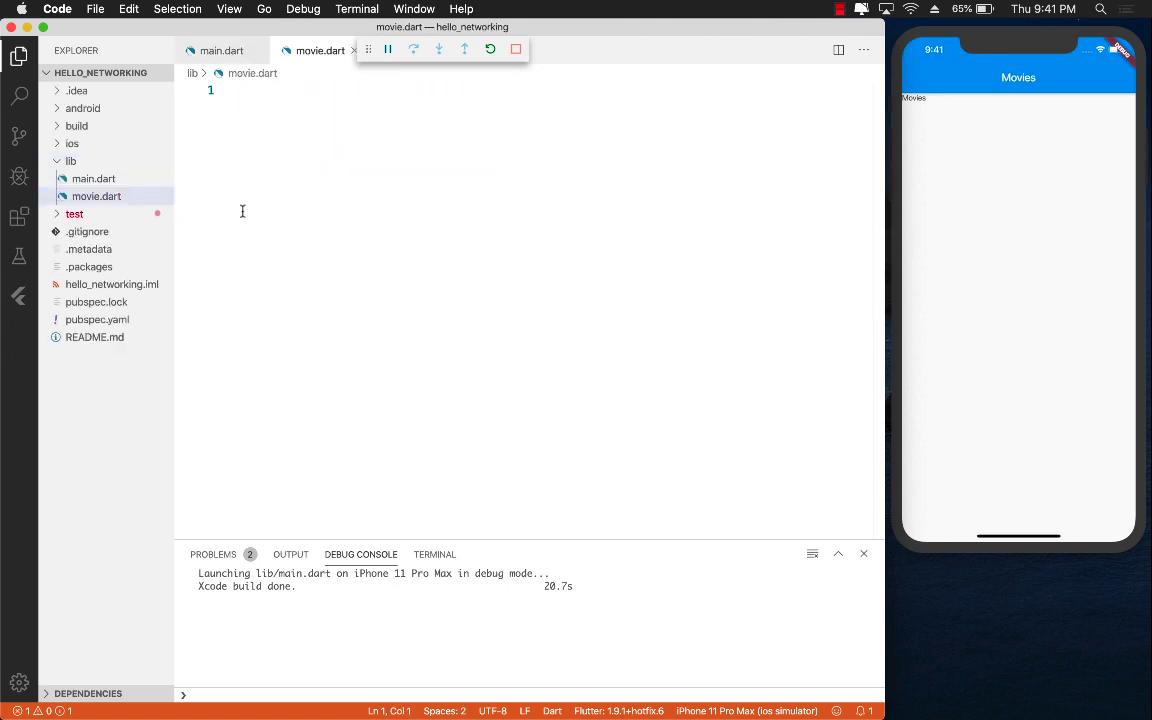
type("class")
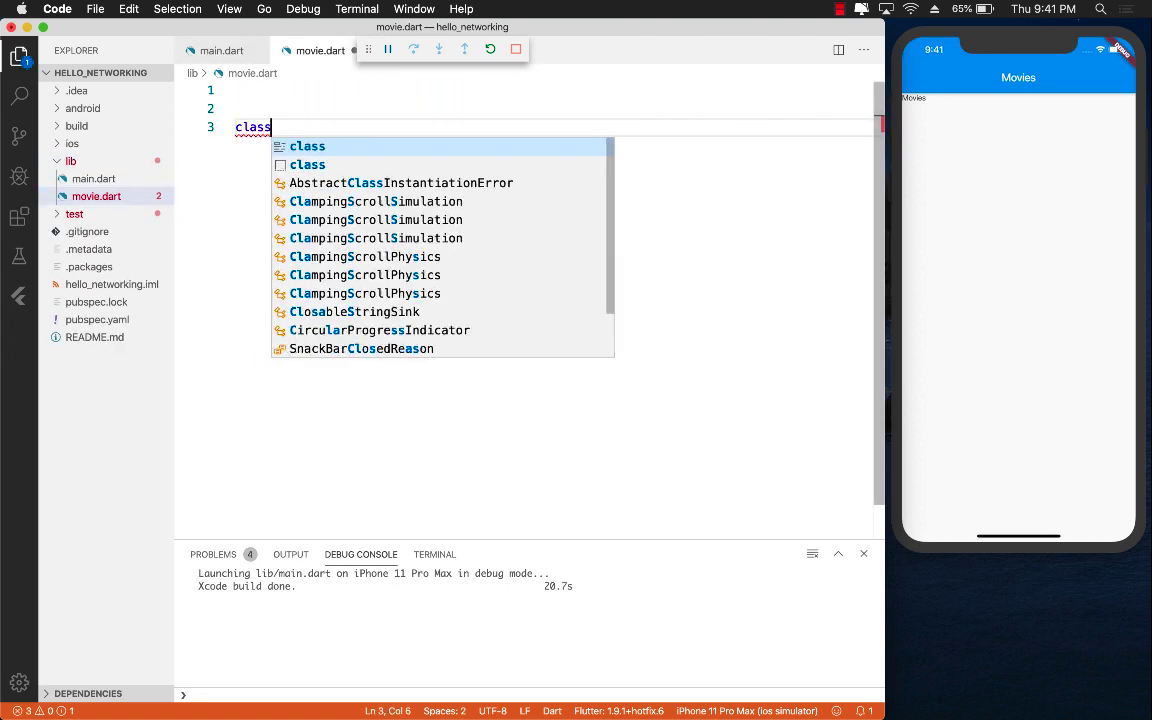
type("Movie {")
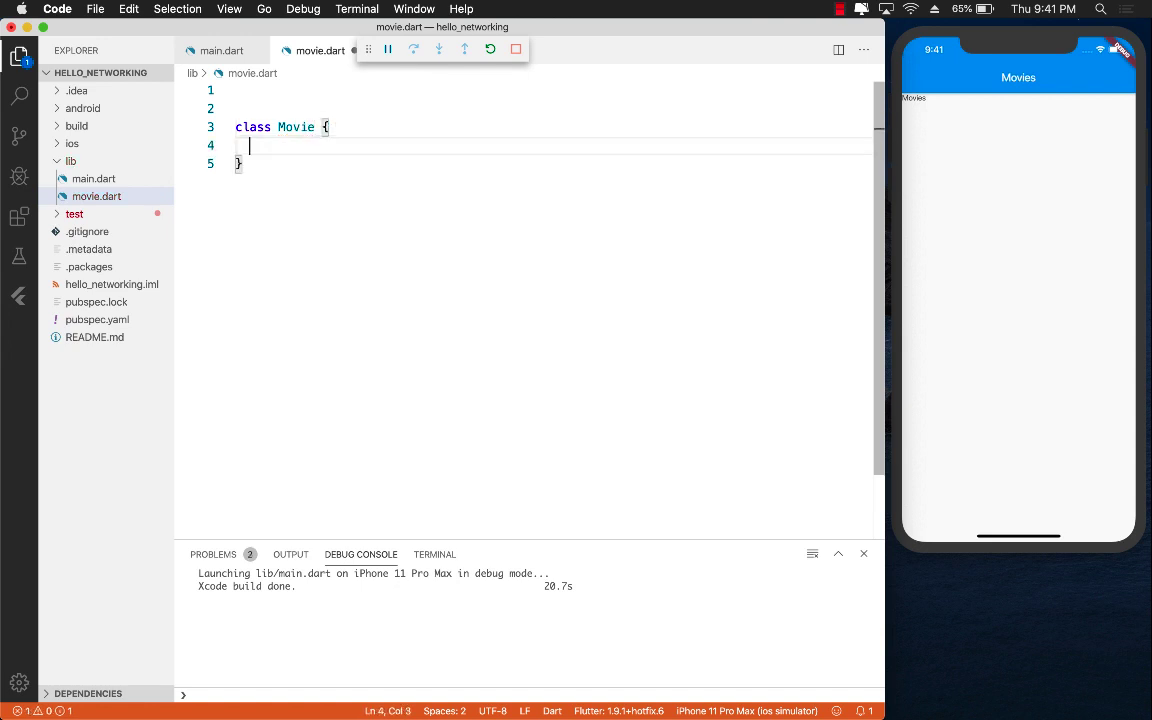
key("Enter")
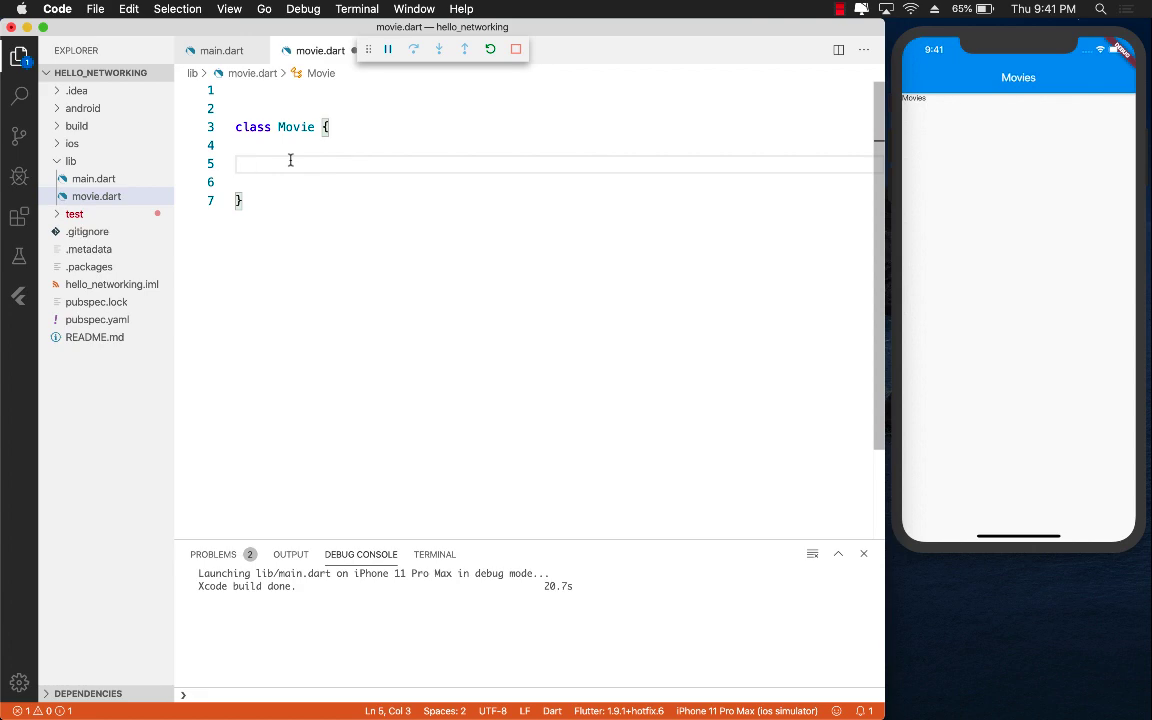
type("final String title;")
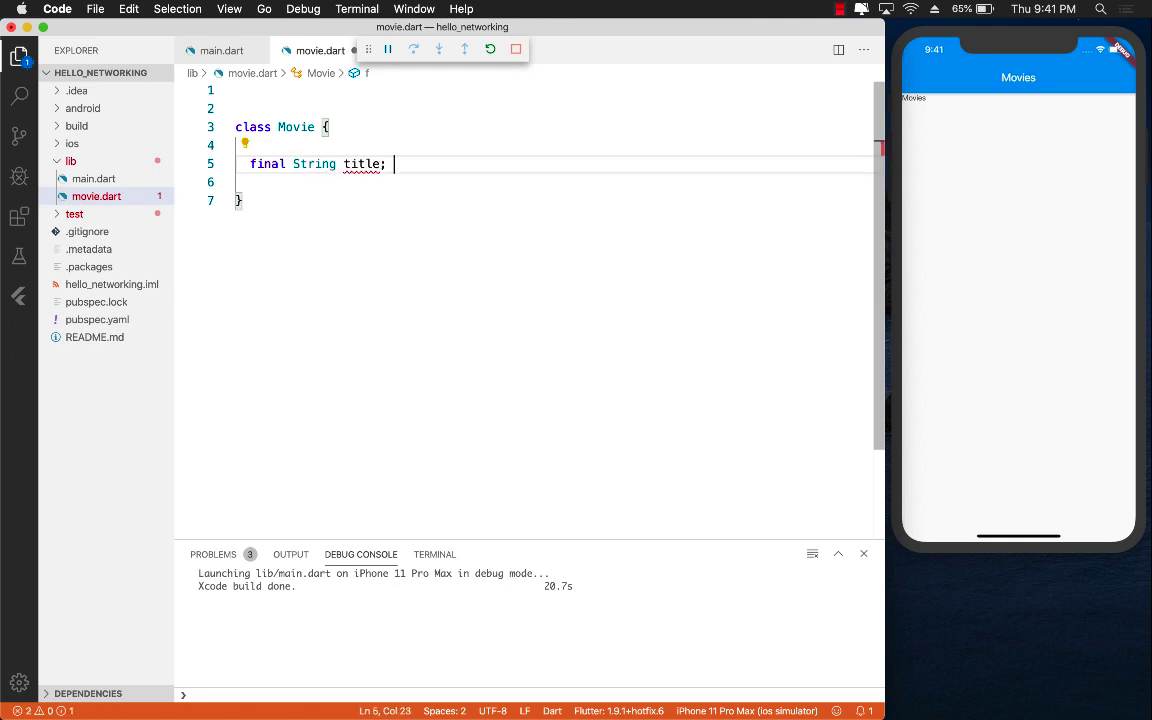
type("final")
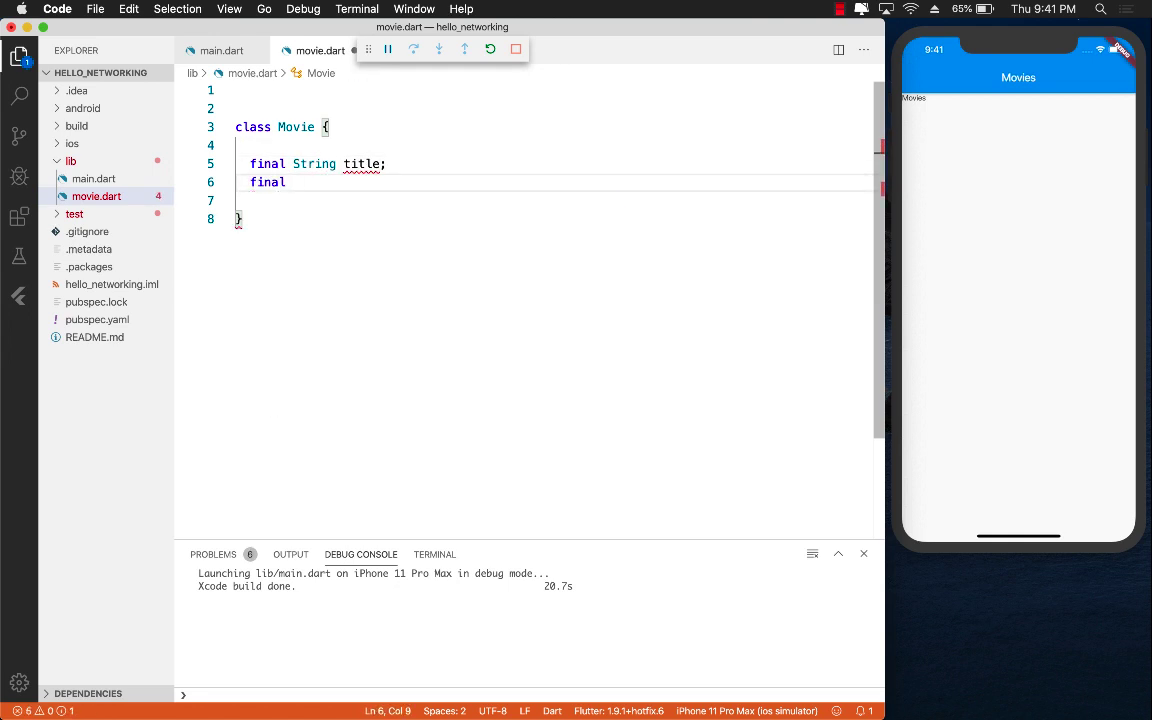
type("String poste")
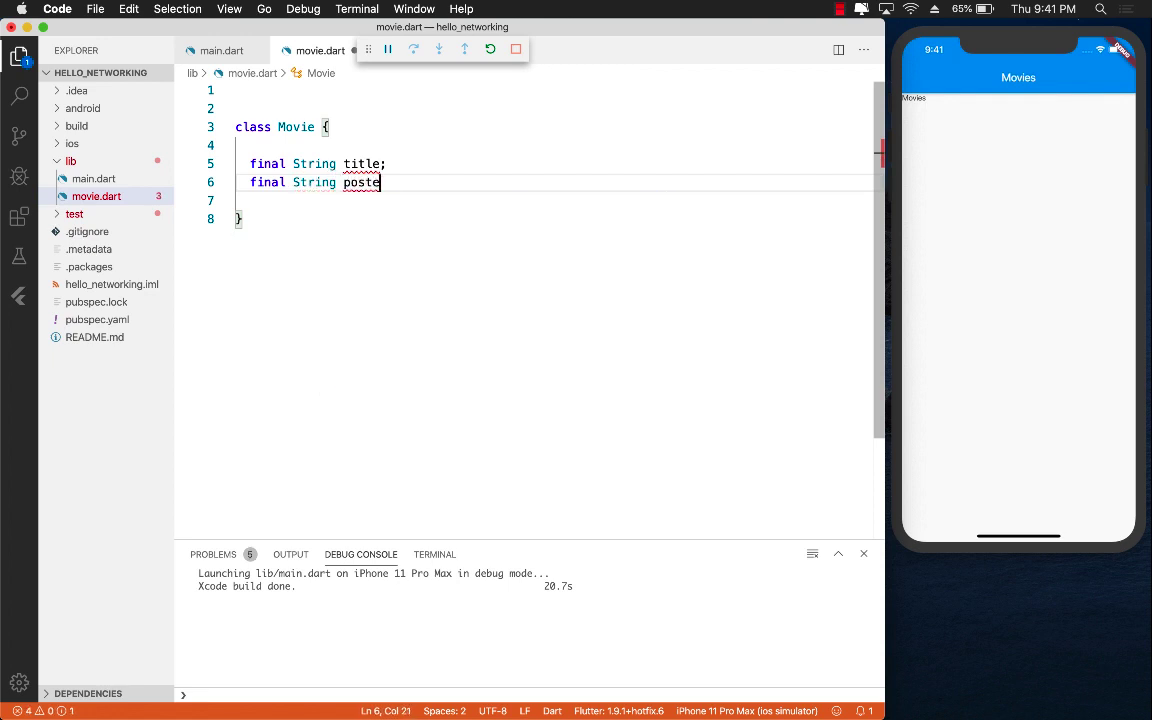
type("r;")
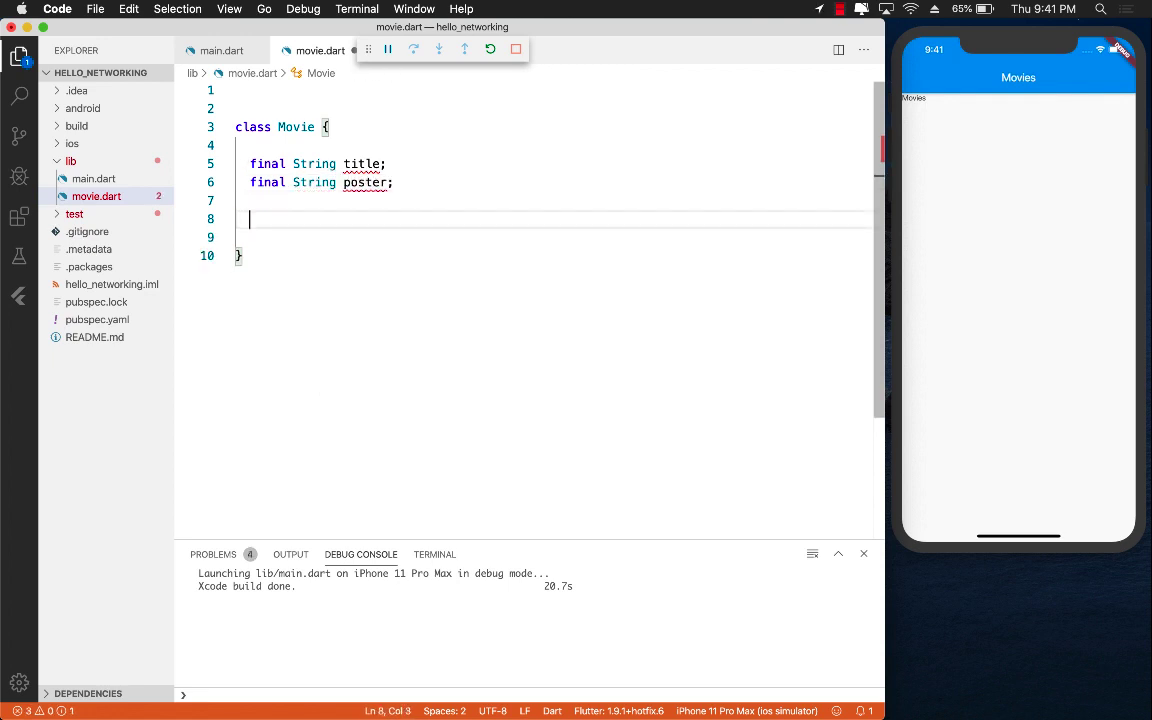
- Add a Movie({this.title, this.poster}) constructor and save movie.dart
type("Movie")
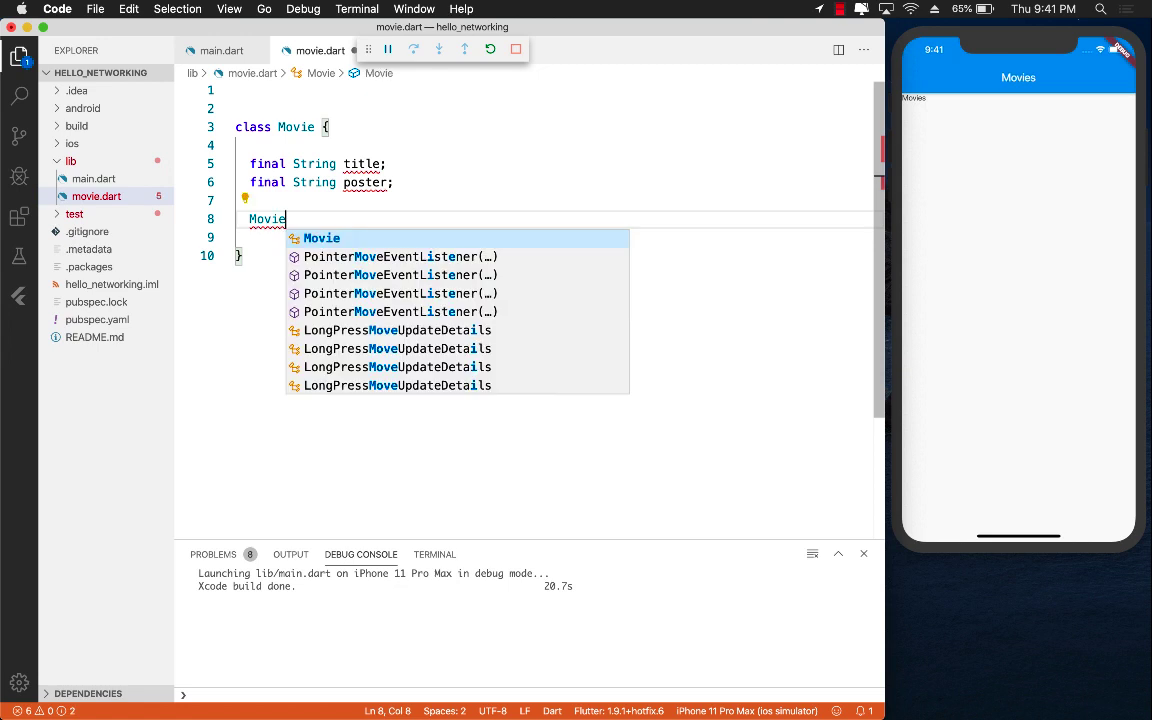
type("({this.title, this")
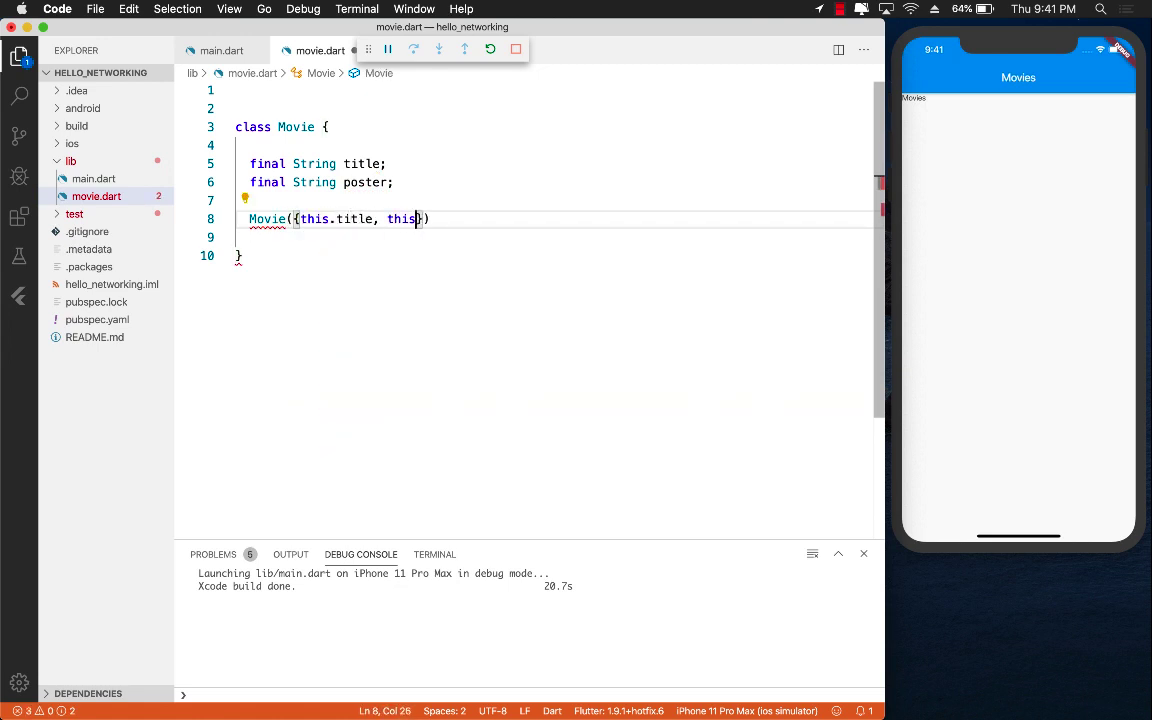
type(".poster")
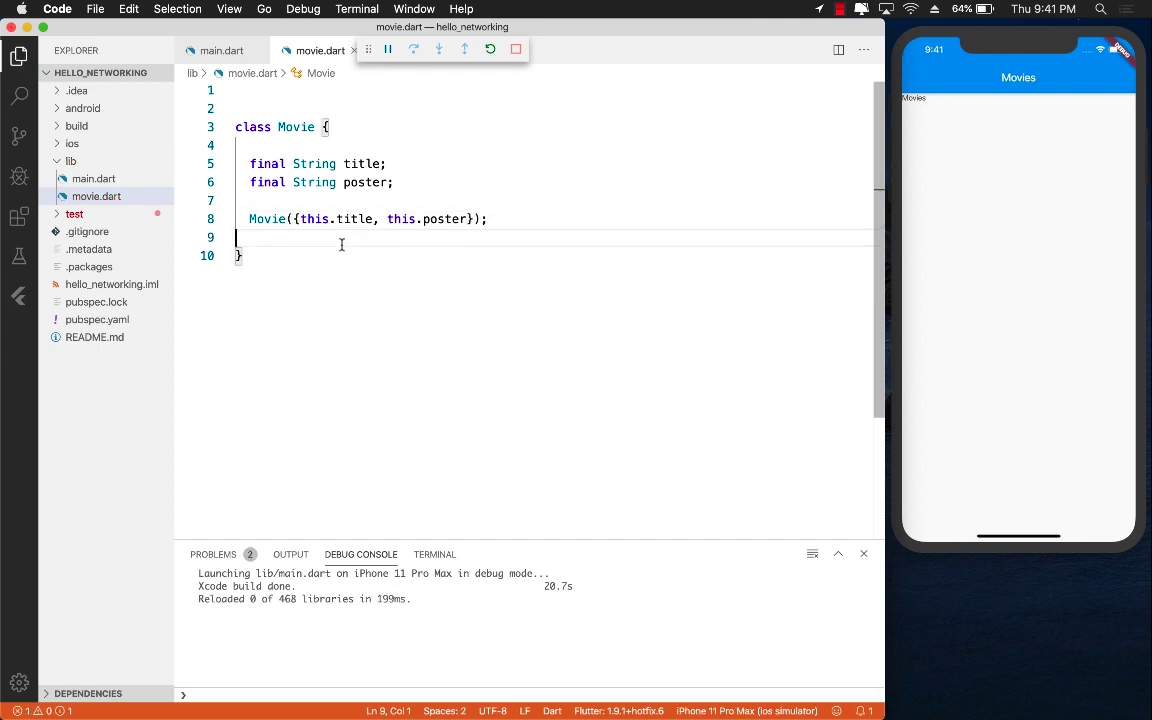
left_click(490, 218)
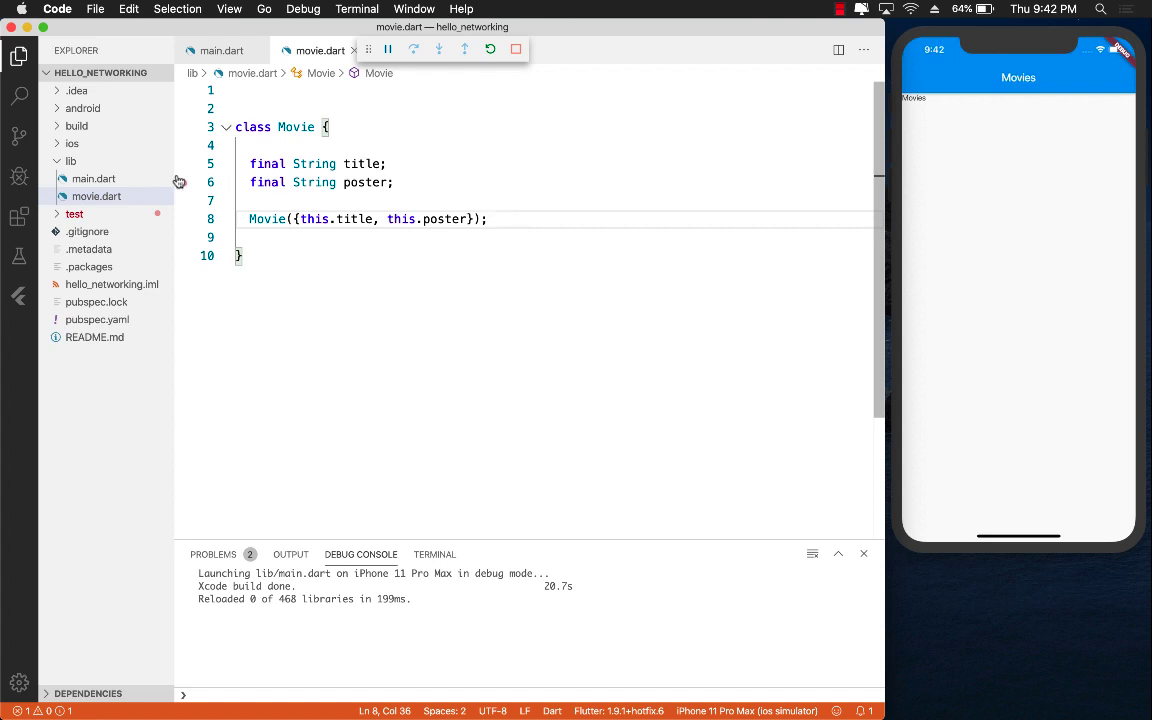
- Create a new file named webservice.dart in the lib folder
right_click(71, 161)
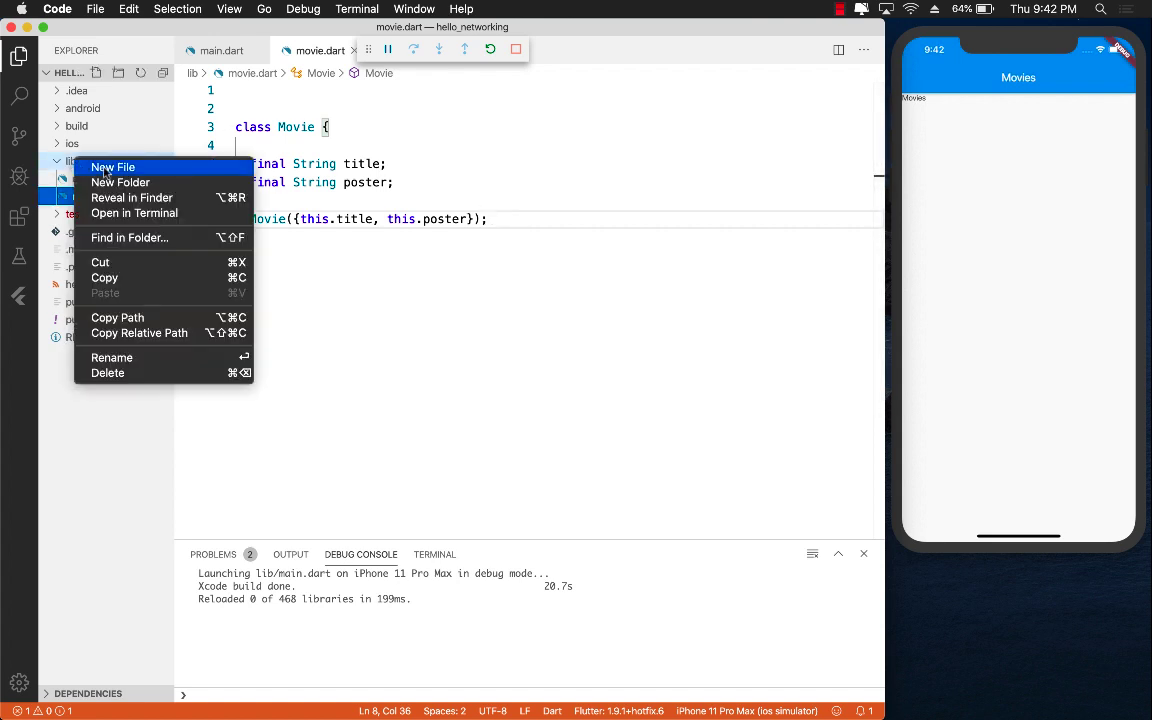
left_click(113, 167)
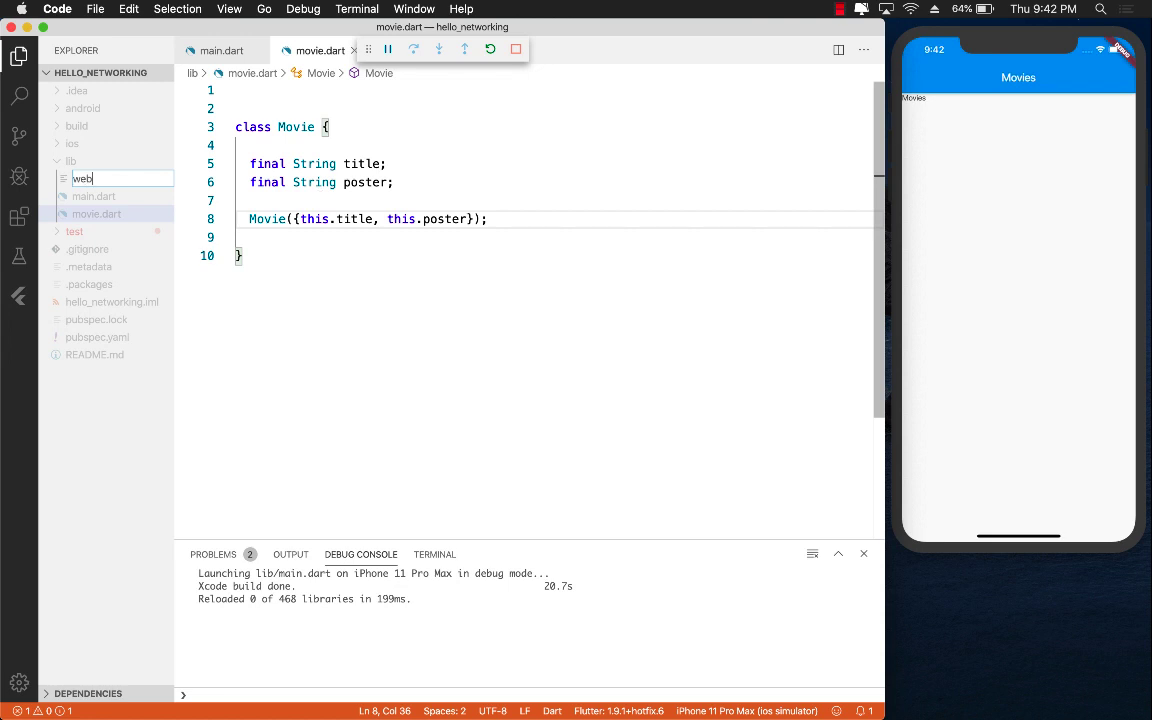
type("serv")
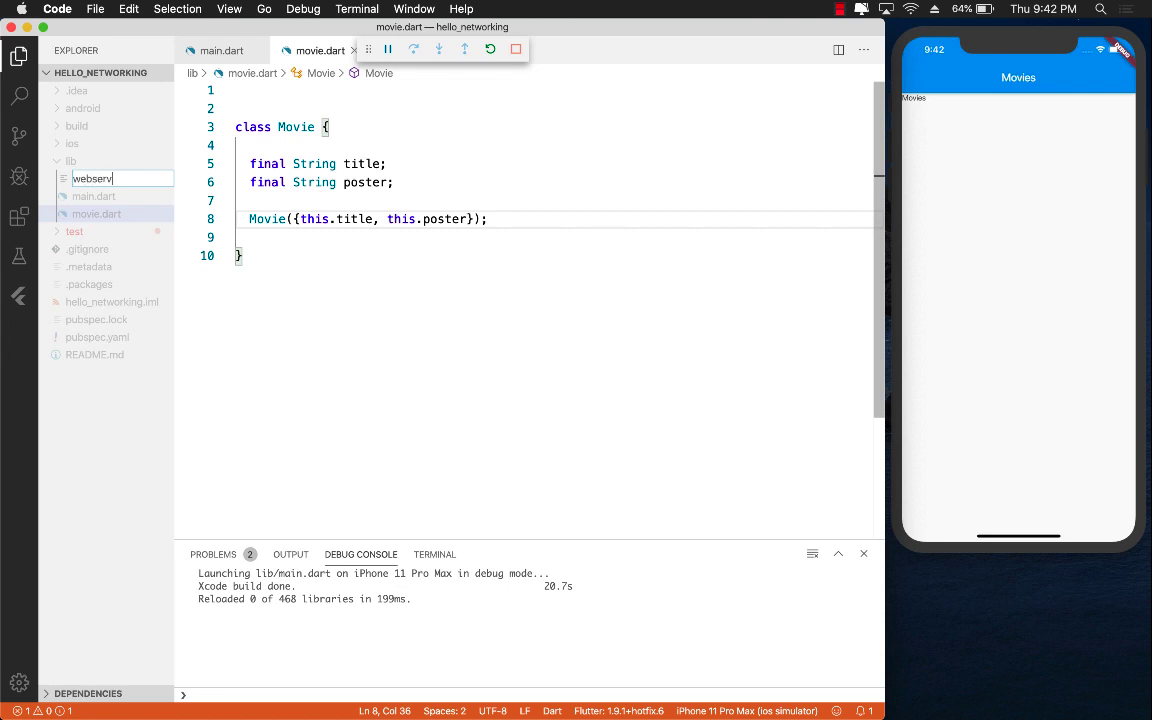
type("ice")
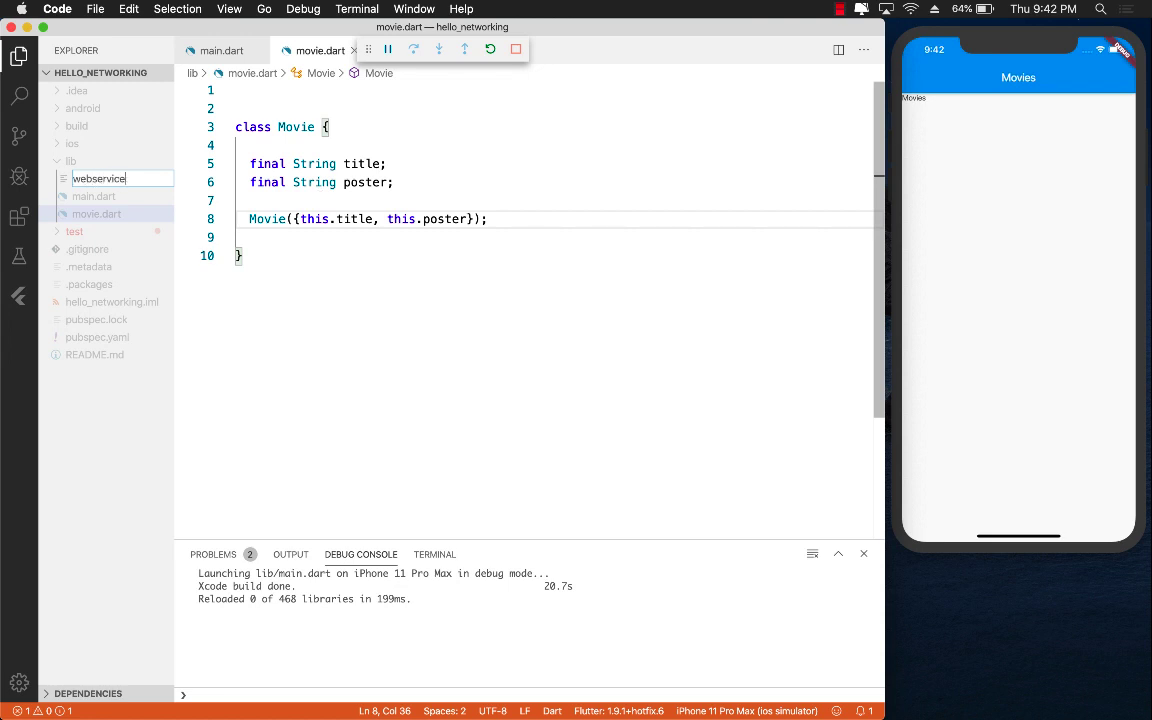
key("enter")
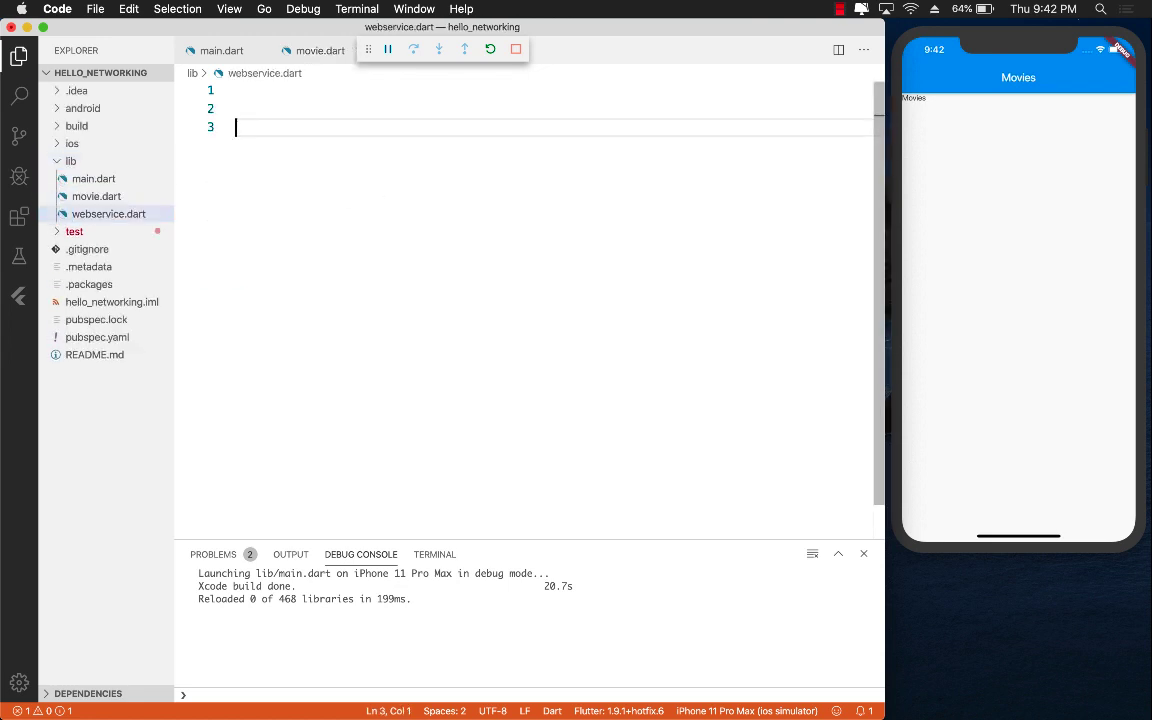
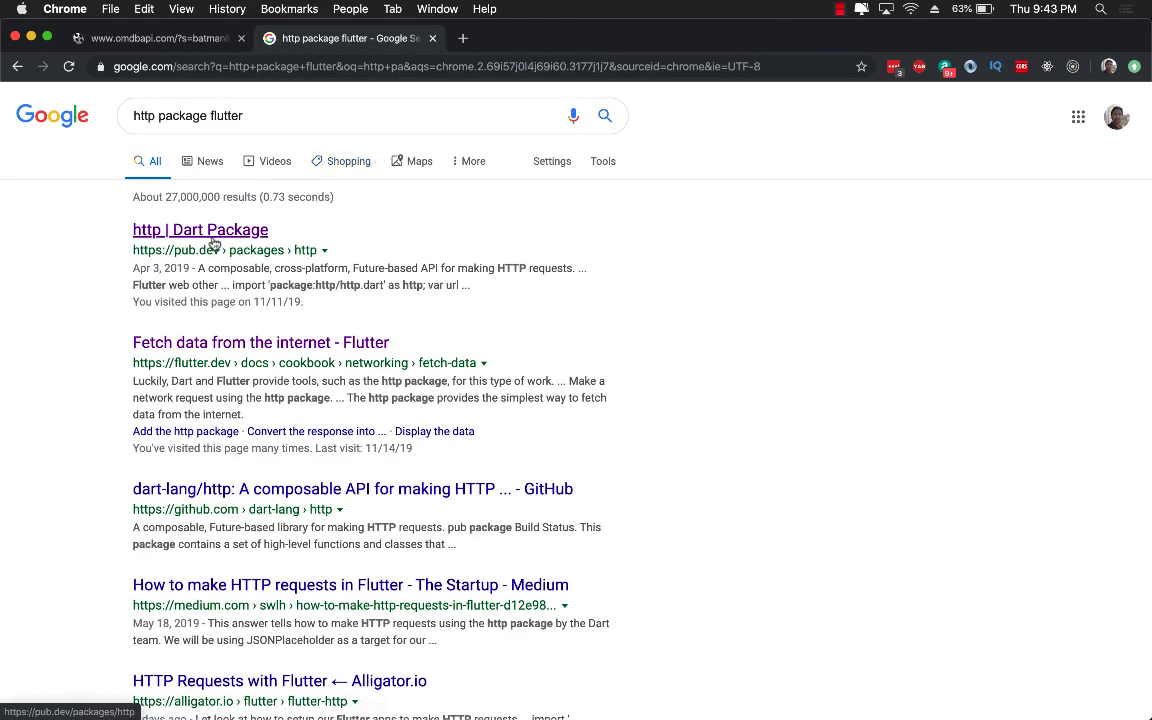
- Open the pub.dev http package page and its Installing instructions
left_click(200, 230)
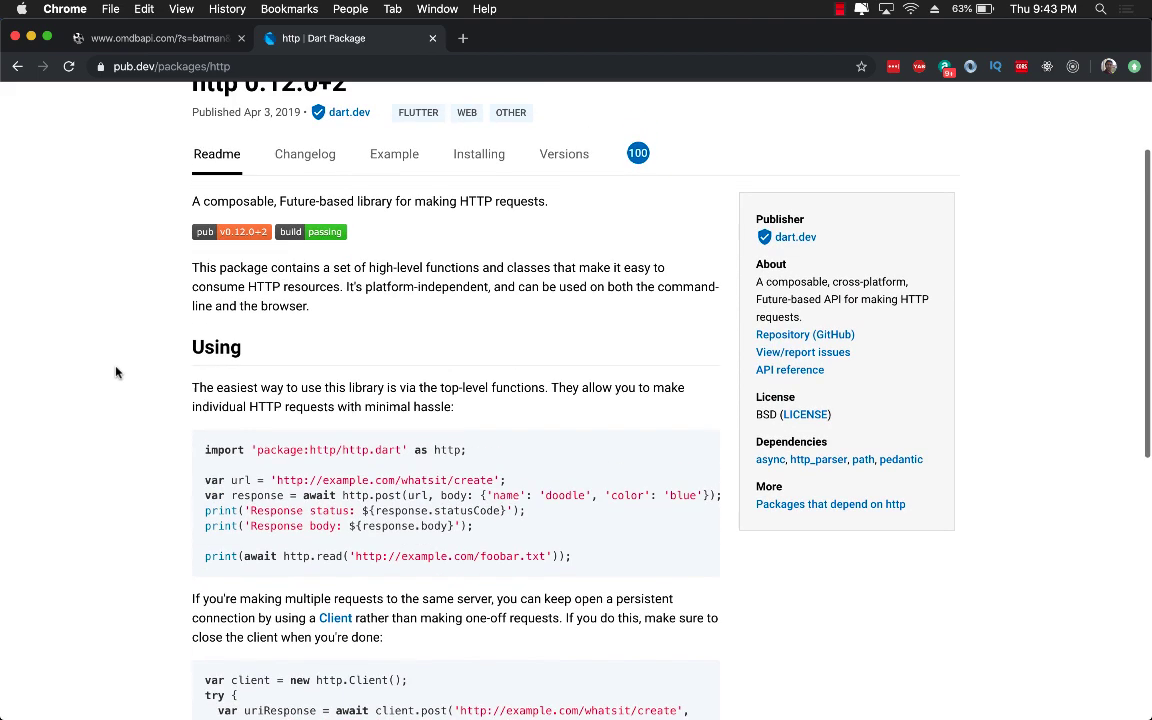
mouse_move(490, 191)
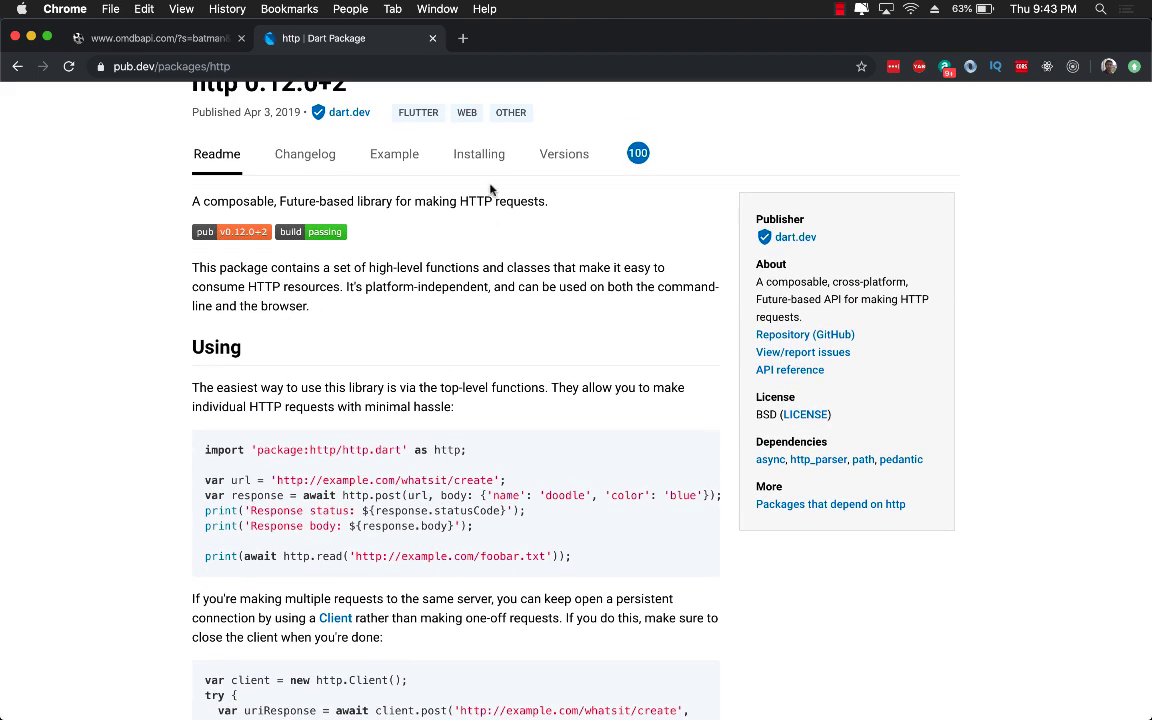
left_click(479, 154)
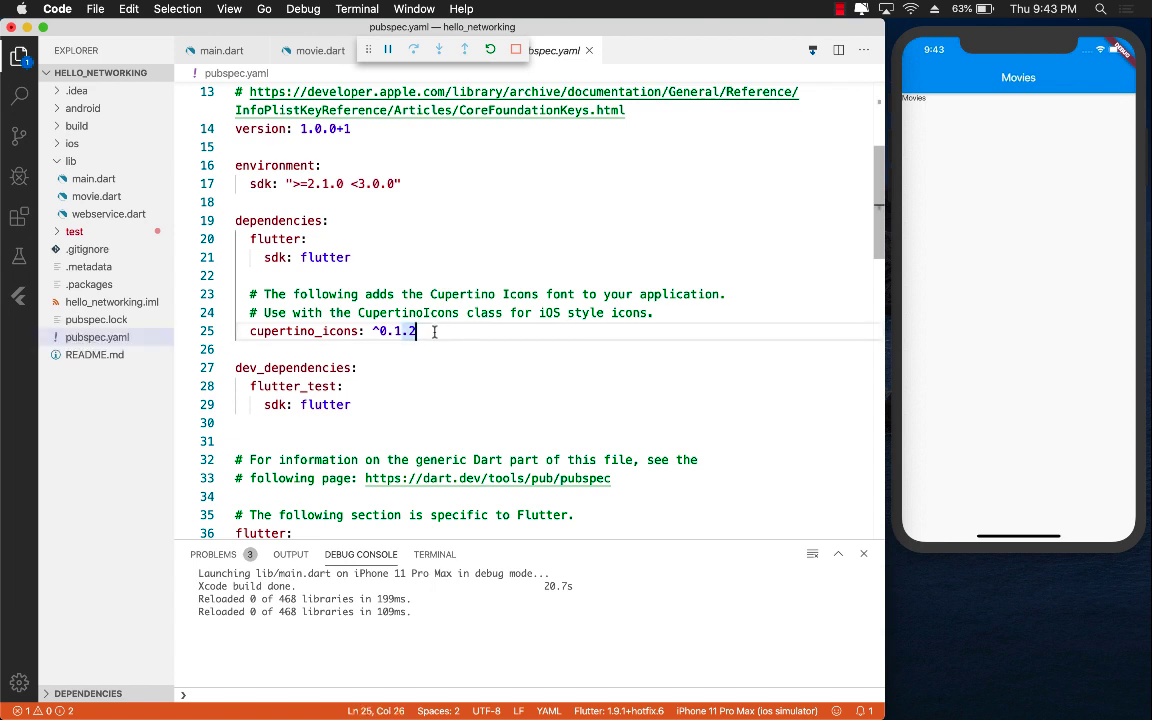
- Add 'http: ^0.12.0+2' on a new line below cupertino_icons in pubspec.yaml
key("enter")
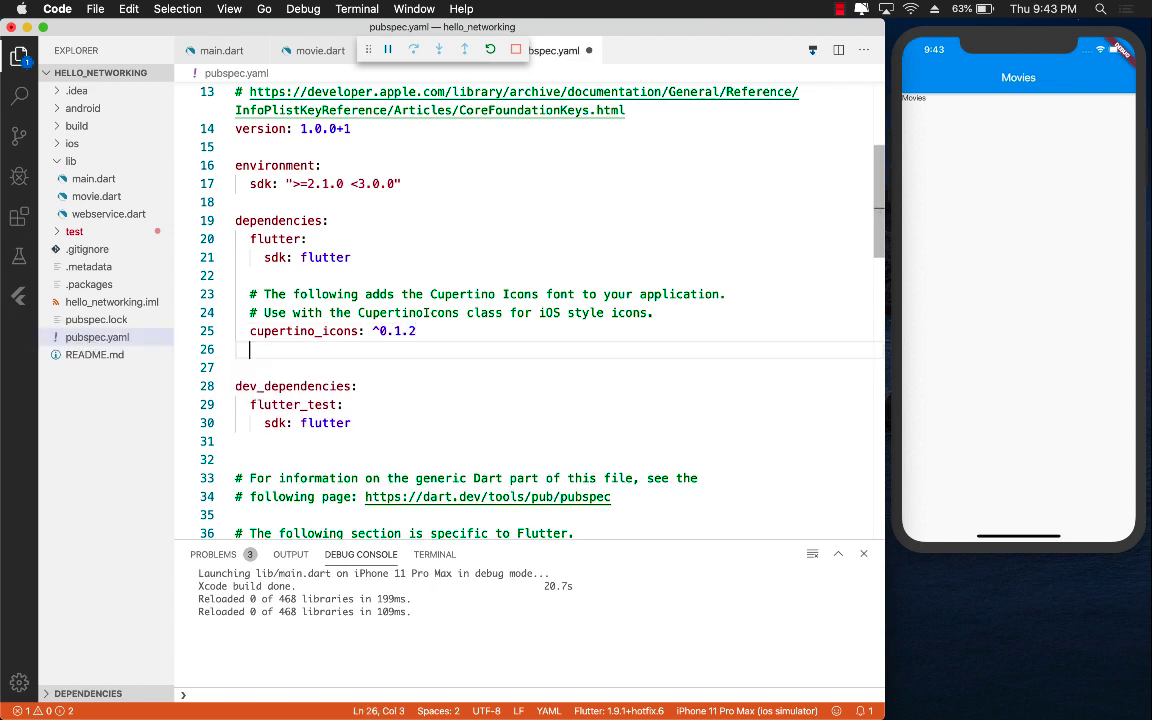
type("http: ^0.12.0+2")
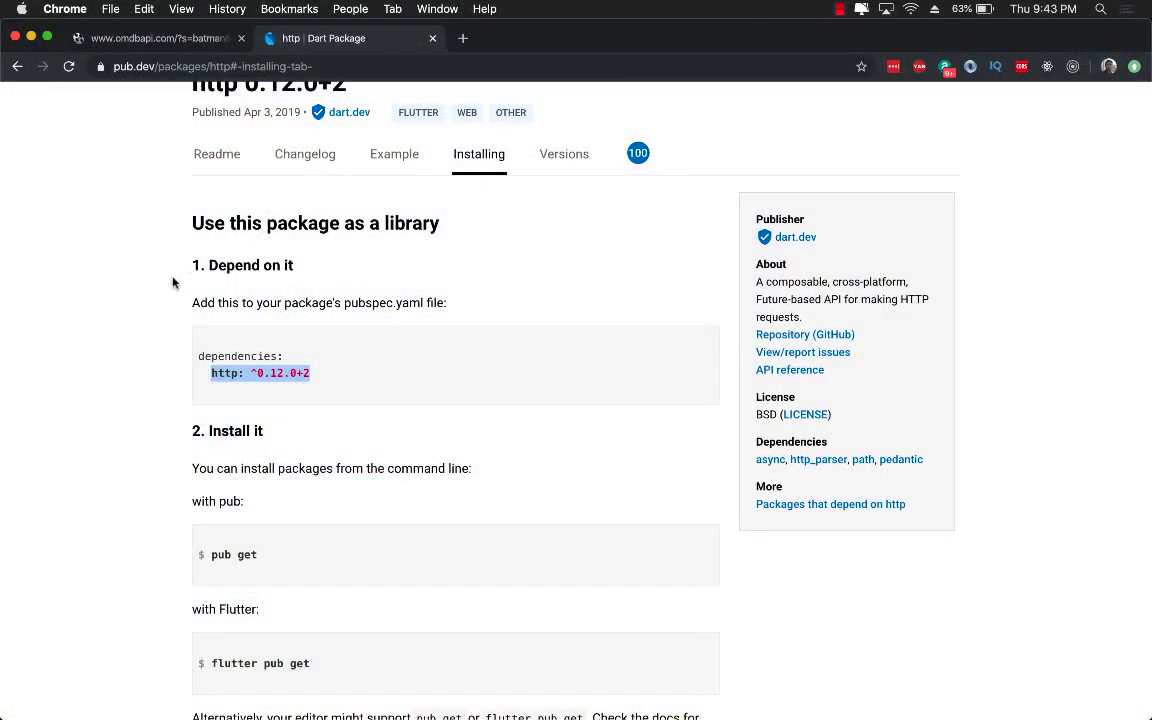
- Review the http package Readme usage example, then return to webservice.dart
left_click(217, 153)
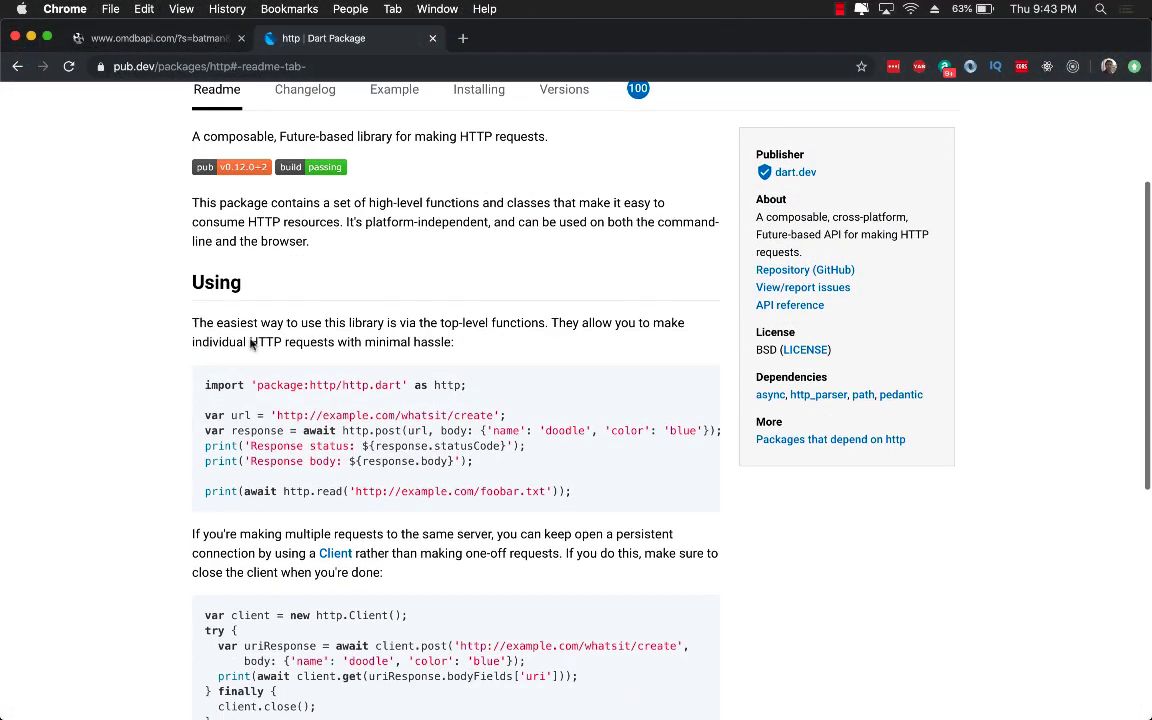
scroll("up", 3)
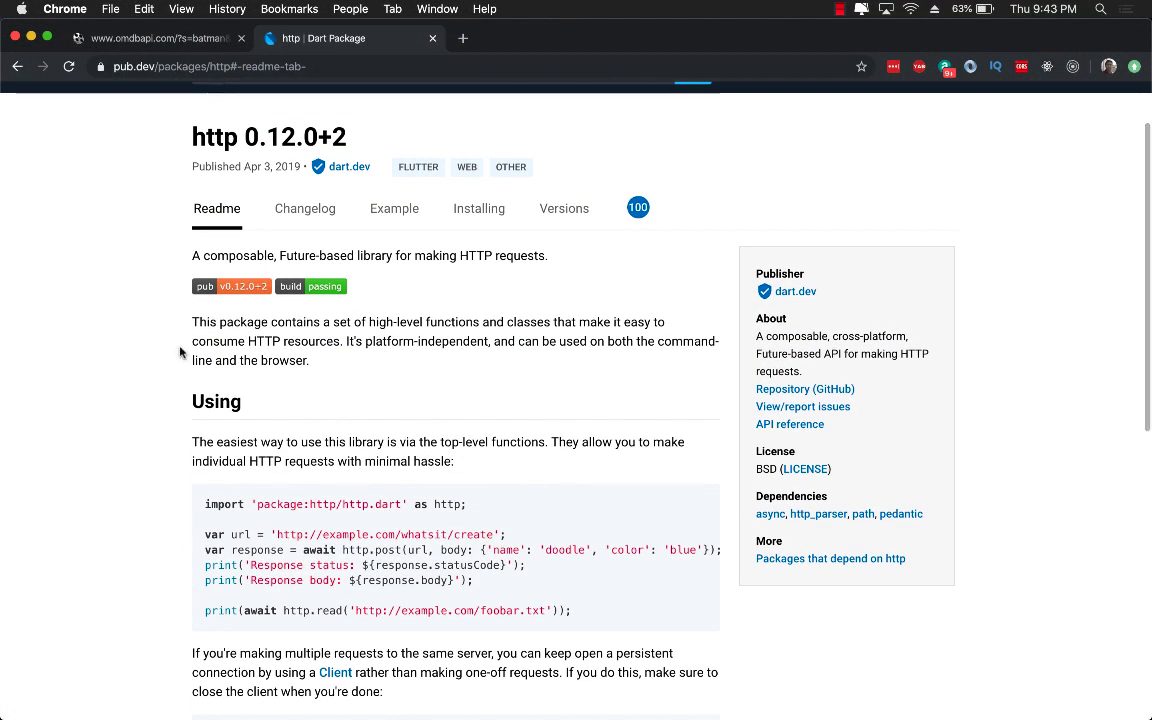
mouse_move(117, 264)
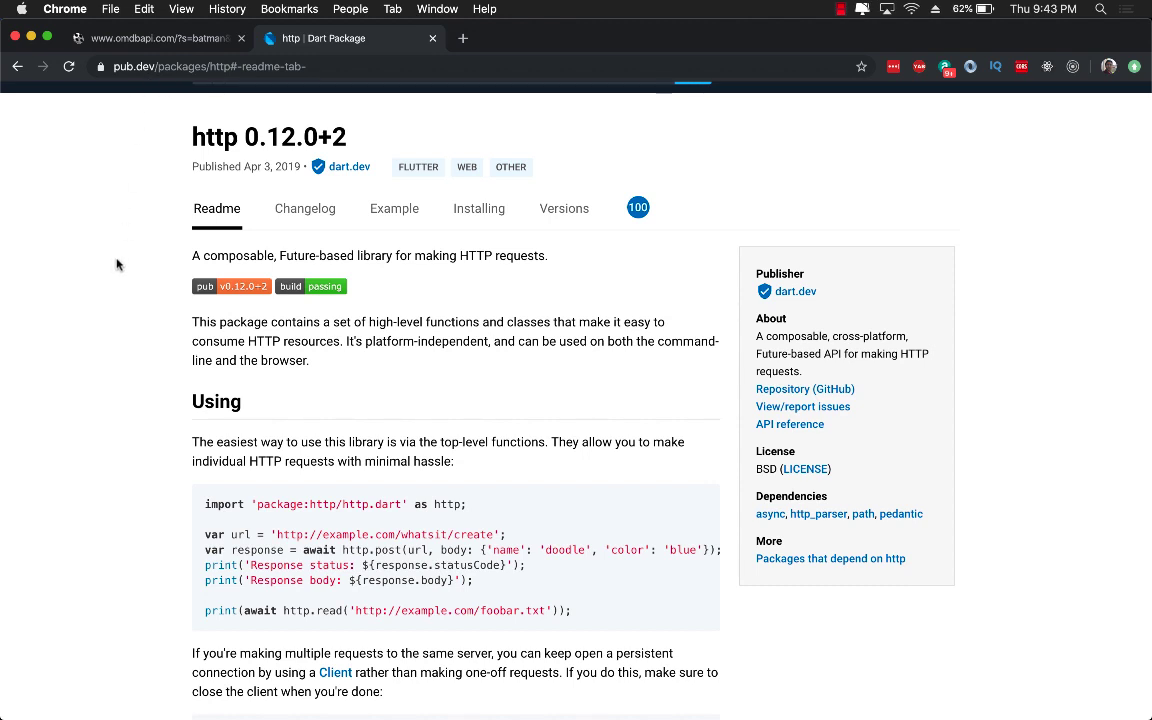
mouse_move(139, 262)
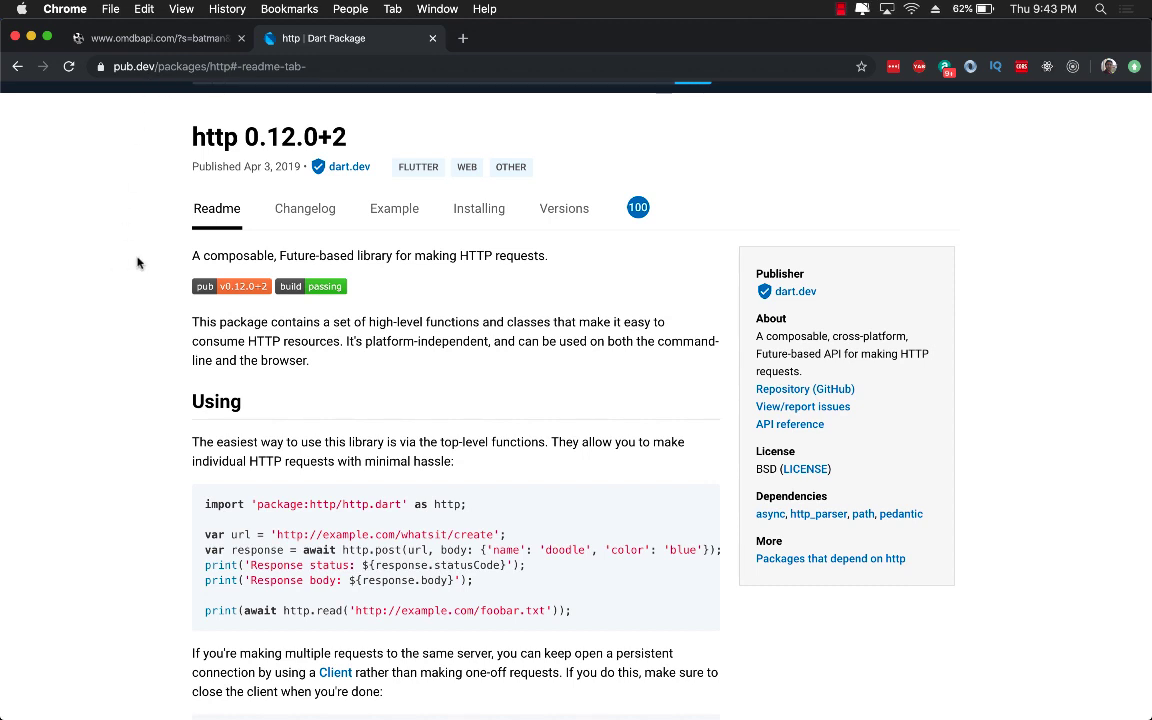
mouse_move(163, 331)
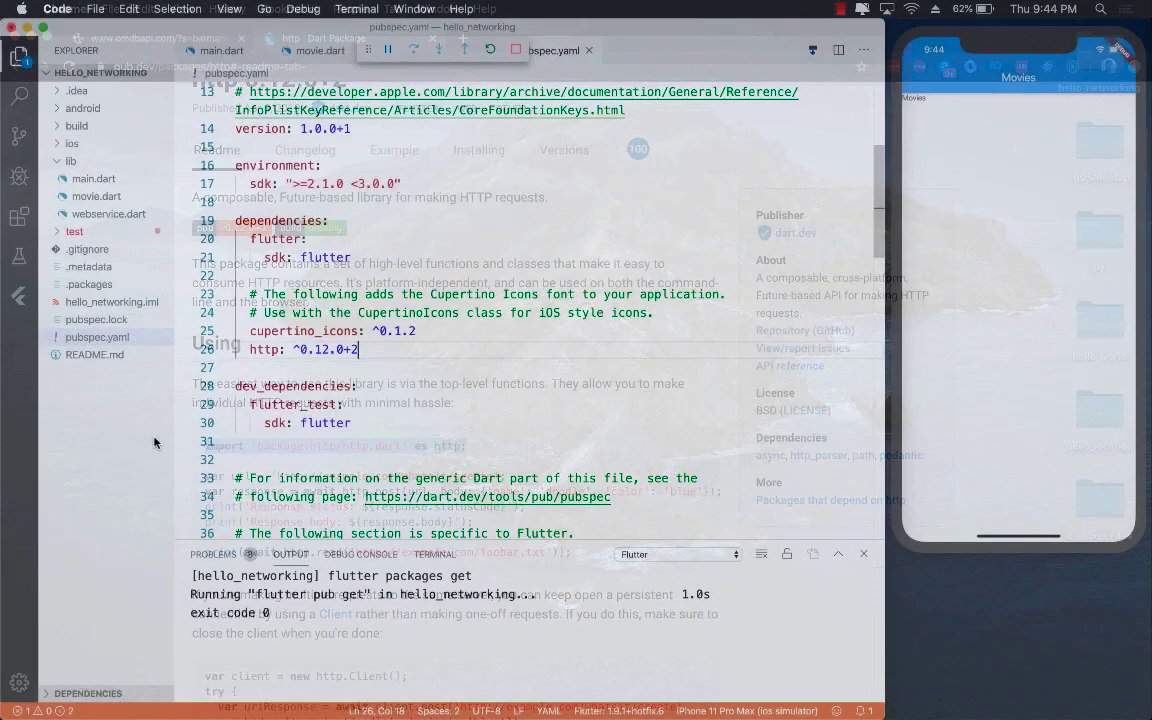
left_click(108, 213)
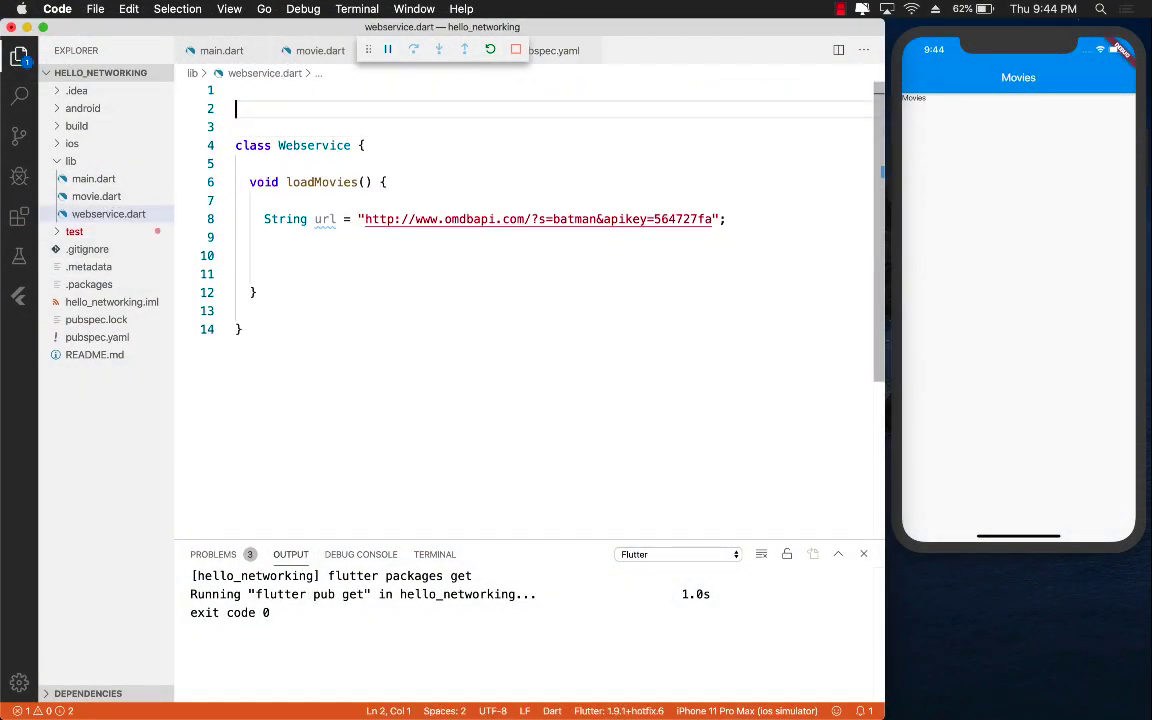
- Import package:http as http and make loadMovies async, awaiting http.get(url)
type("import 'package:http/http.dart' as http;")
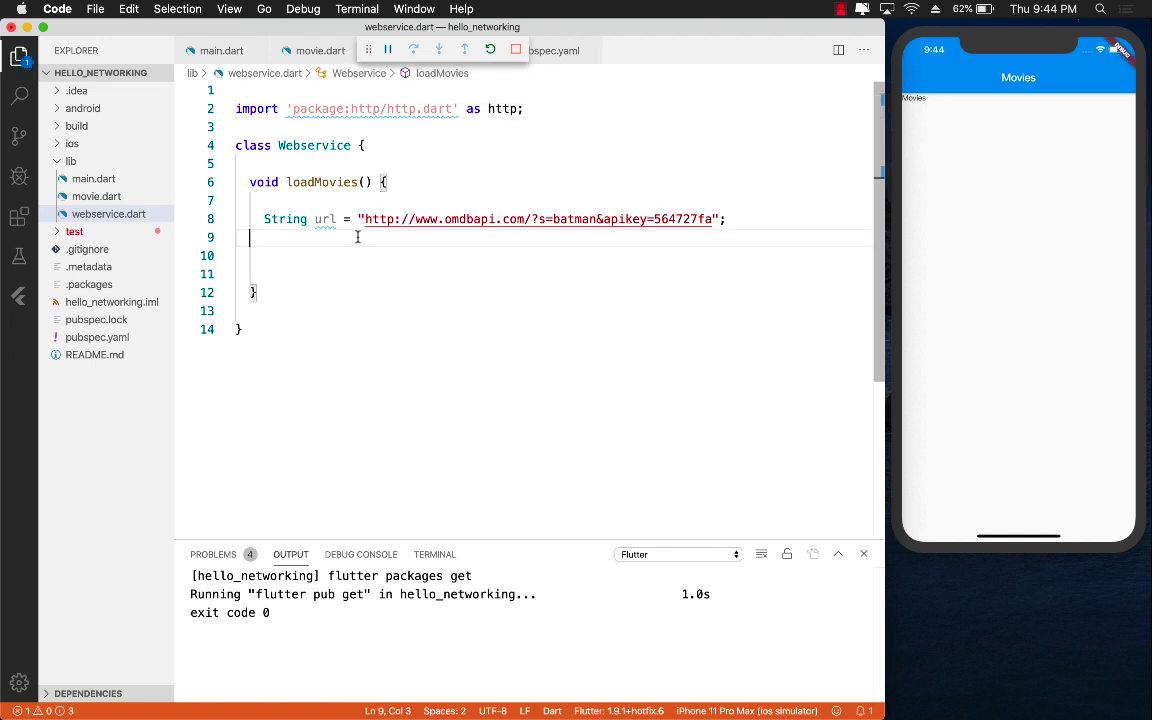
type("http")
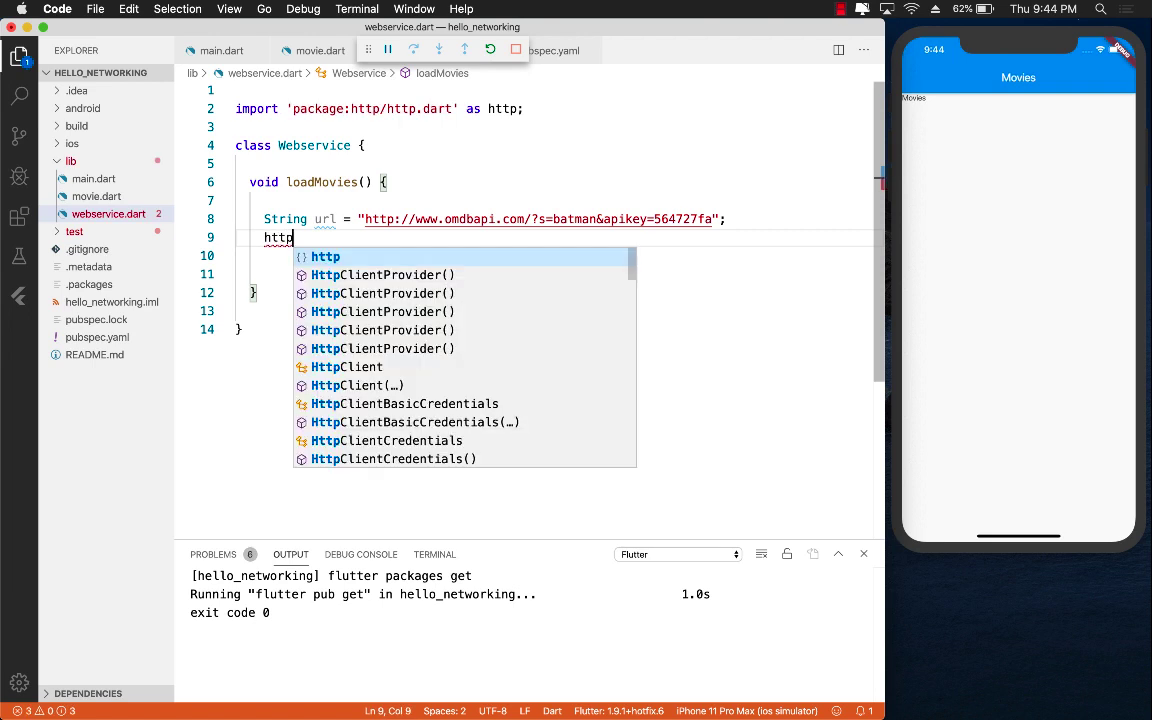
type(".get(url")
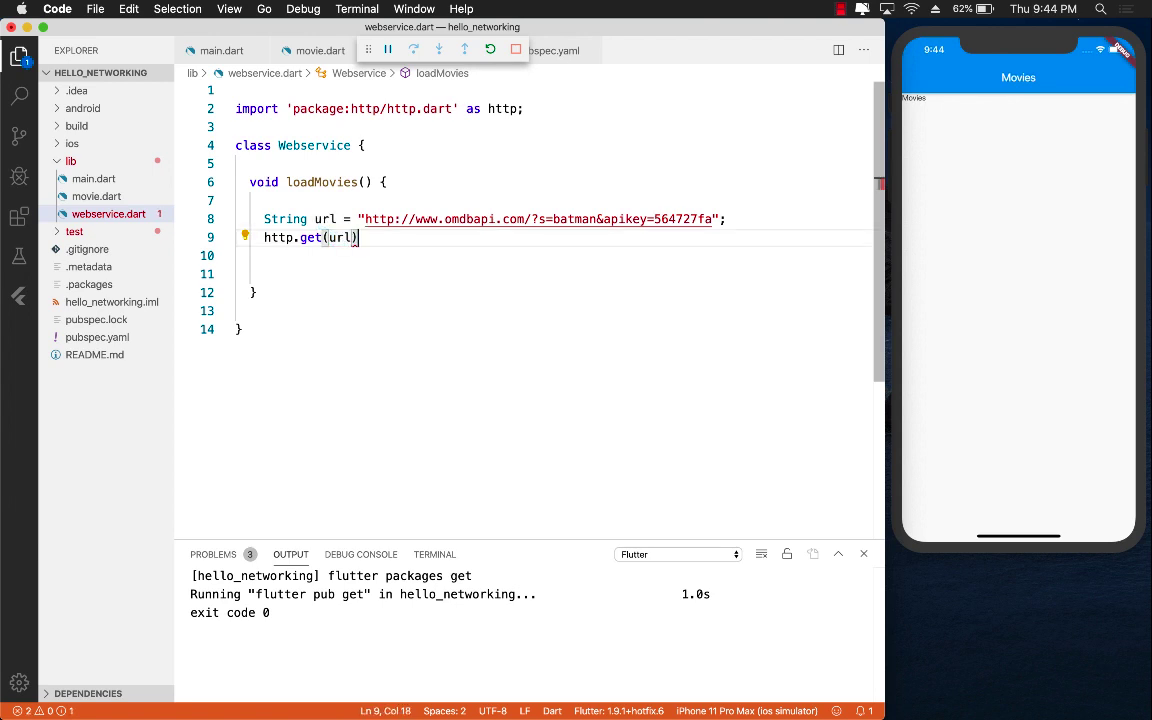
type(";")
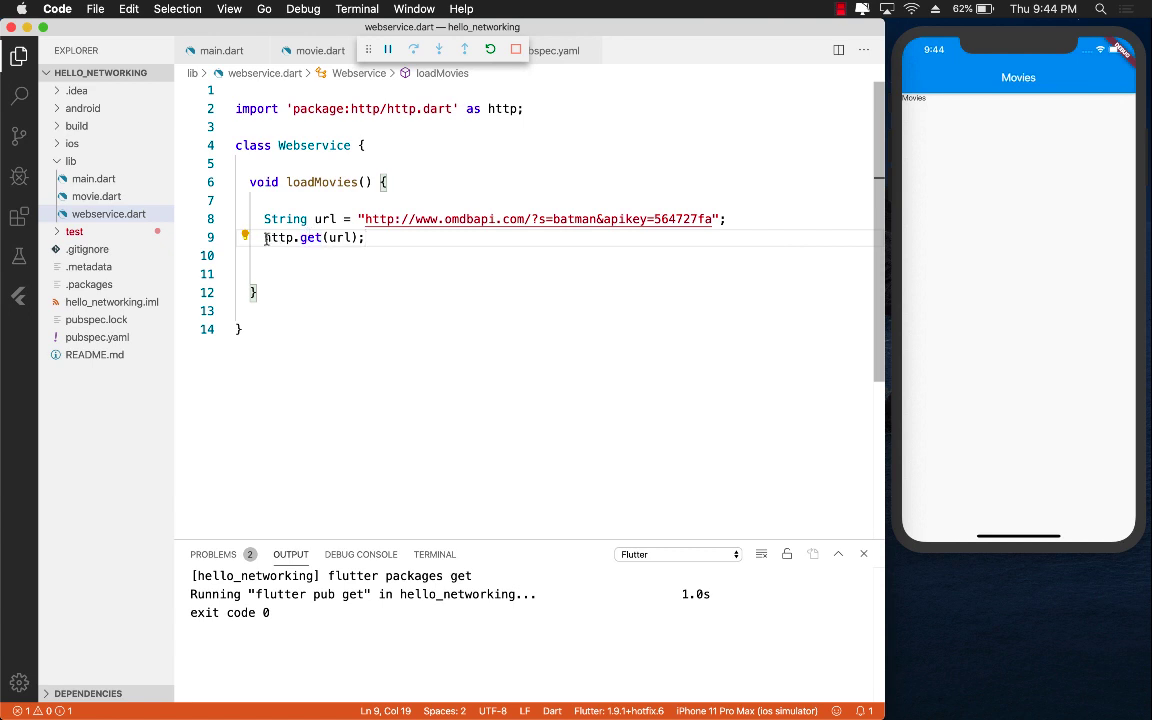
type(".")
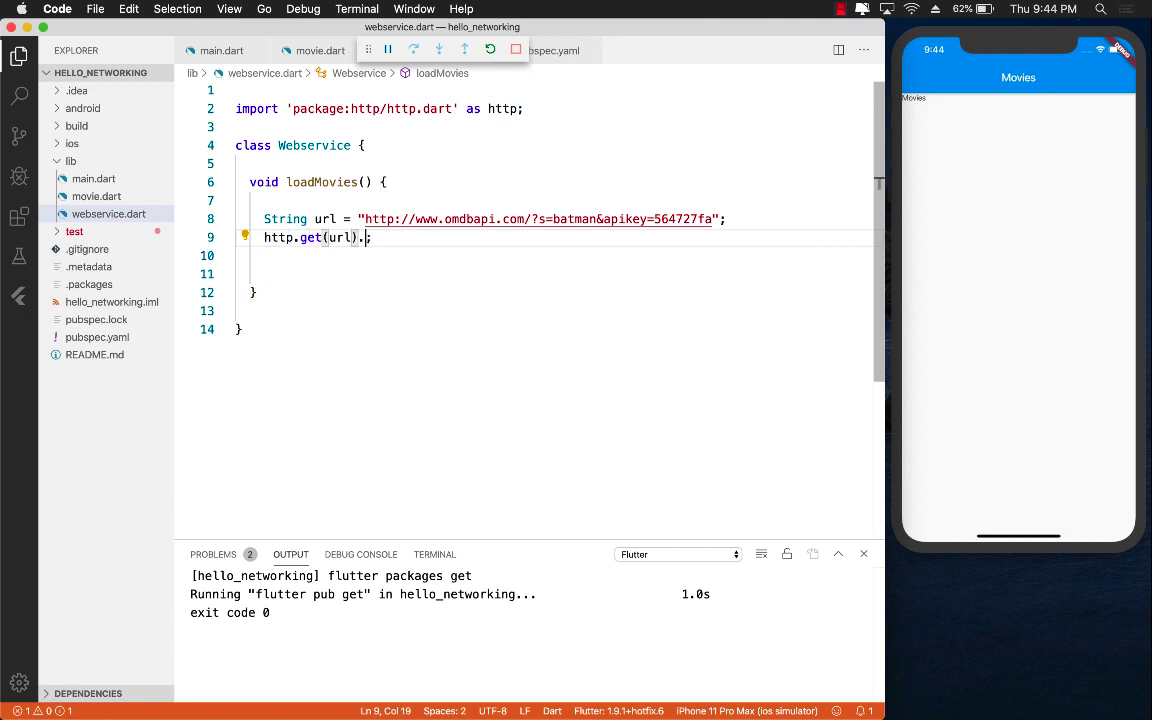
type(".")
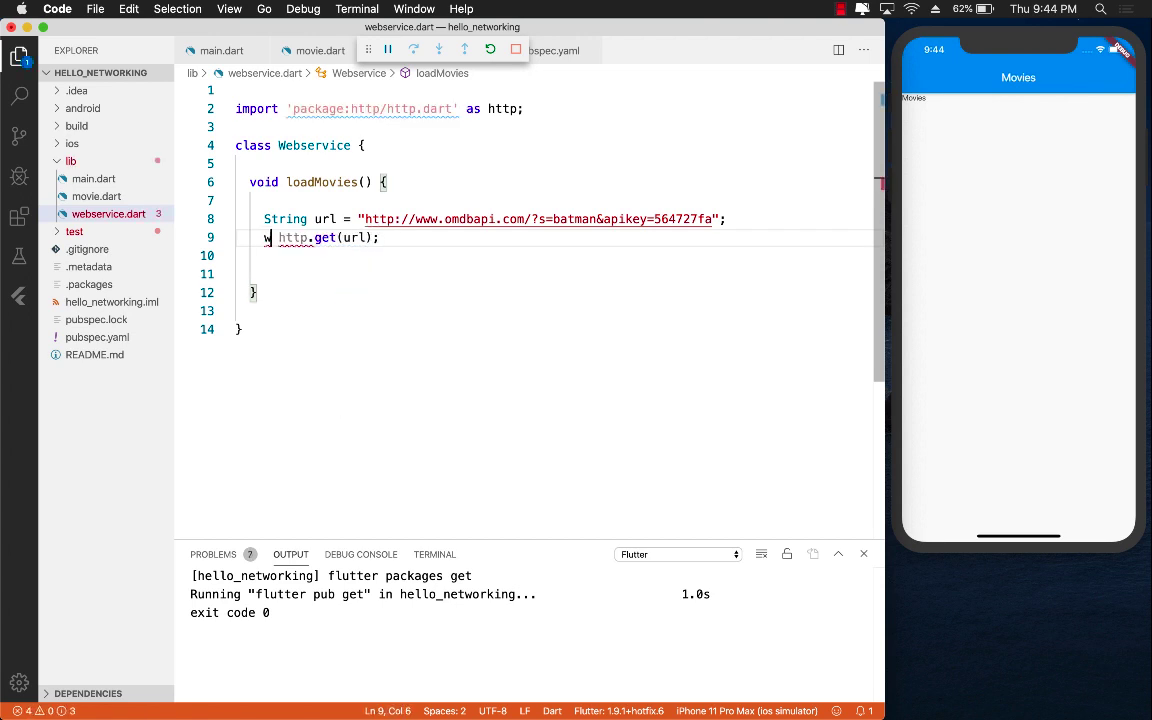
type("await")
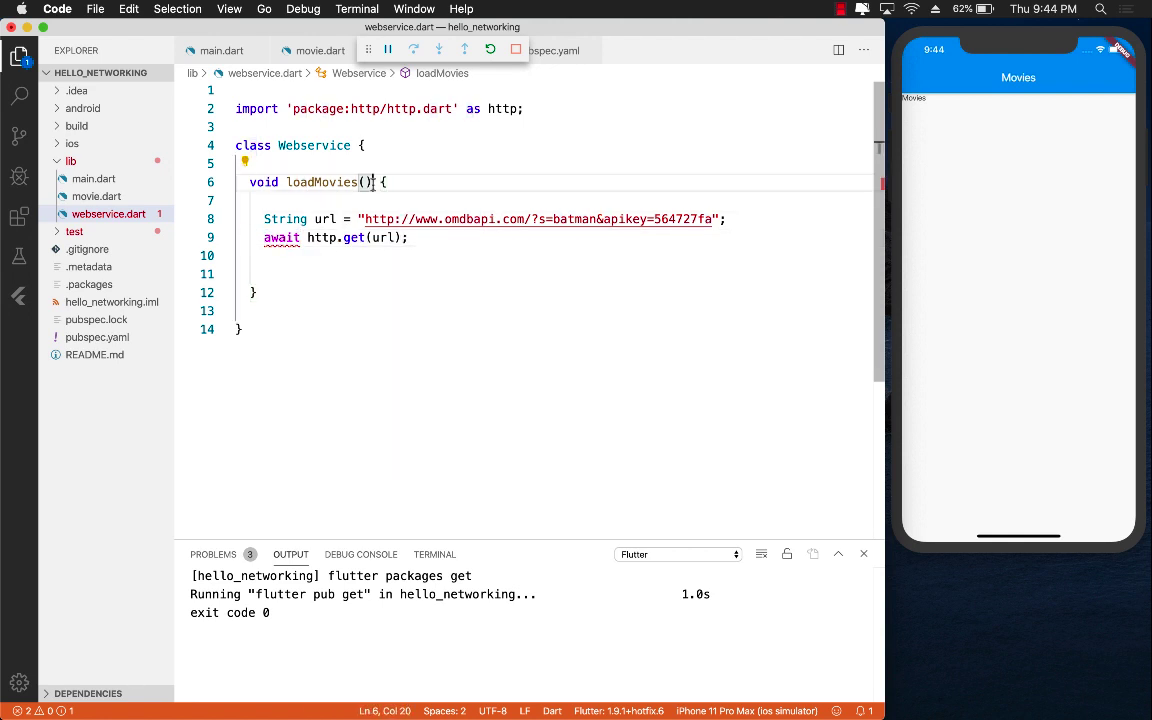
type("async")
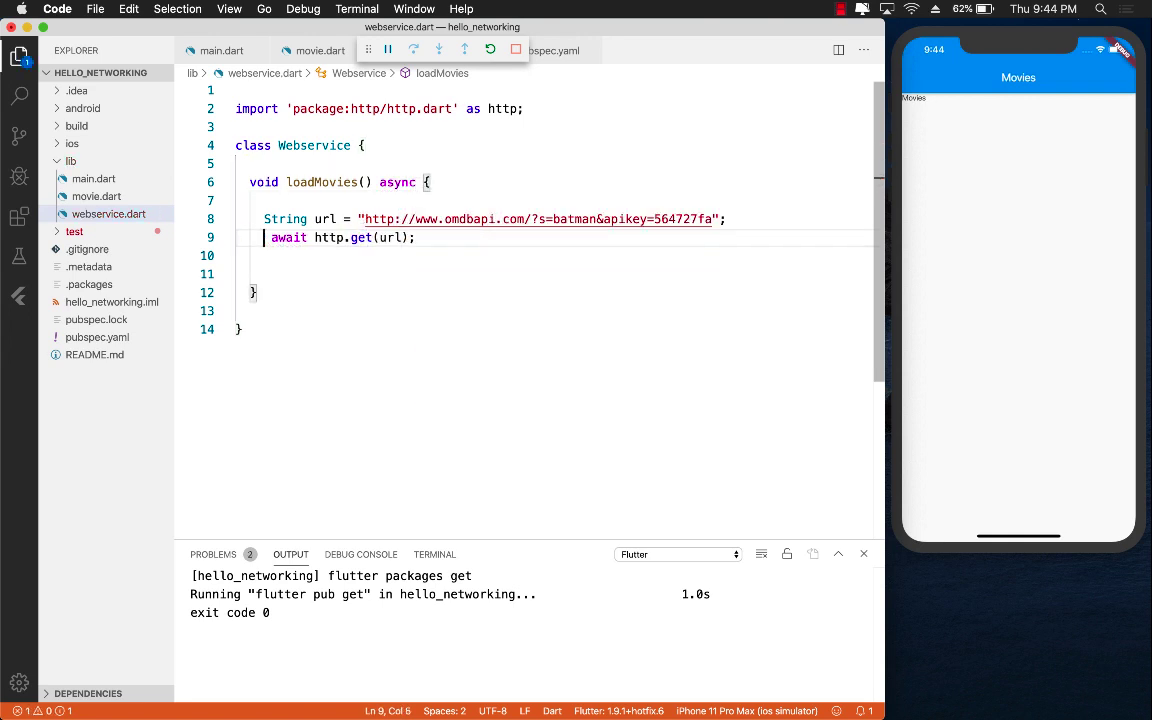
- Store the result in final response and check response.statusCode == 200
type("final response =")
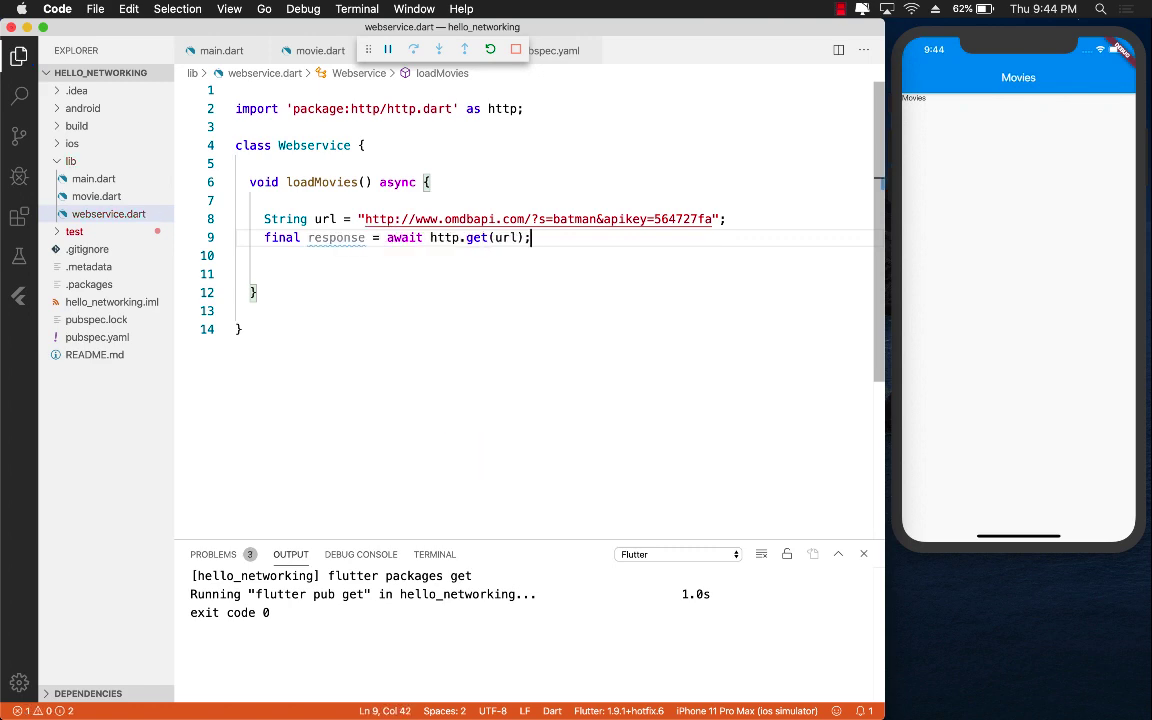
type("if")
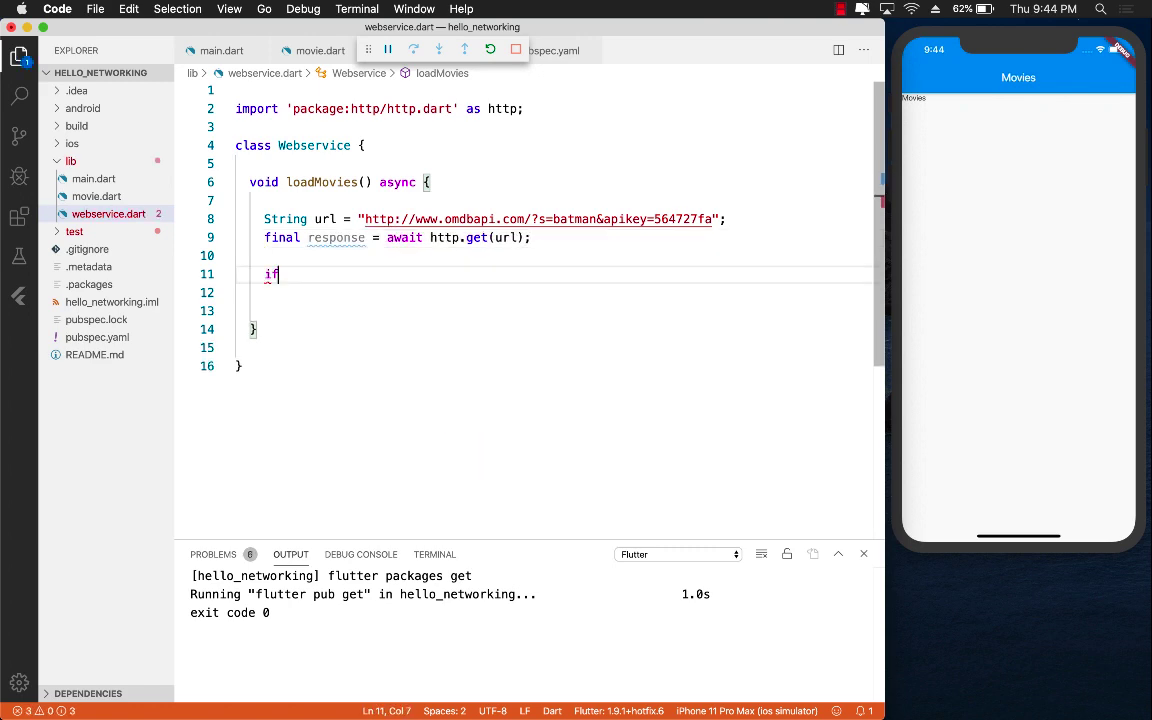
type("(response.")
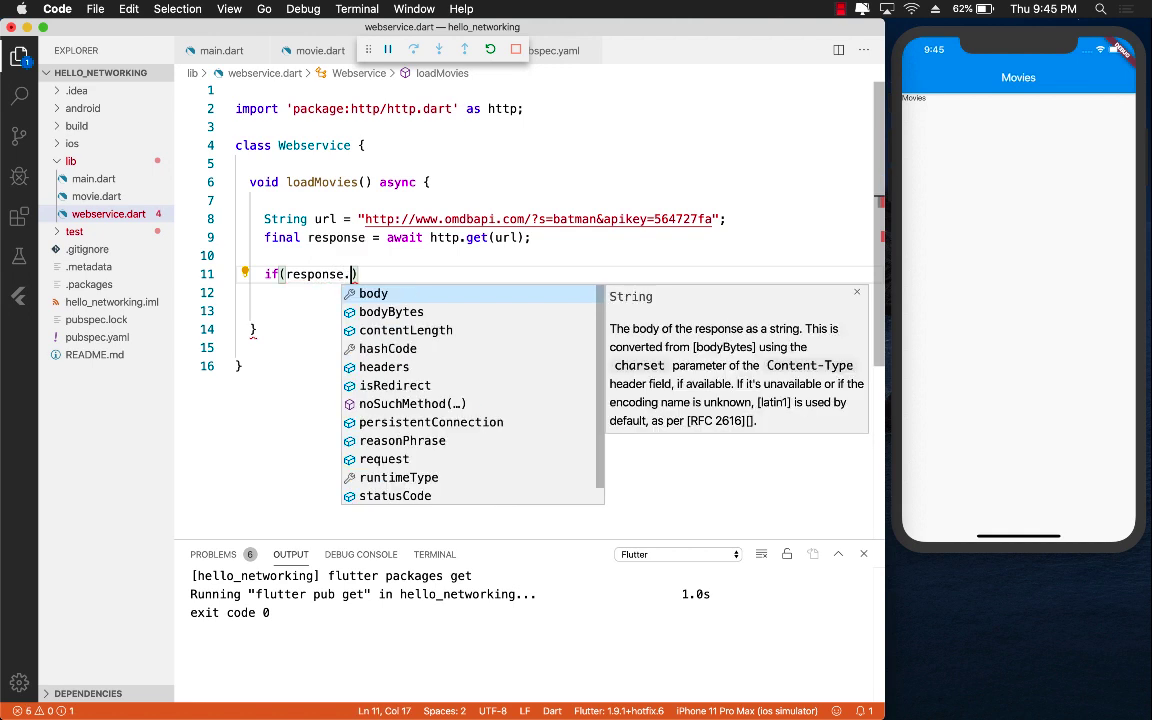
type("statusCode == 2")
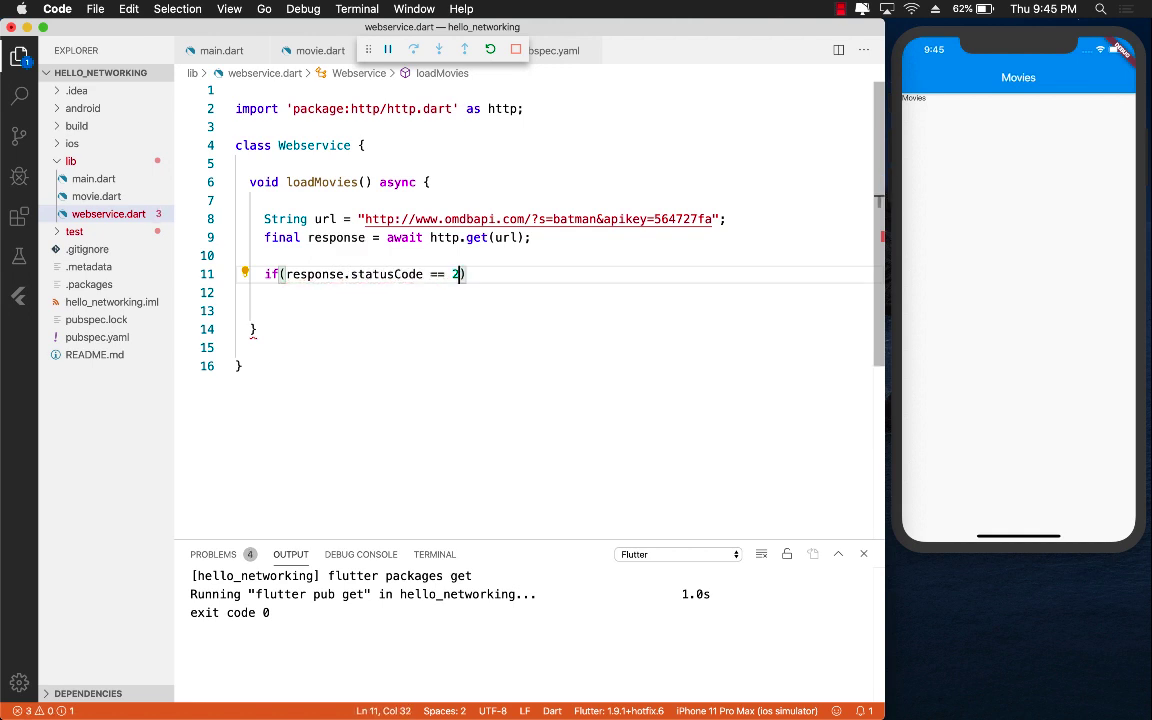
type("00) {")
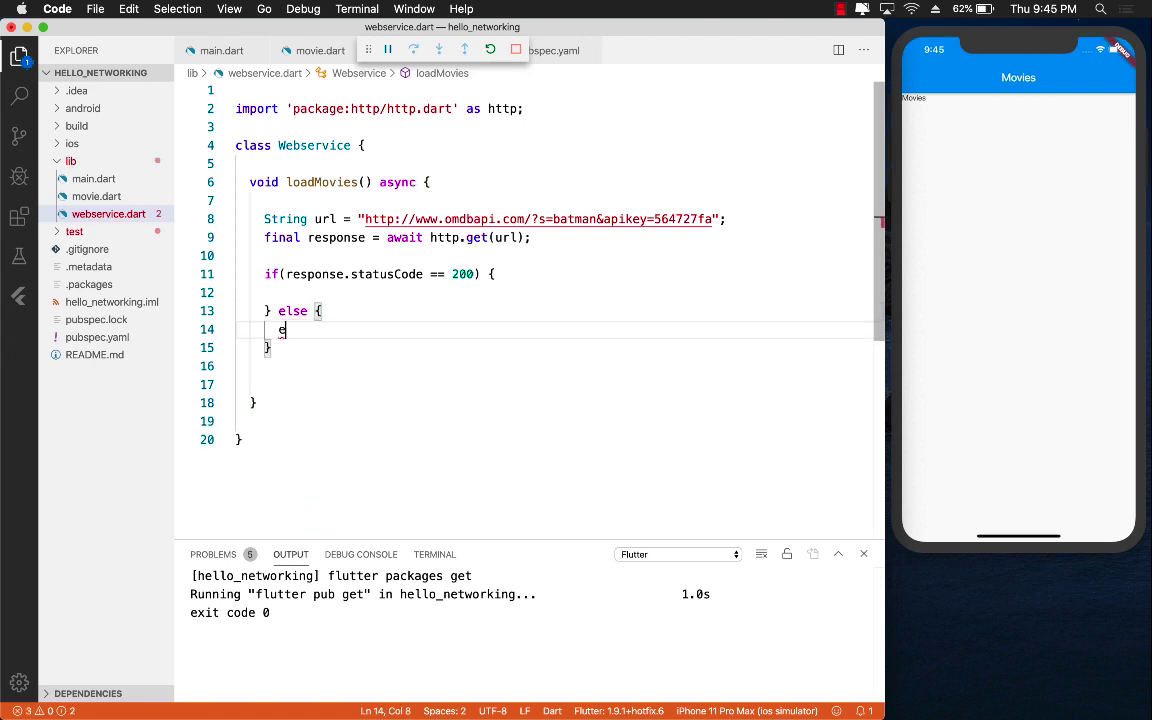
- In the else branch, throw Exception("Error loading movies...")
key("backspace")
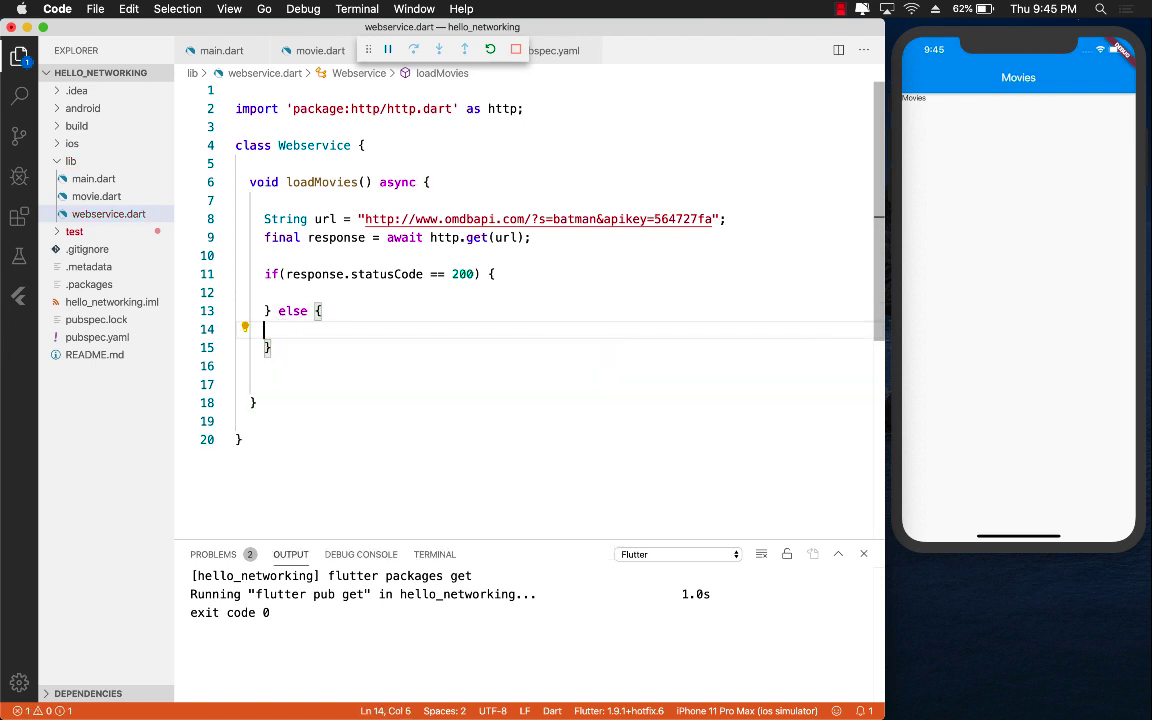
type("throw Exc")
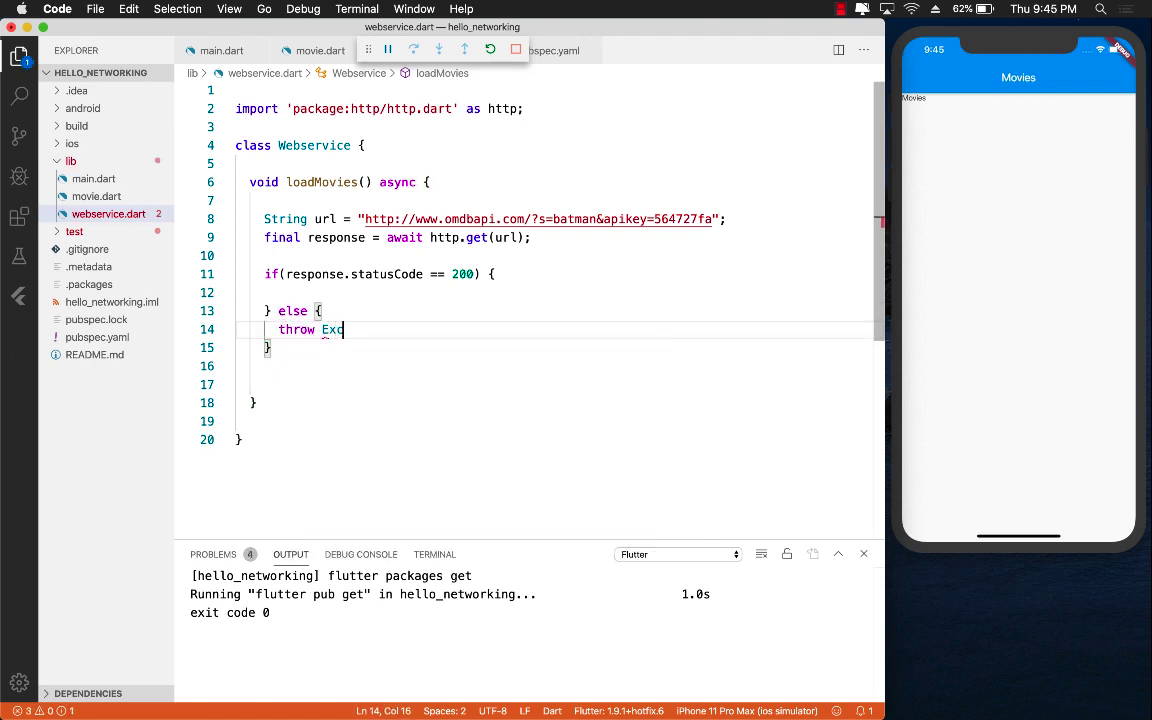
type("eption(\"\")")
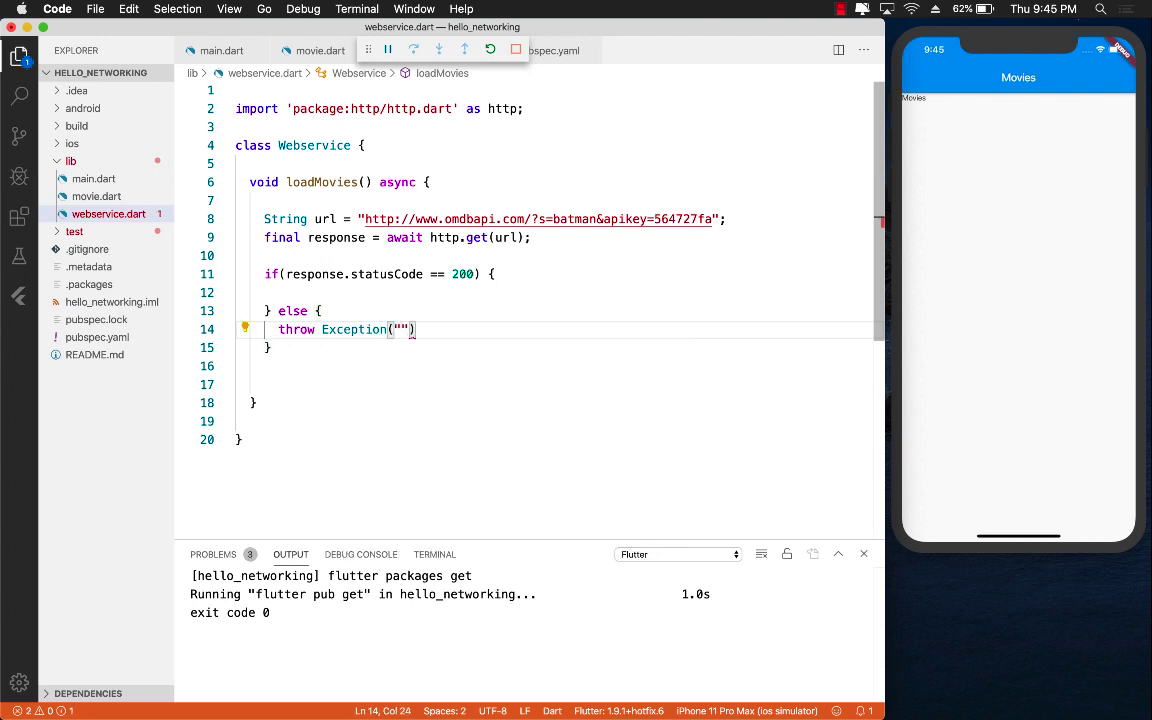
type("Error loading")
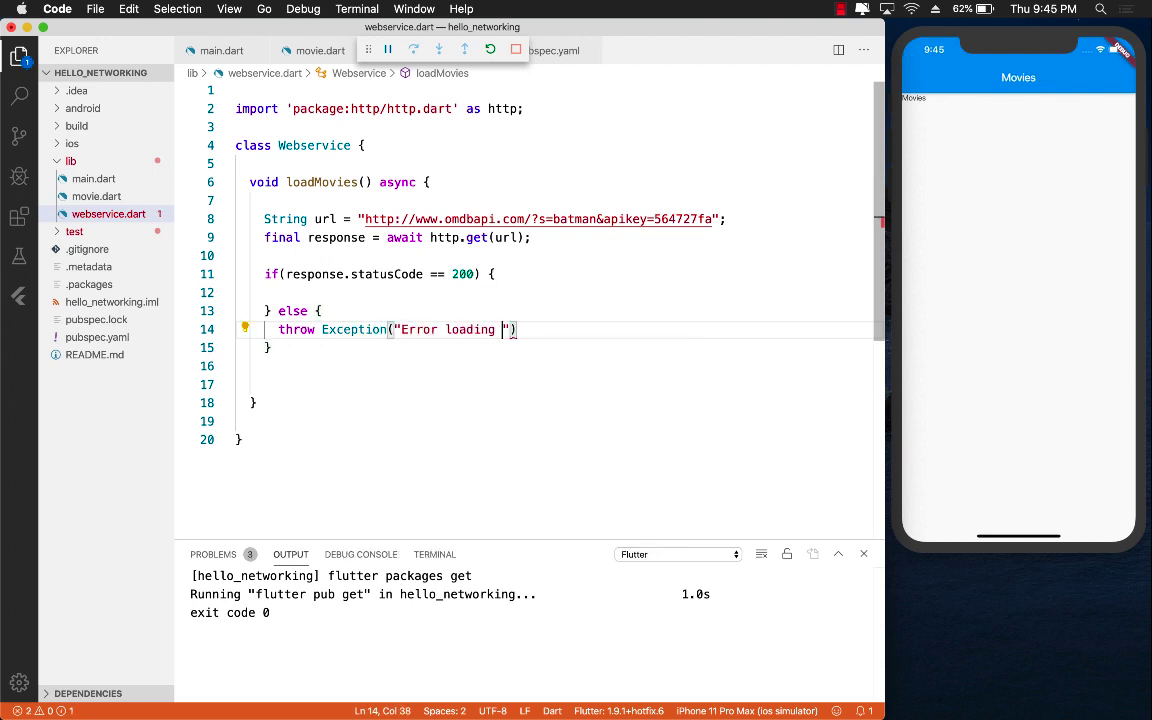
type("movies..\");")
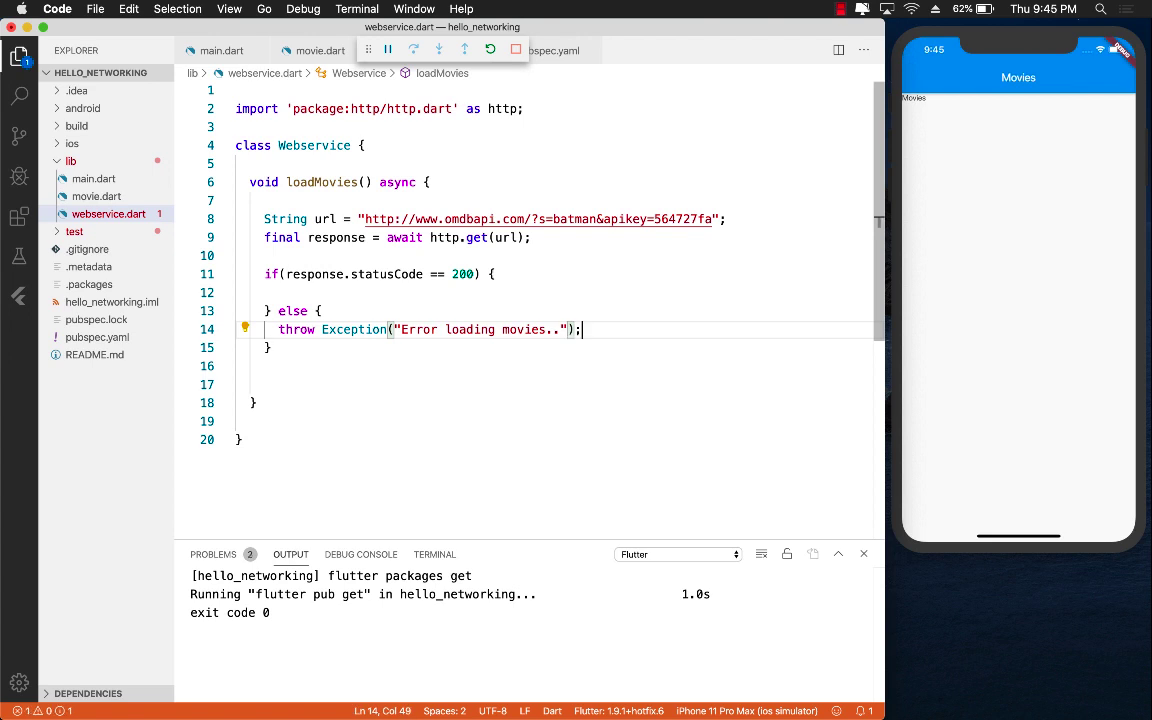
type(".")
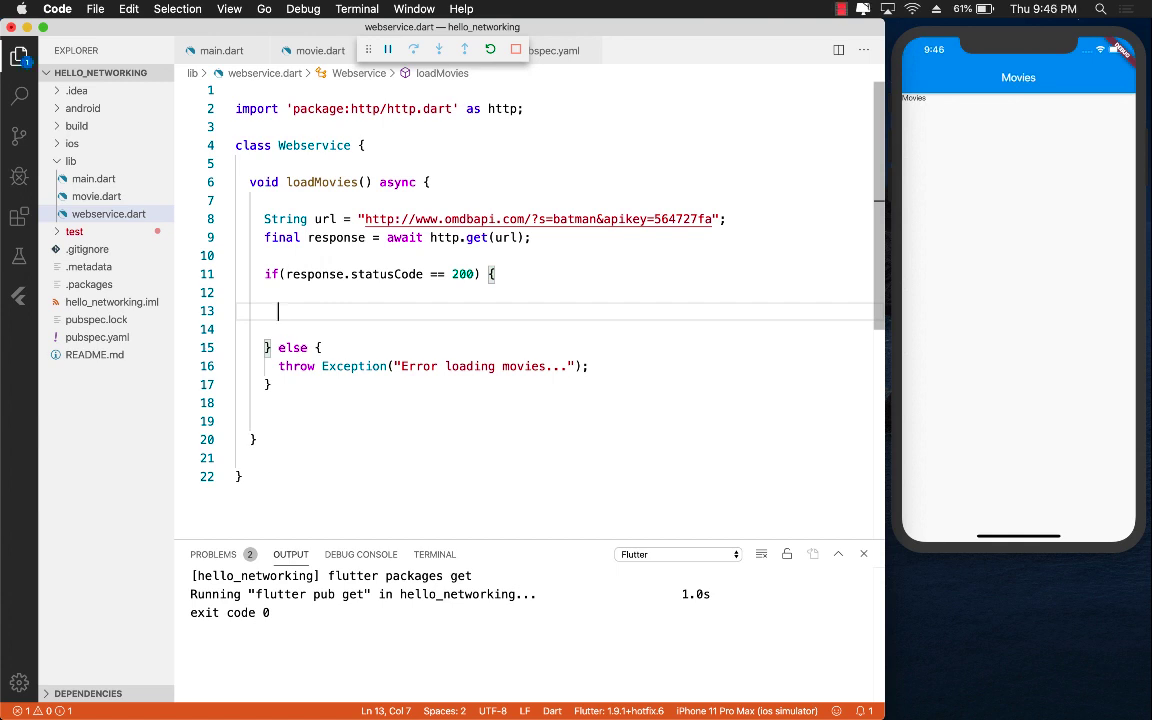
- Assign final json = jsonDecode(response.body), auto-importing dart:convert
double_click(386, 274)
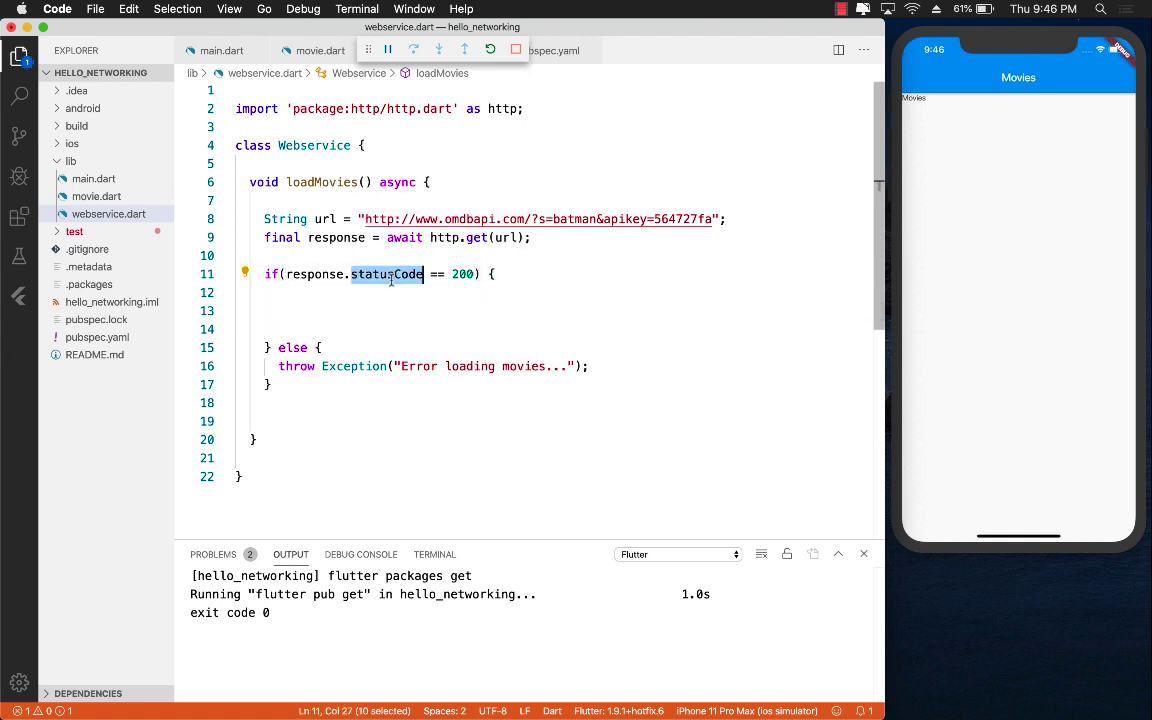
type("response.body")
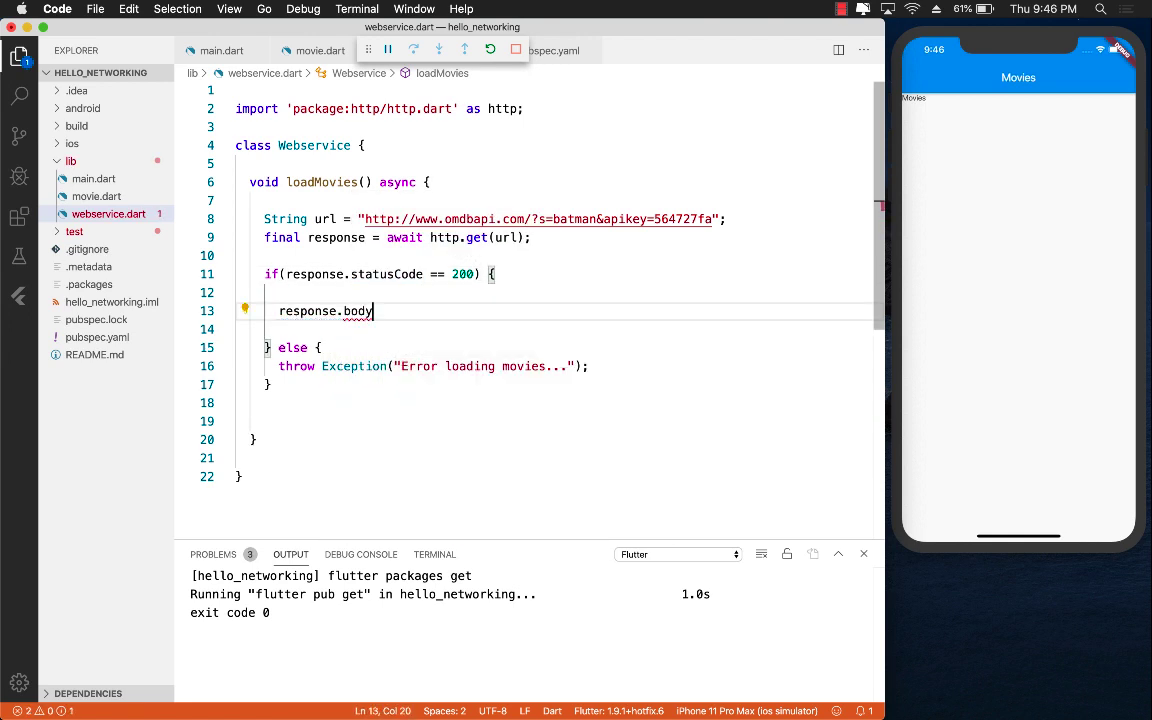
type("json")
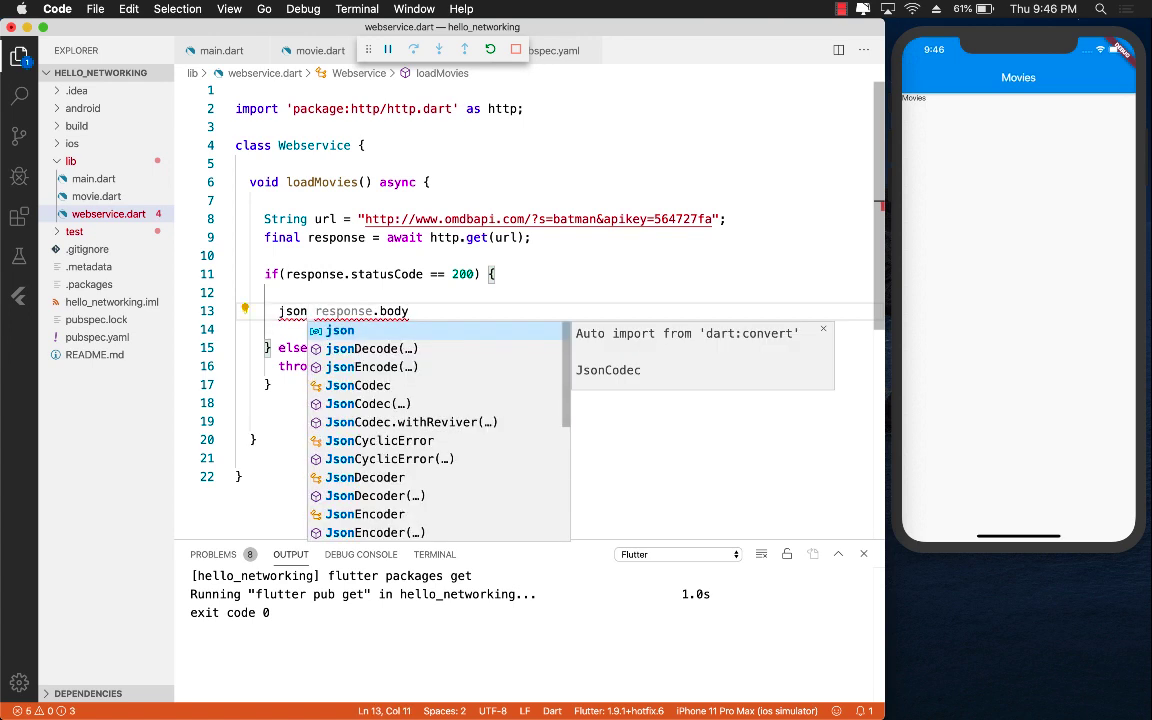
left_click(371, 348)
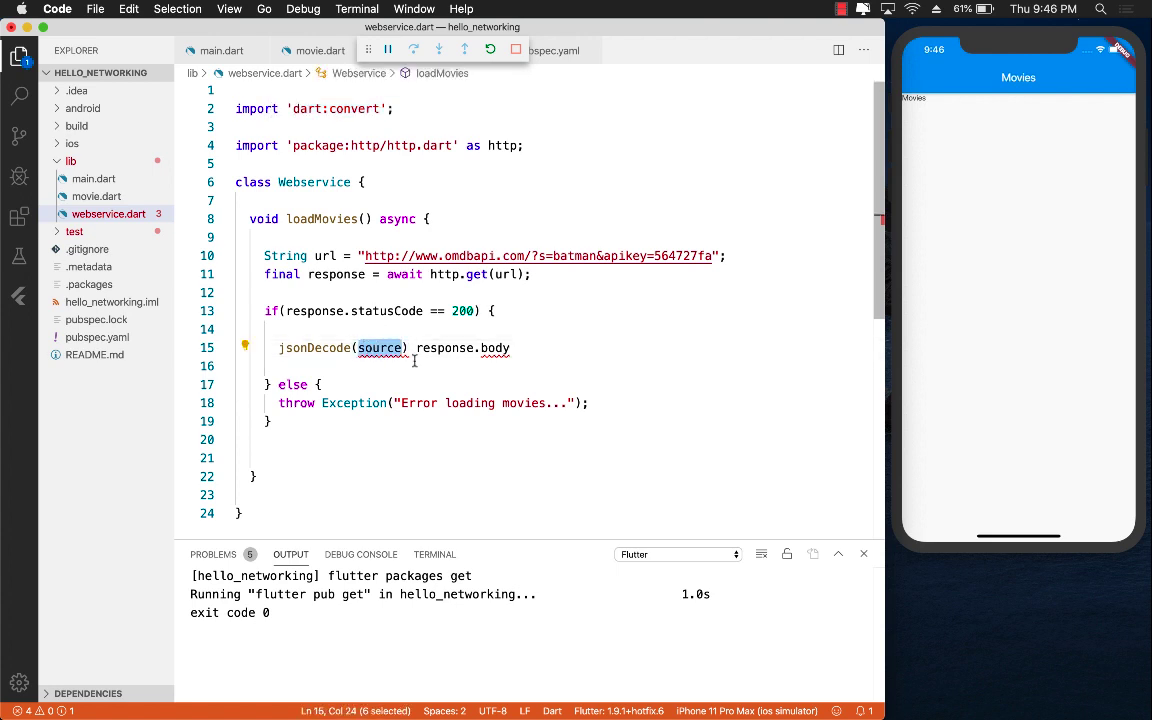
type("response.")
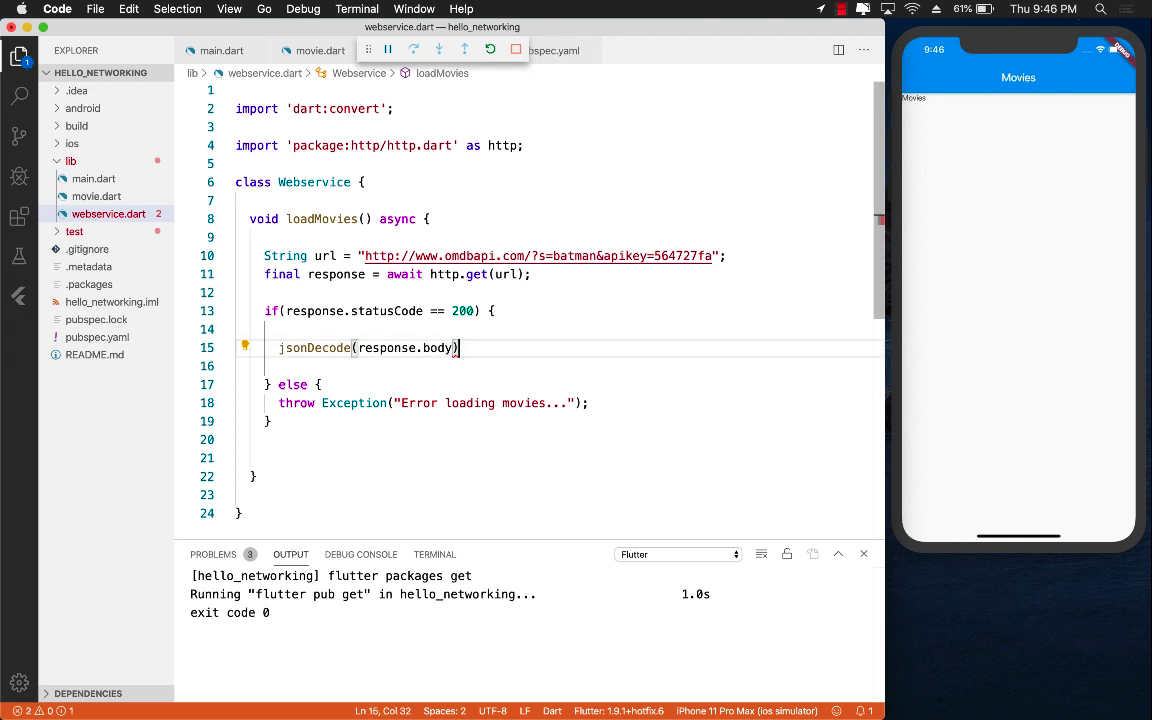
type(";")
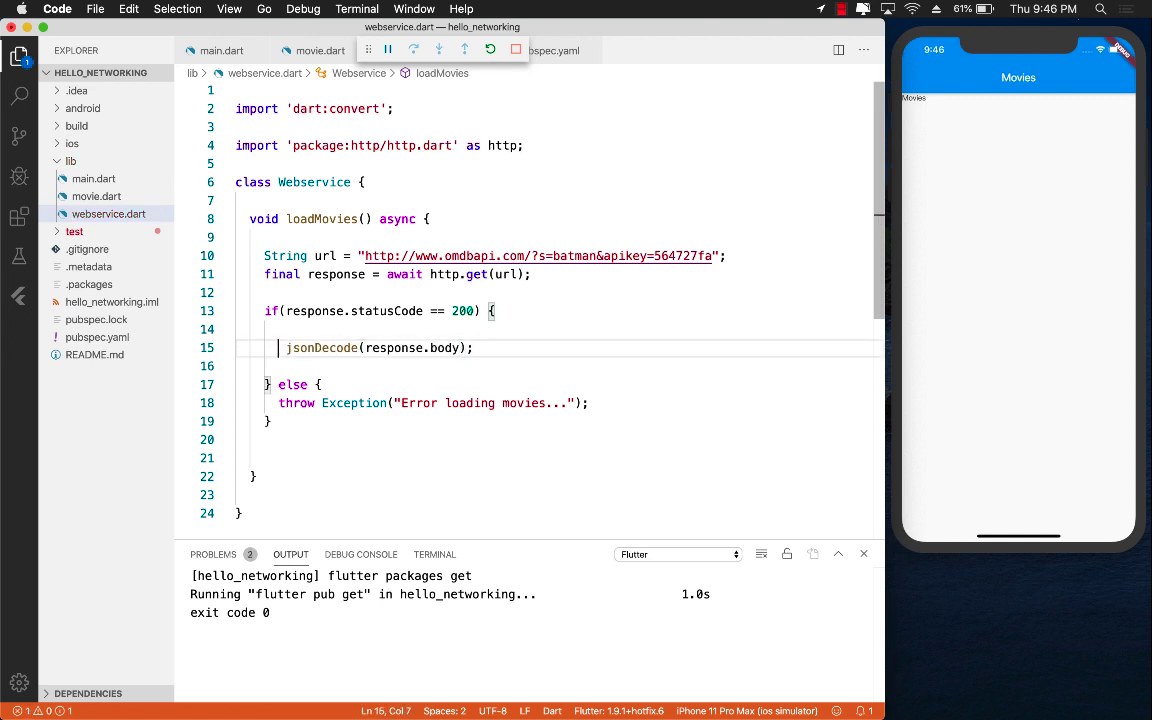
type("final json =")
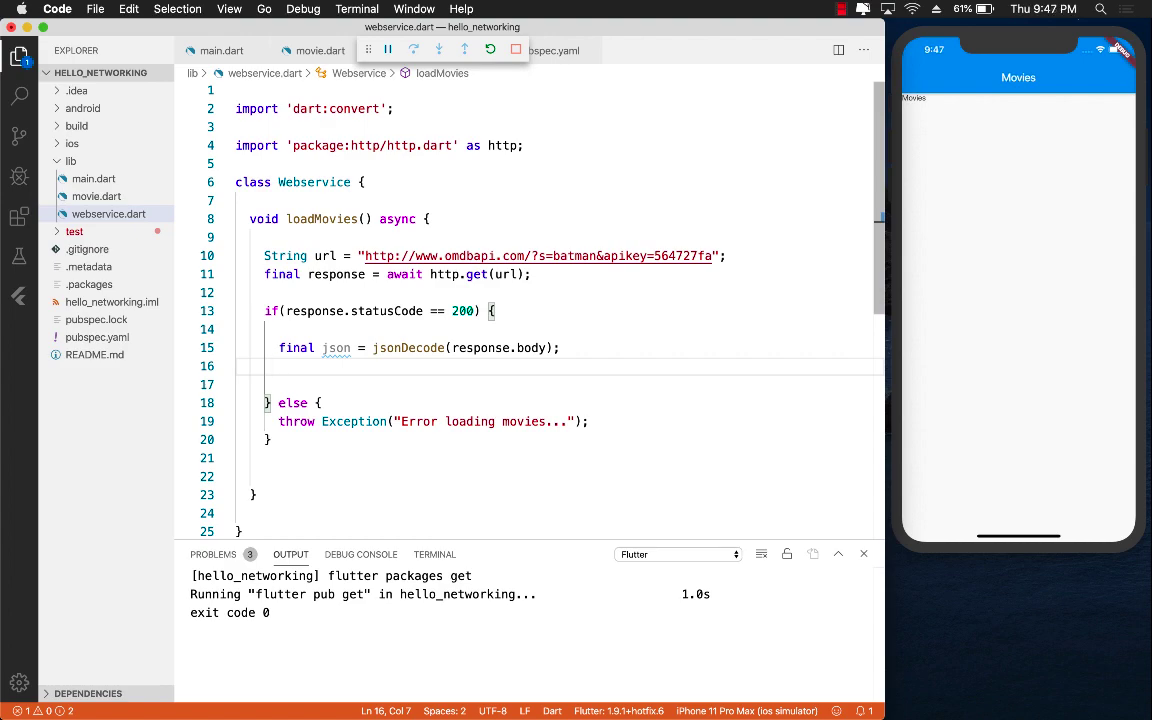
double_click(336, 347)
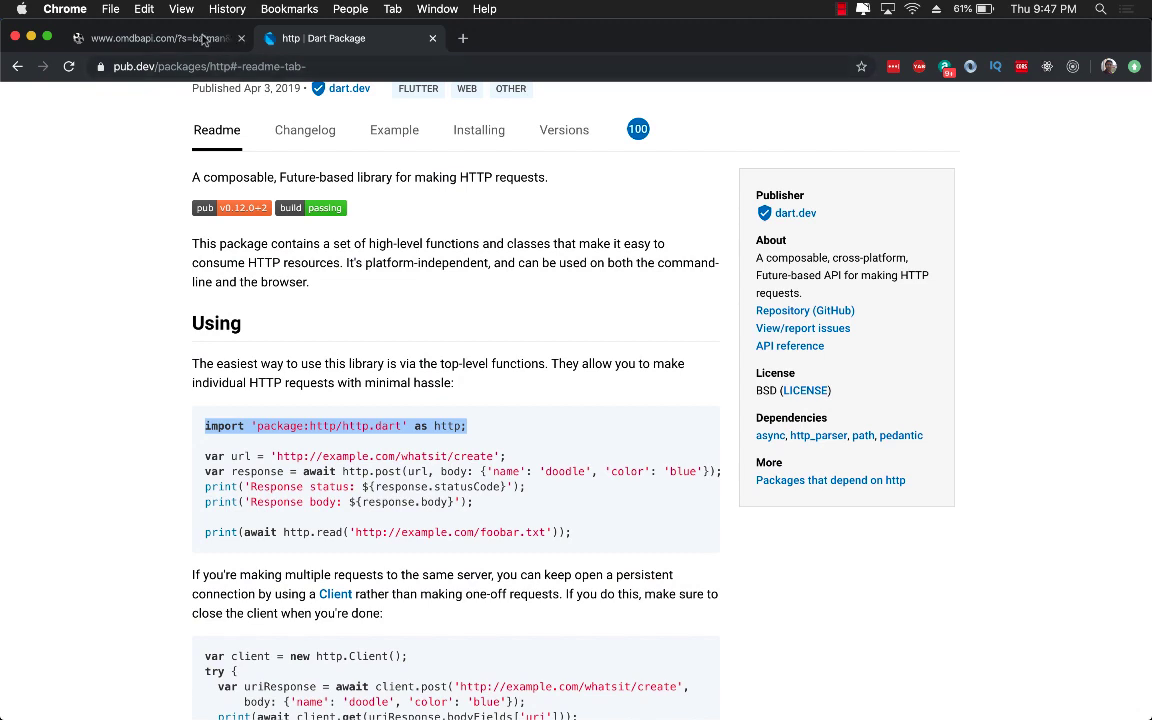
- Switch to the omdbapi.com tab showing the raw Batman search JSON
left_click(150, 38)
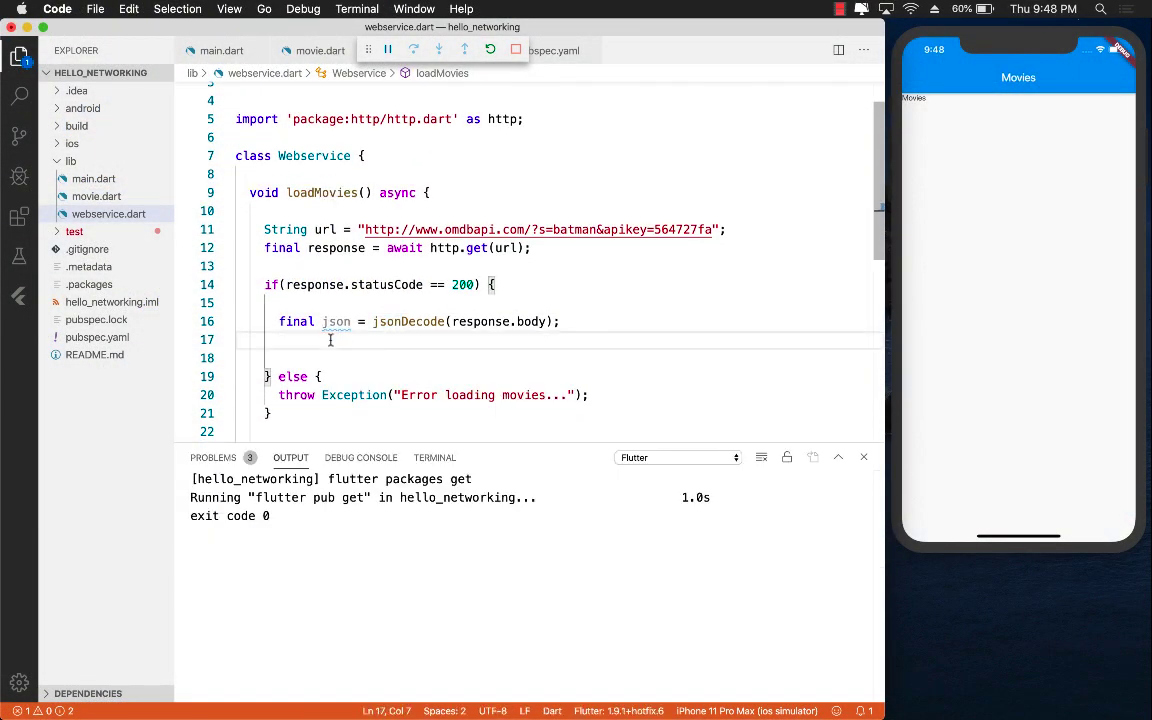
- Store json["Search"] in a final Iterable named list in webservice.dart
type("json[\"Search\"];")
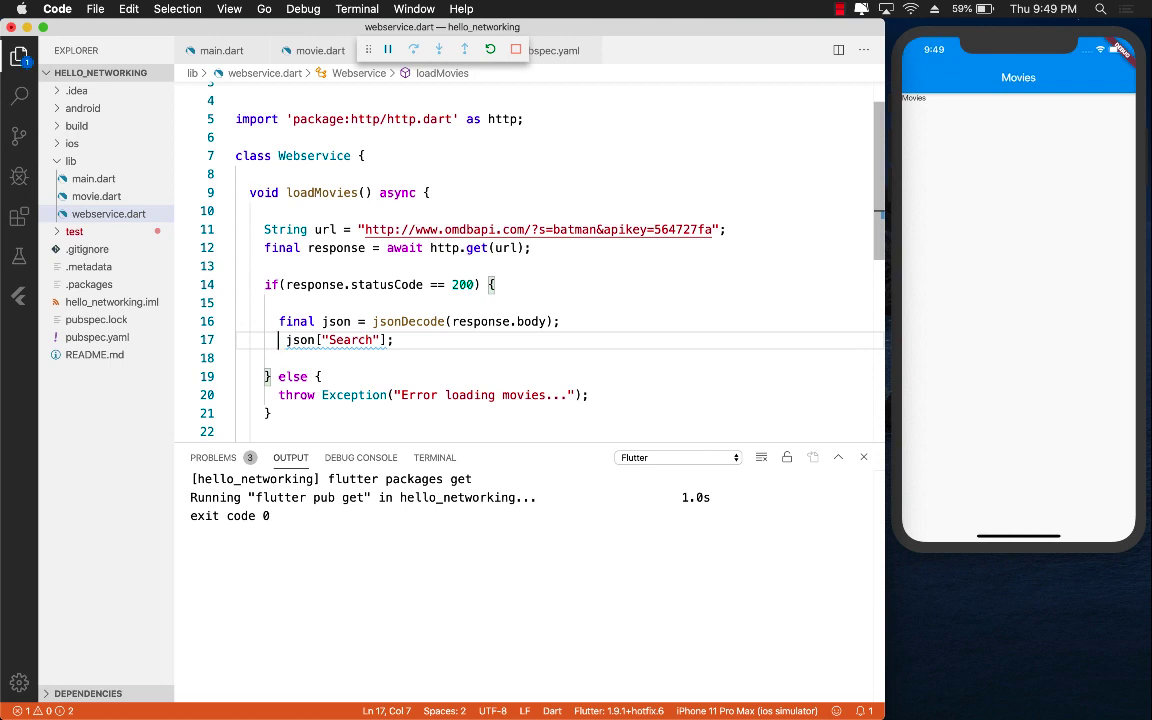
type("final Iterable list =")
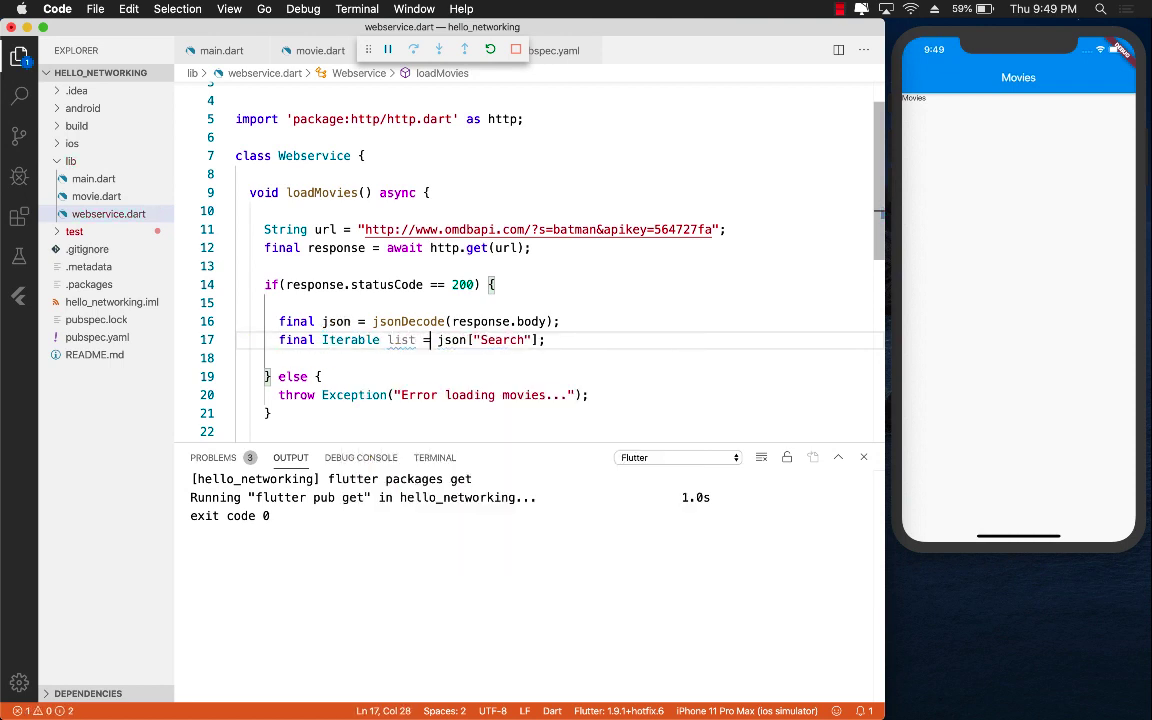
left_click(400, 339)
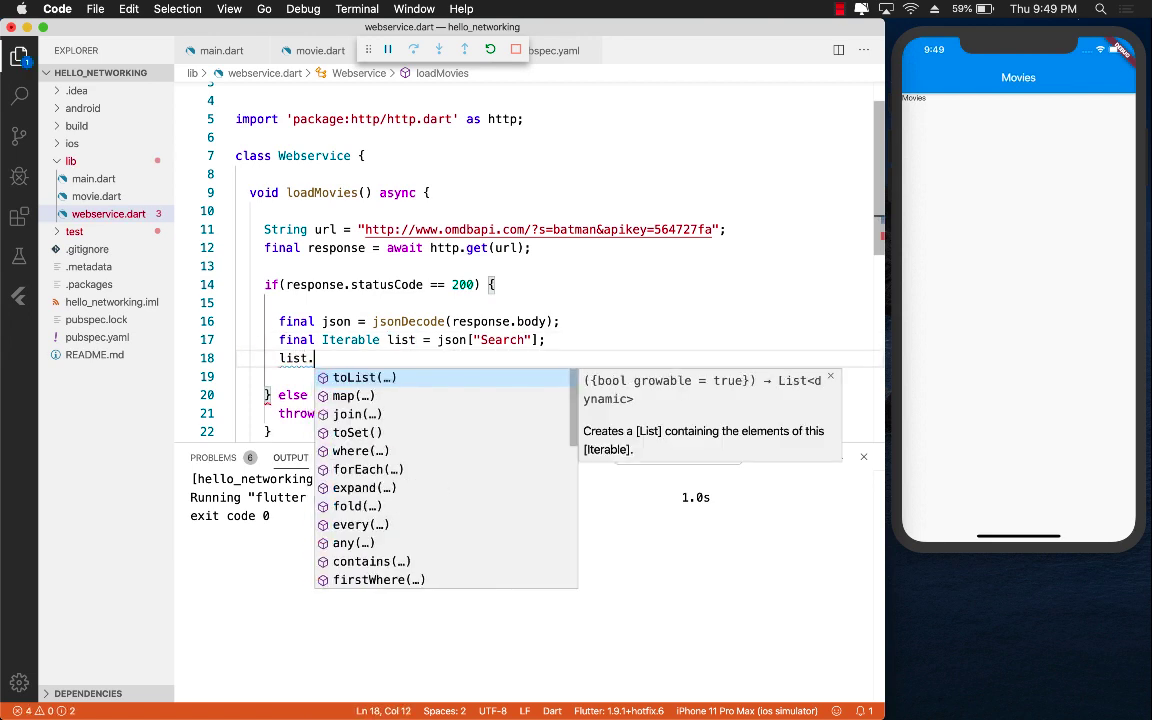
- Start mapping each list item to a Movie with list.map((item) => Movie(
left_click(352, 395)
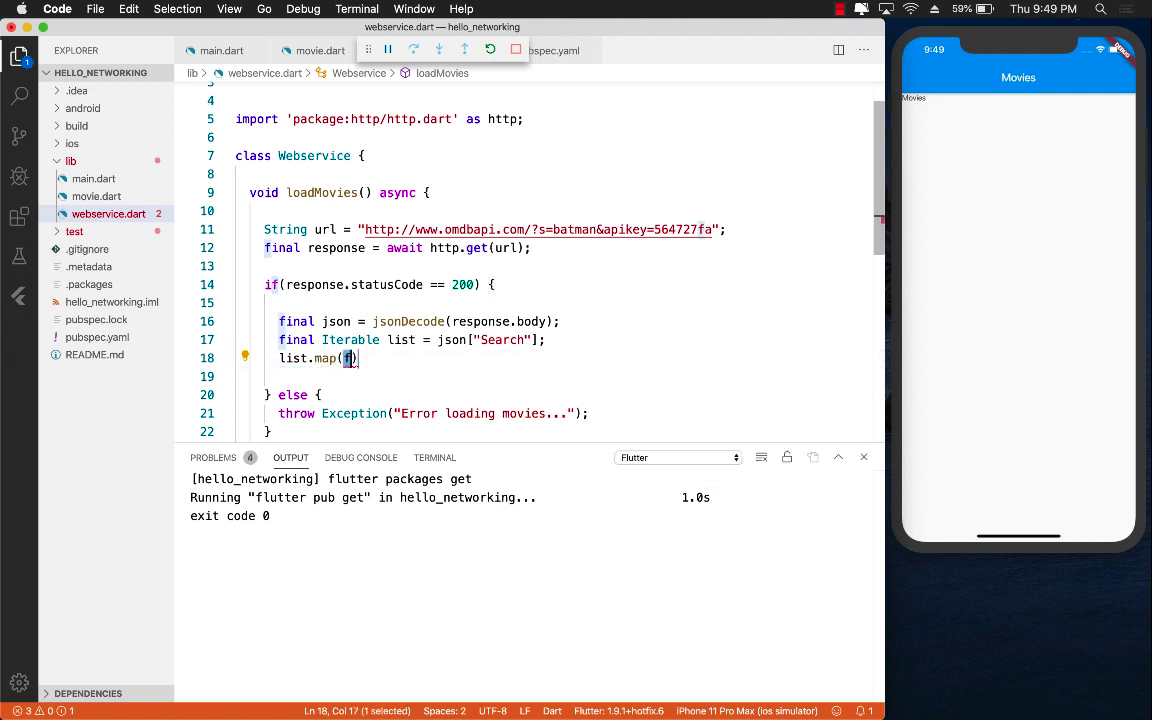
type("()")
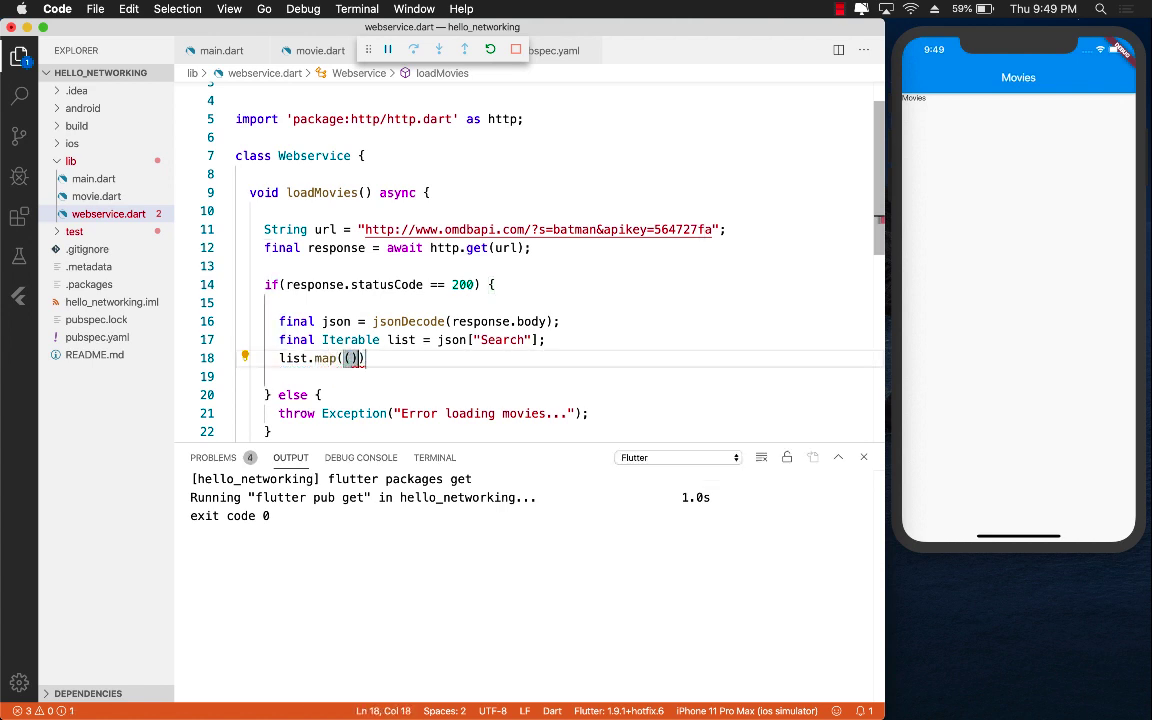
type("t")
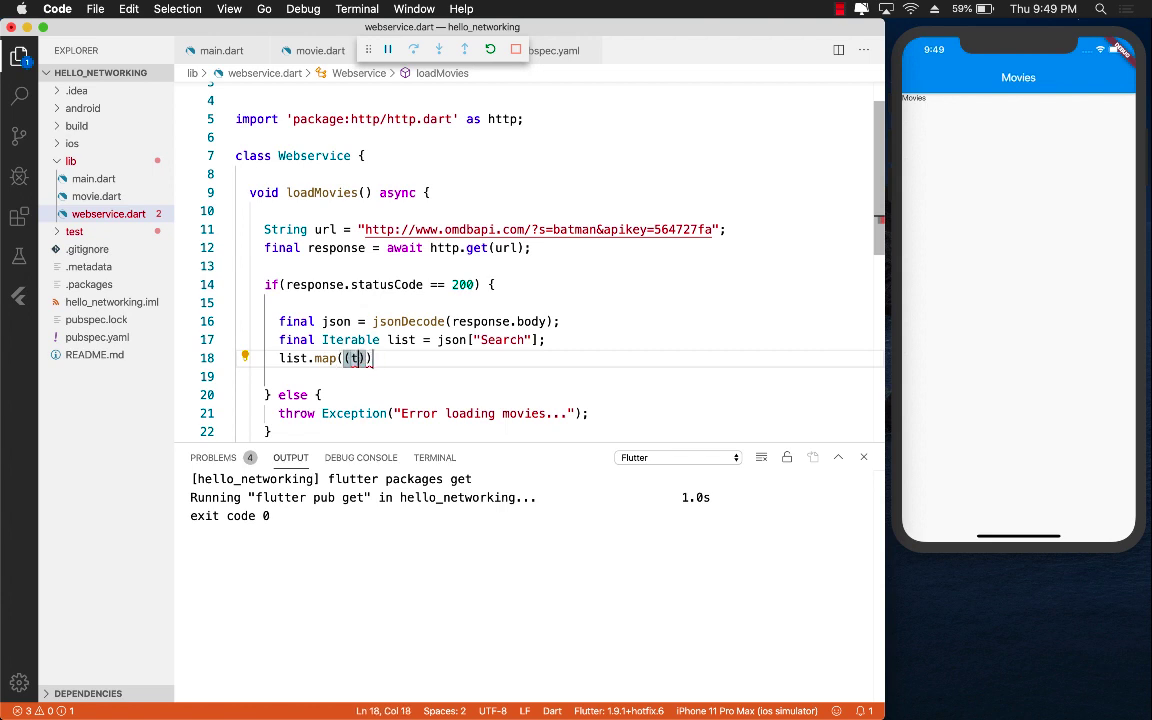
type("item) =>")
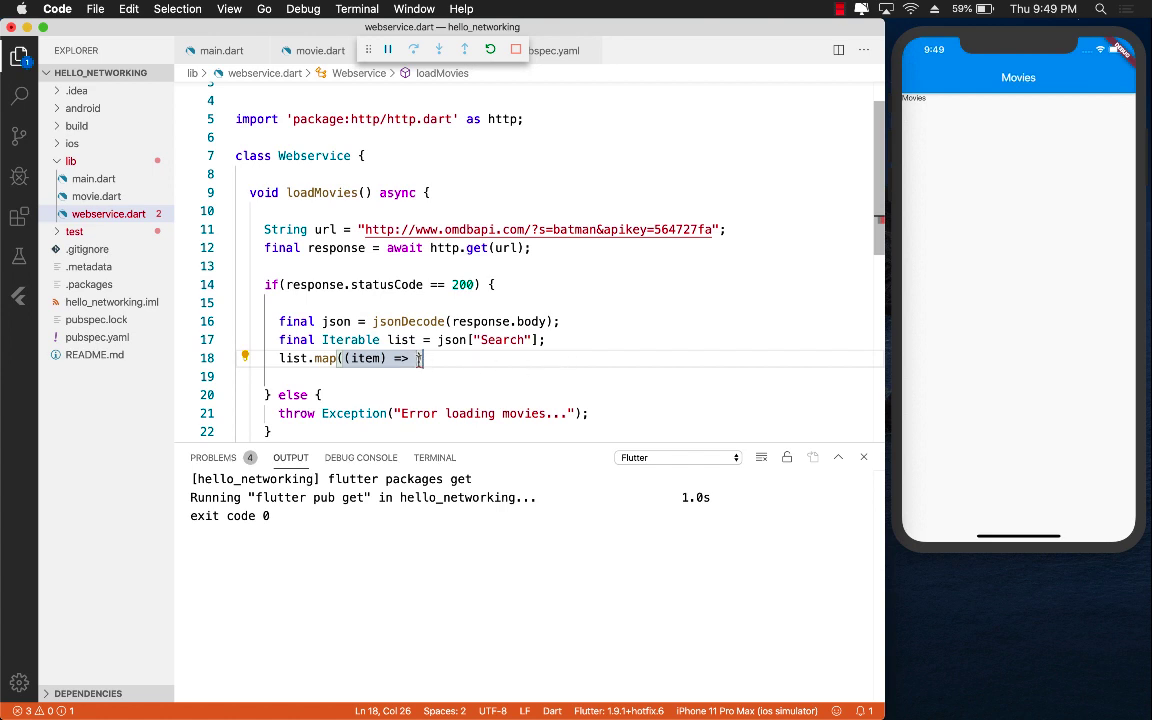
type("Movie")
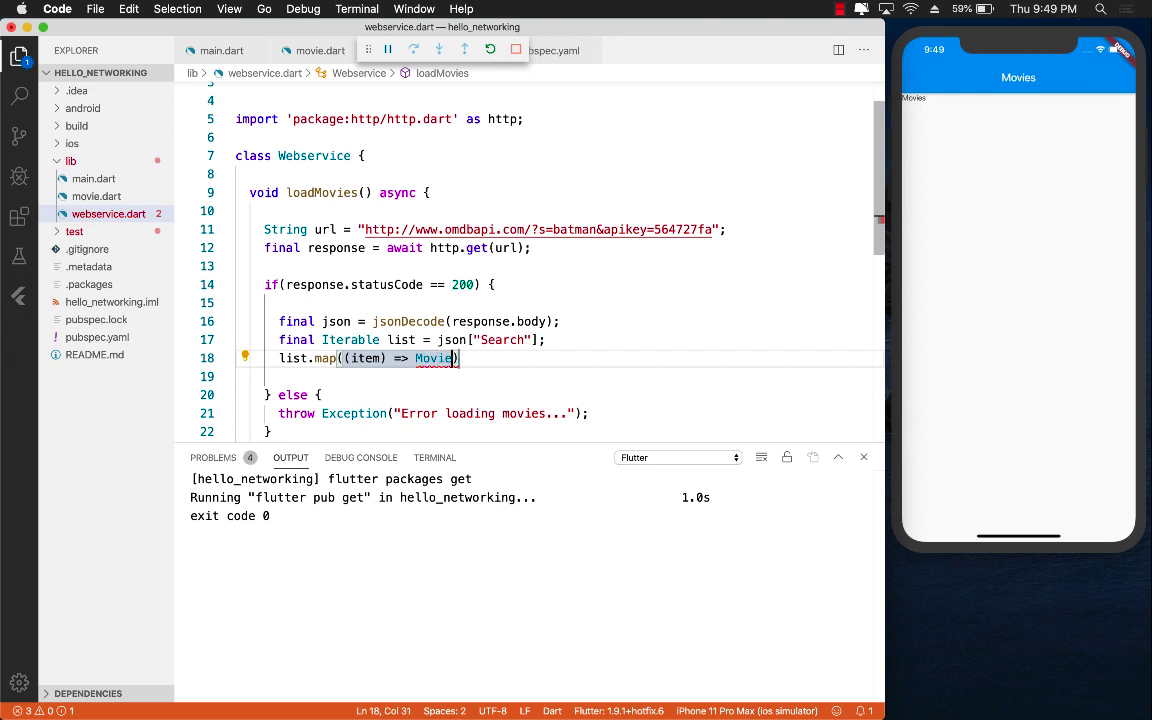
type("(")
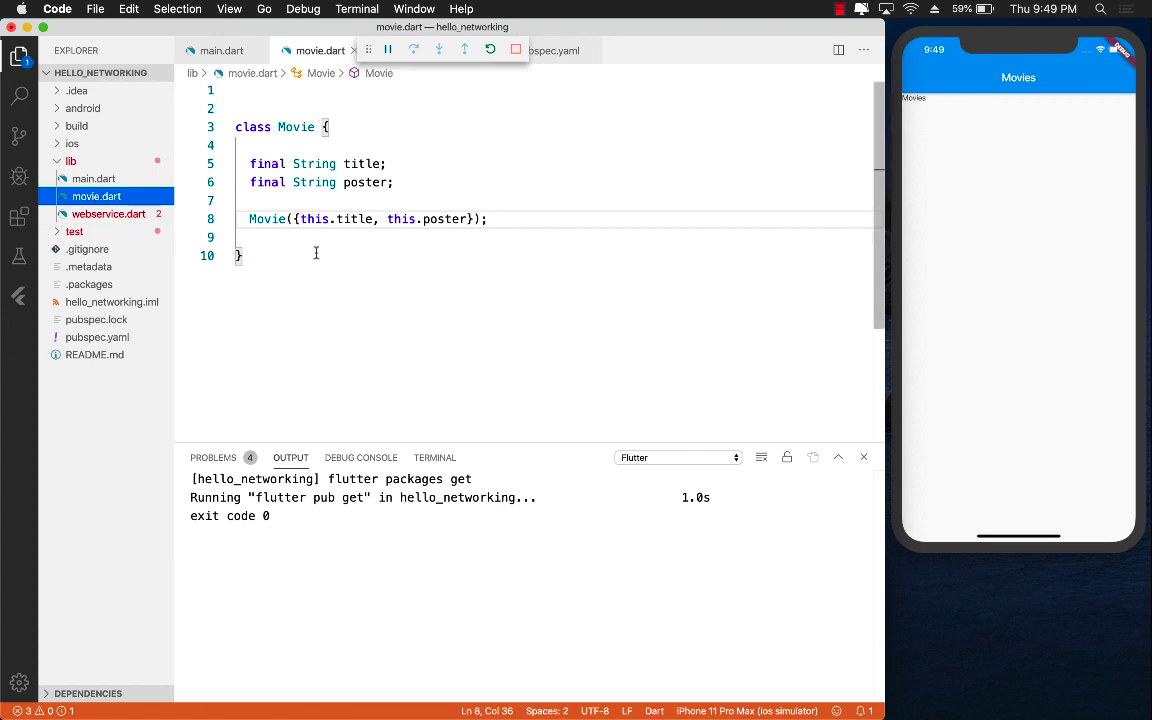
- Declare a factory Movie.fromJSON(Map<String, dynamic> json) in the Movie class
key("enter")
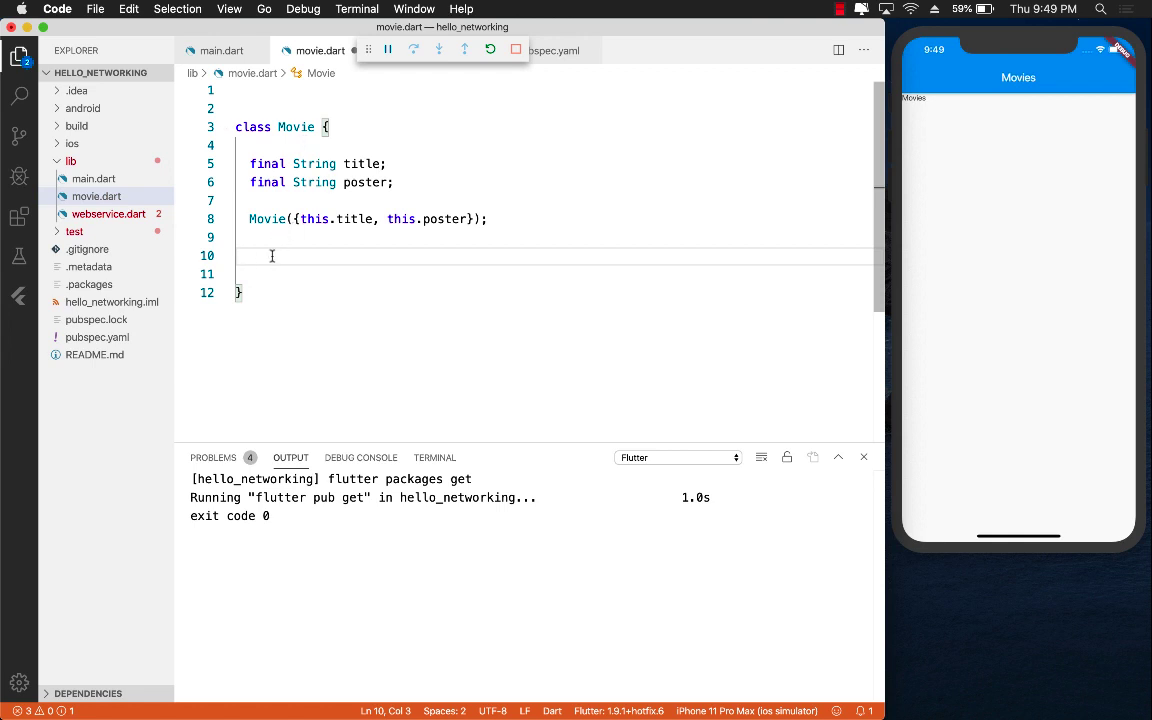
type("factory Movie")
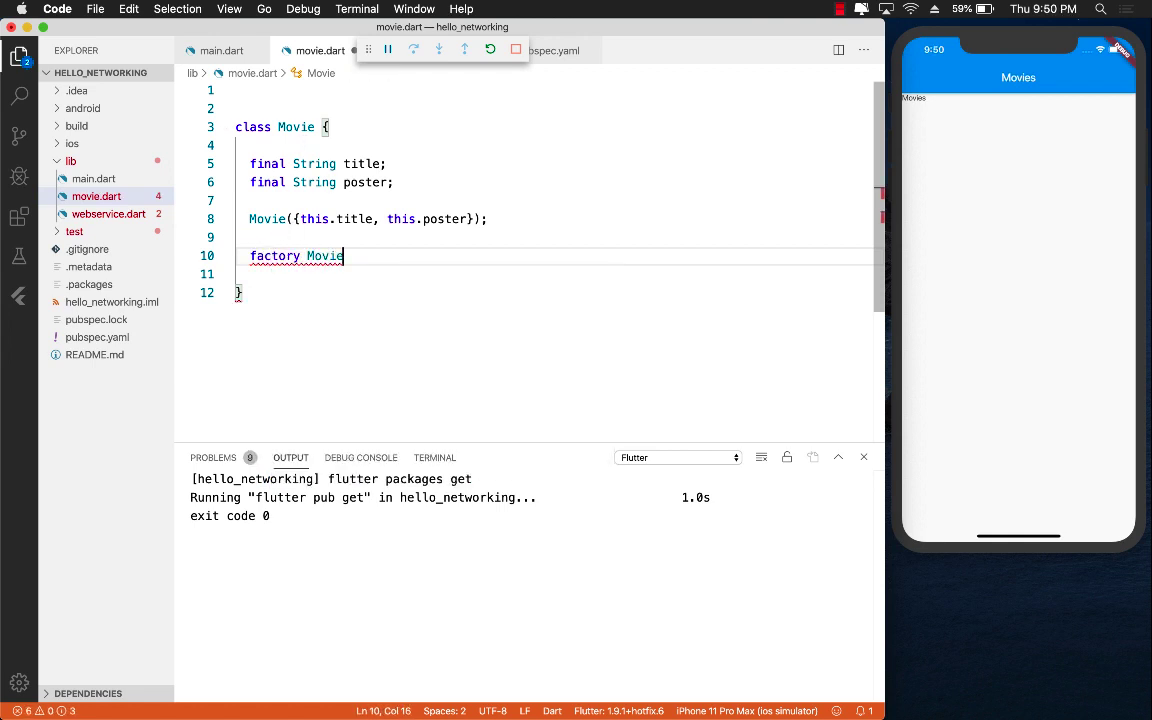
type(".fromJSO")
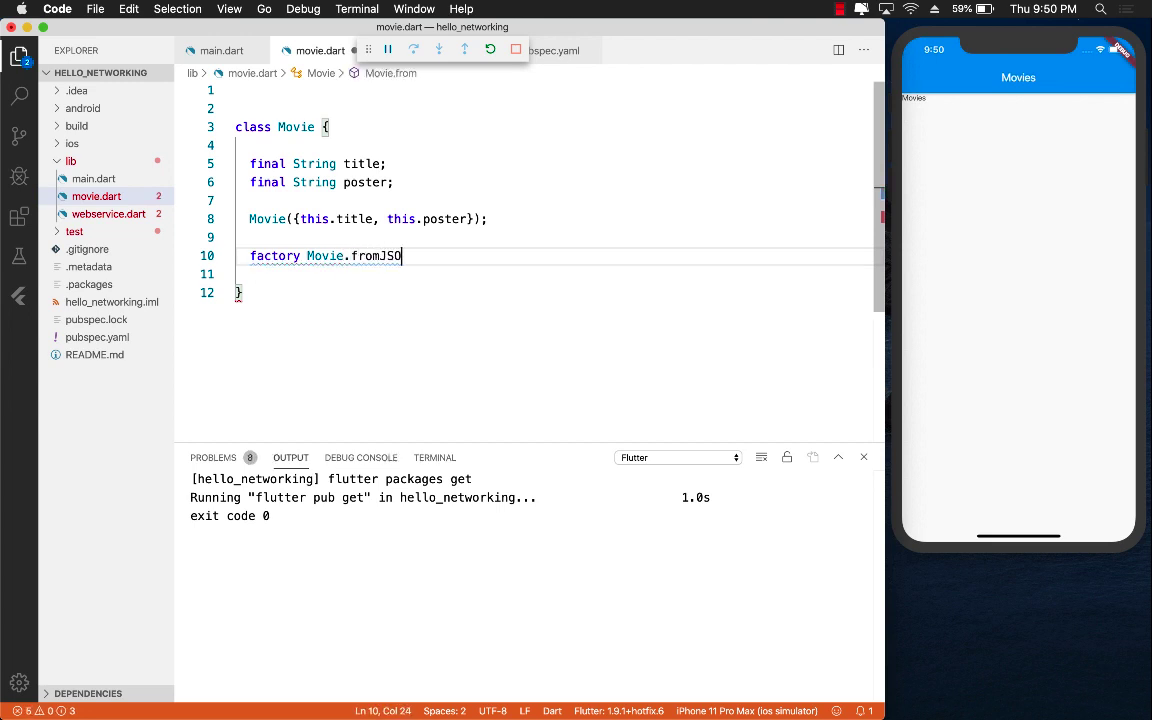
type("N(")
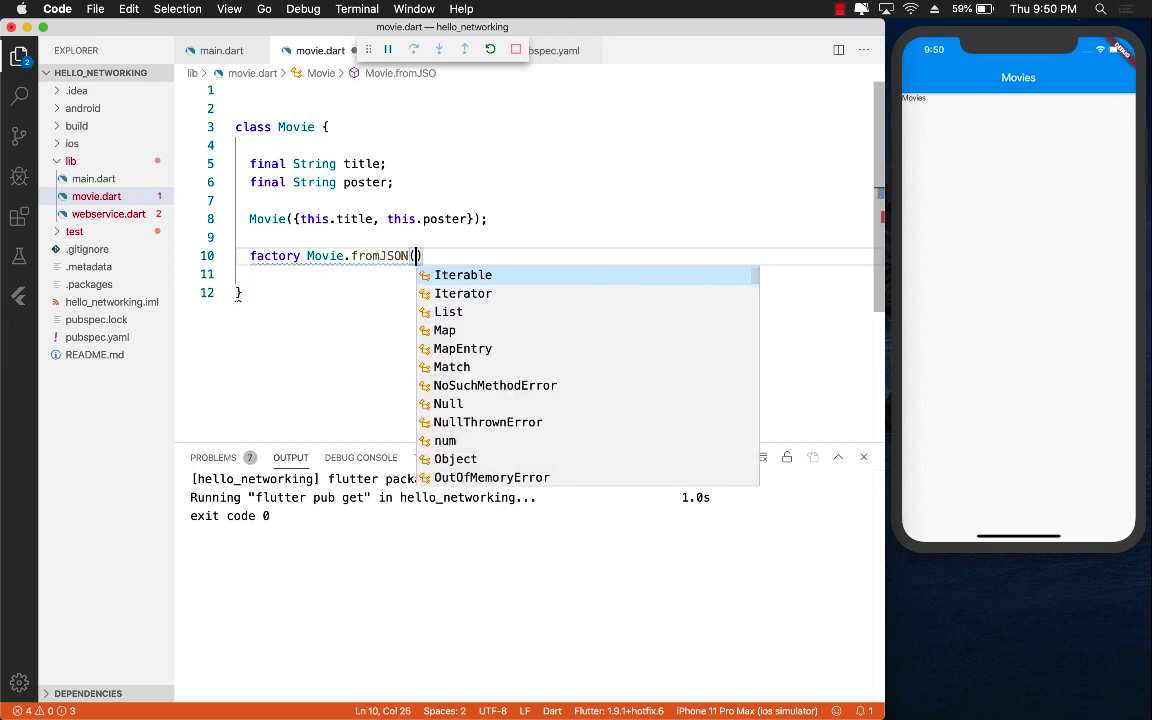
type("Map")
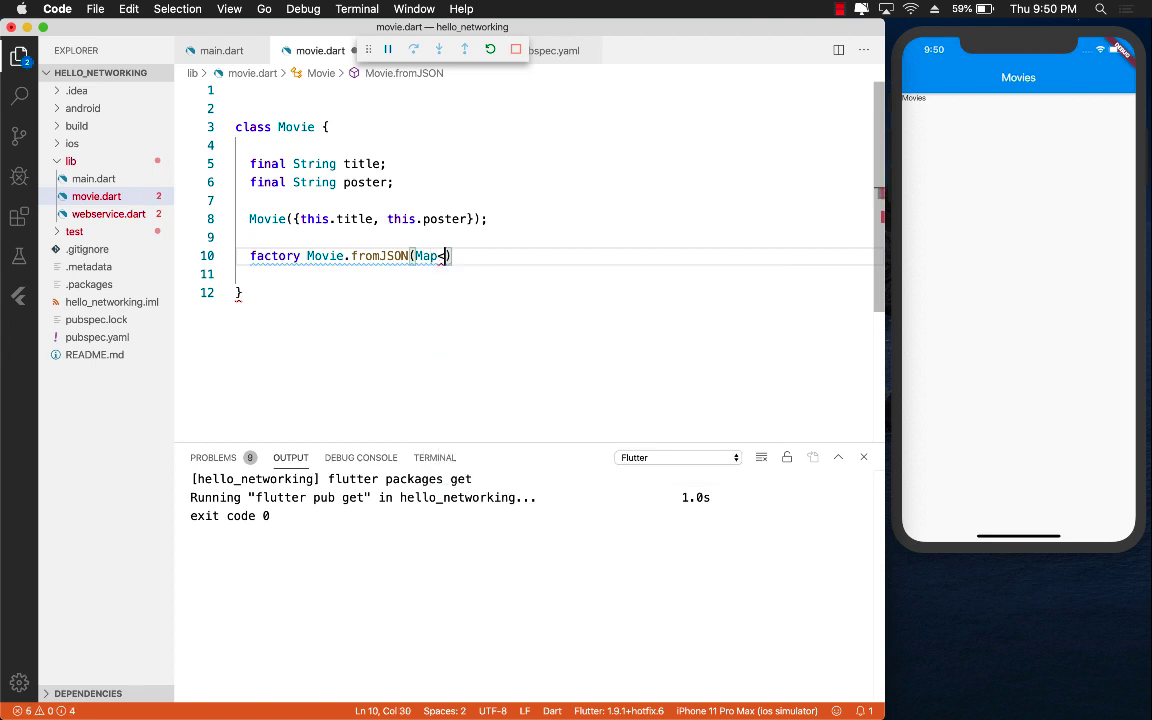
type("<String,")
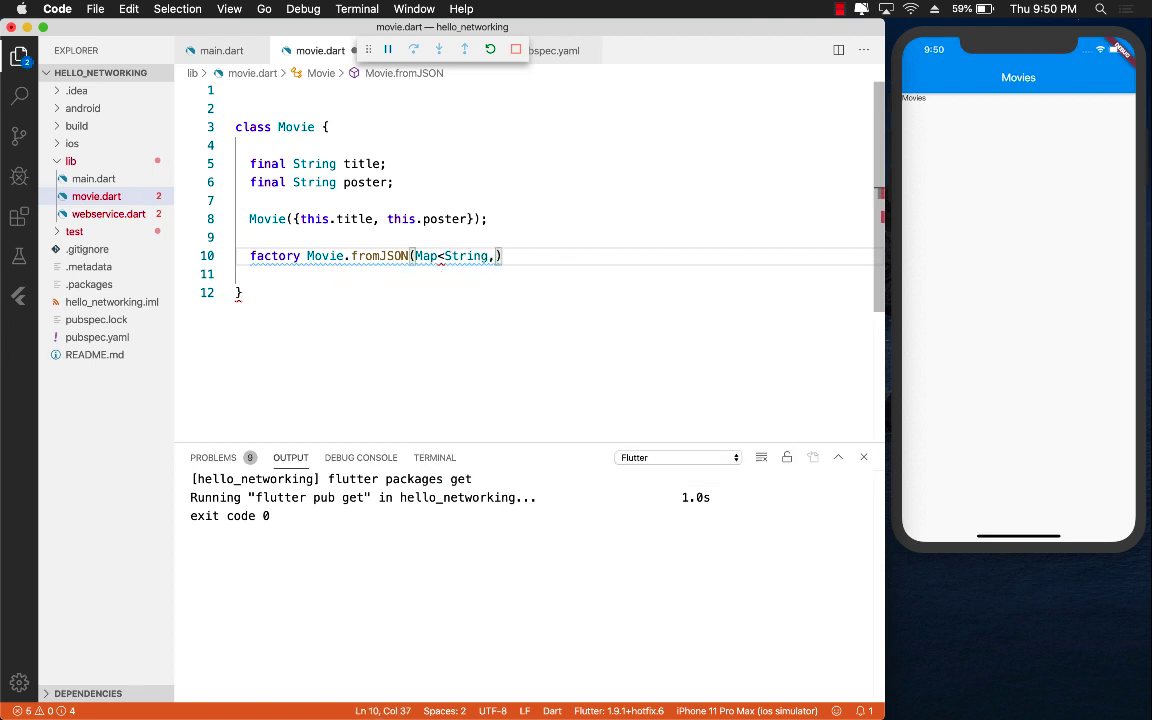
type("dynamic>")
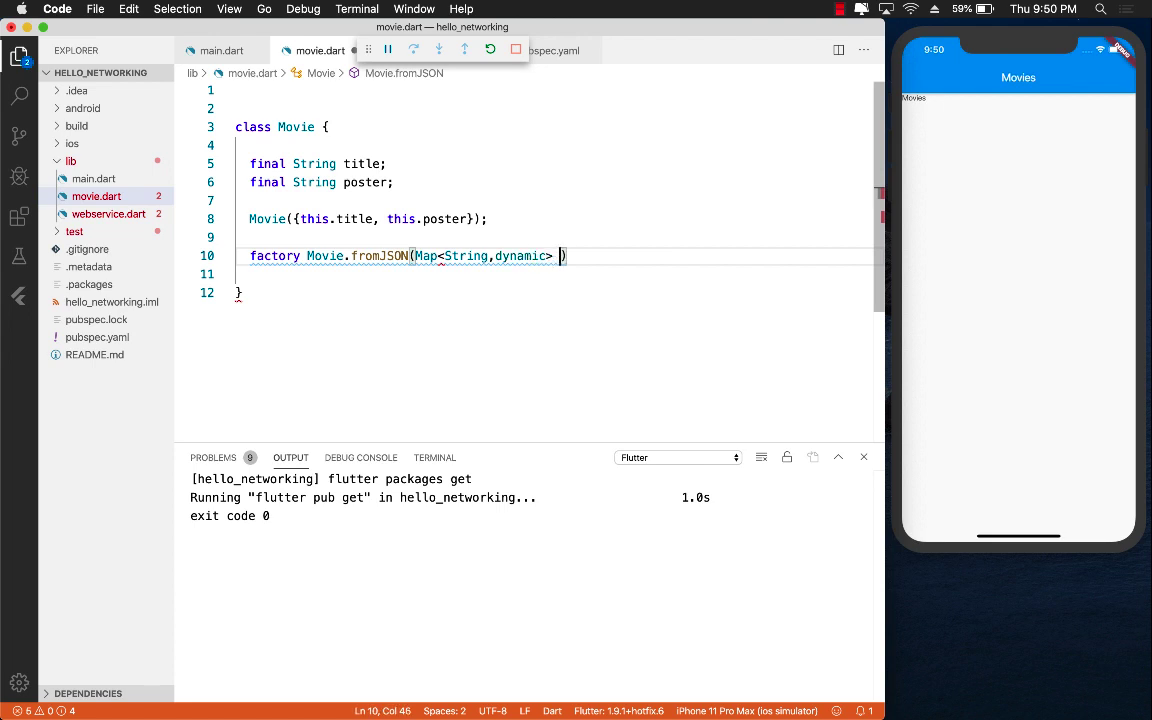
type("json")
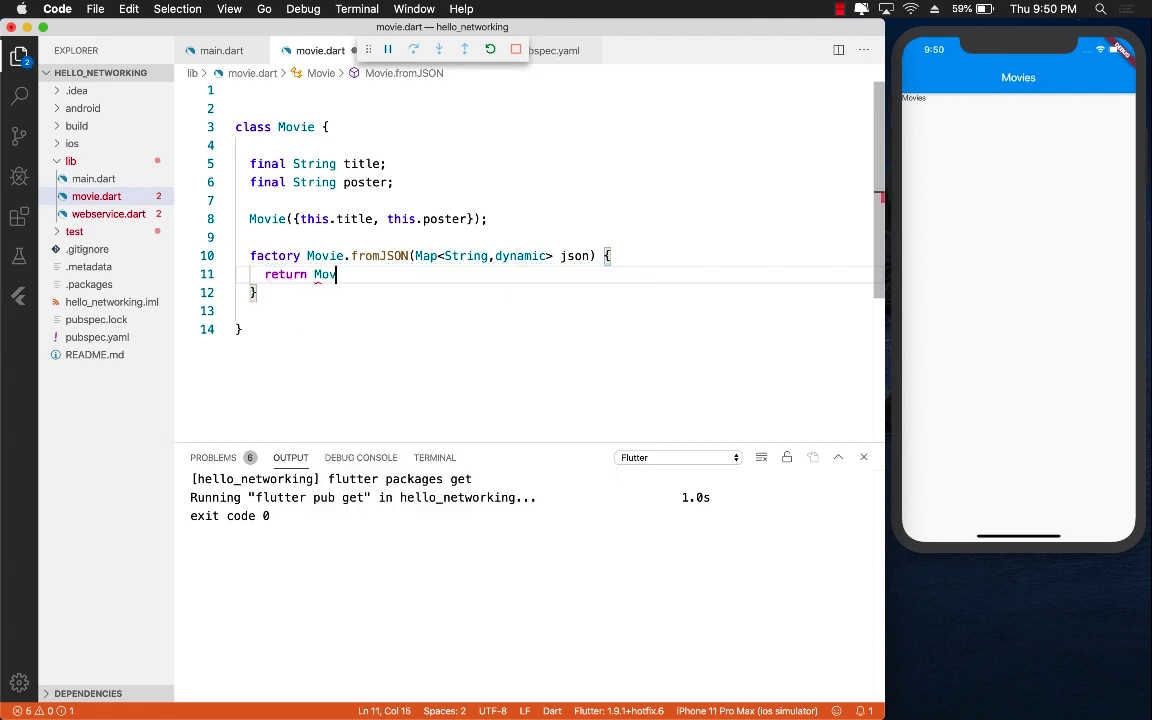
- Make the factory return a Movie with title json["Title"] and poster json["Poster"]
type("ie()")
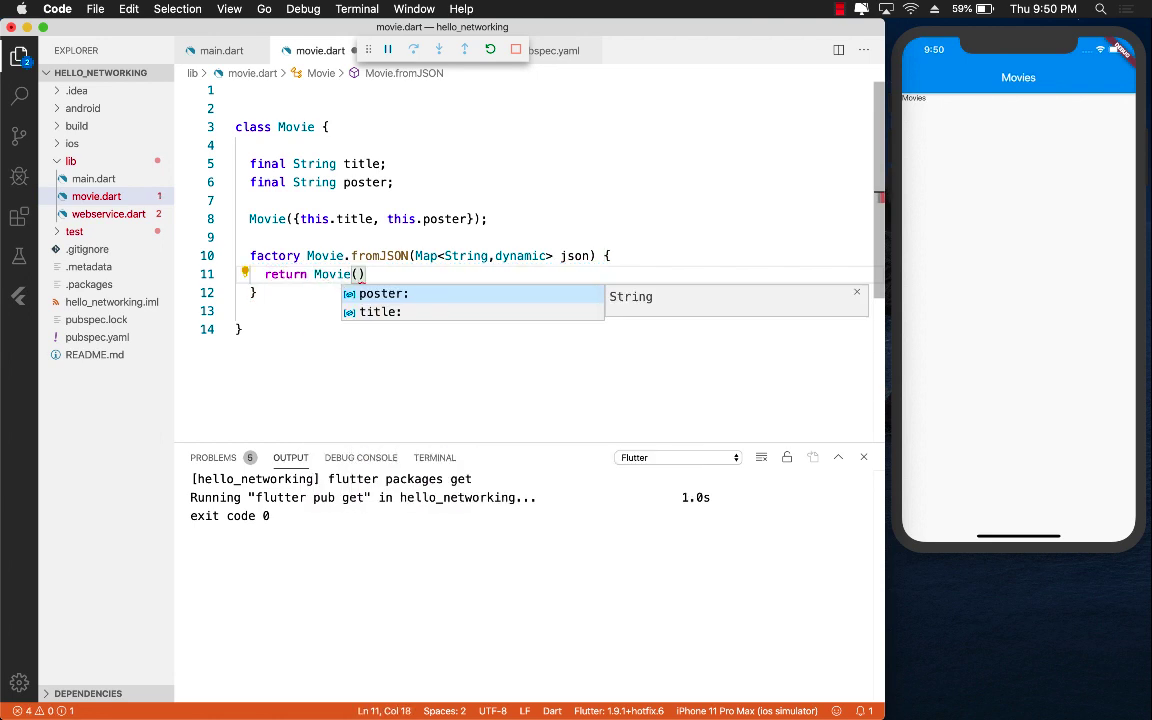
type("tite")
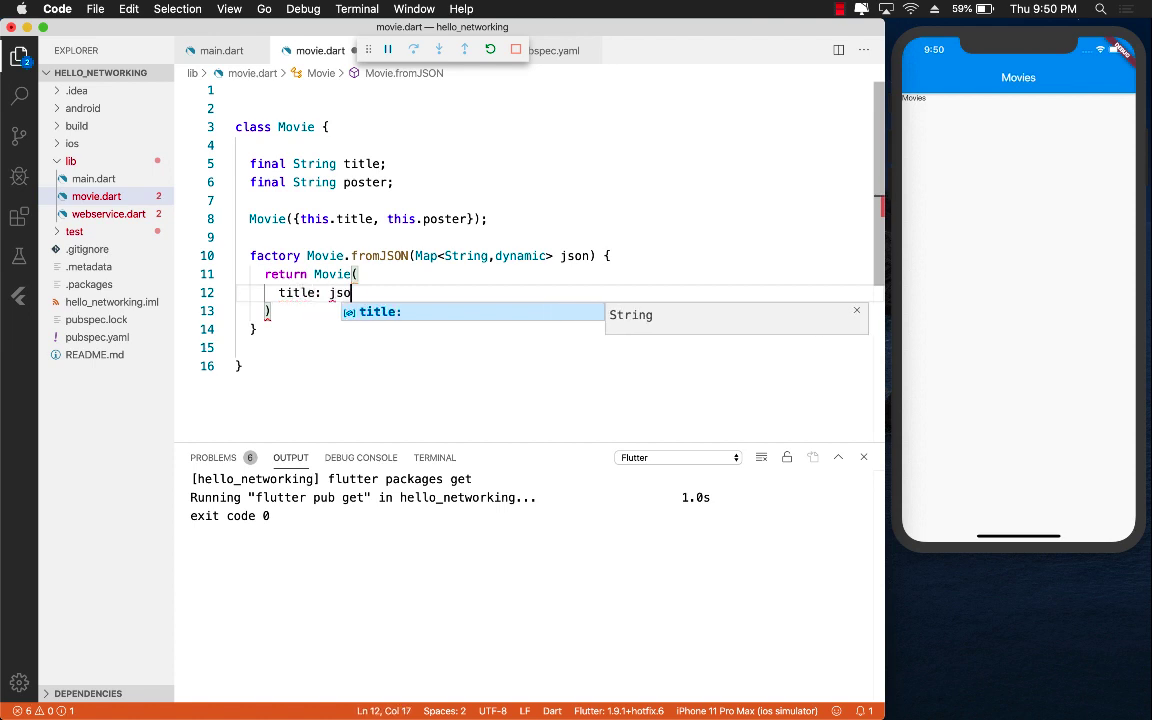
type("n[\"Title\"]")
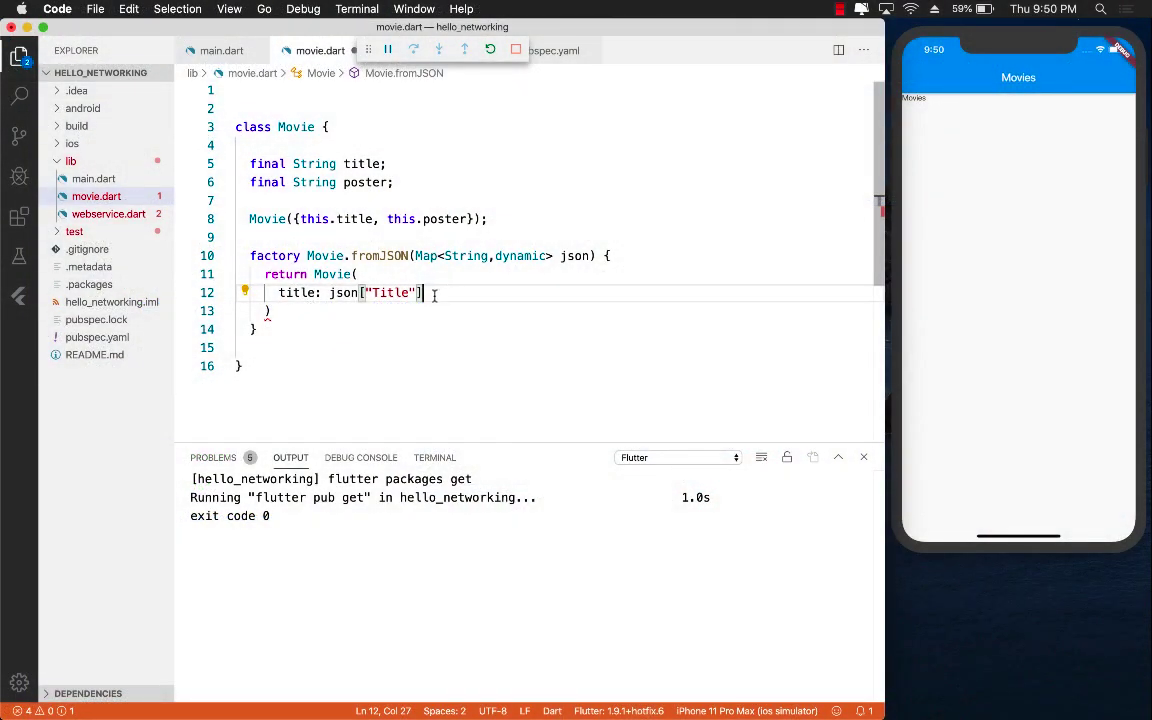
type(",")
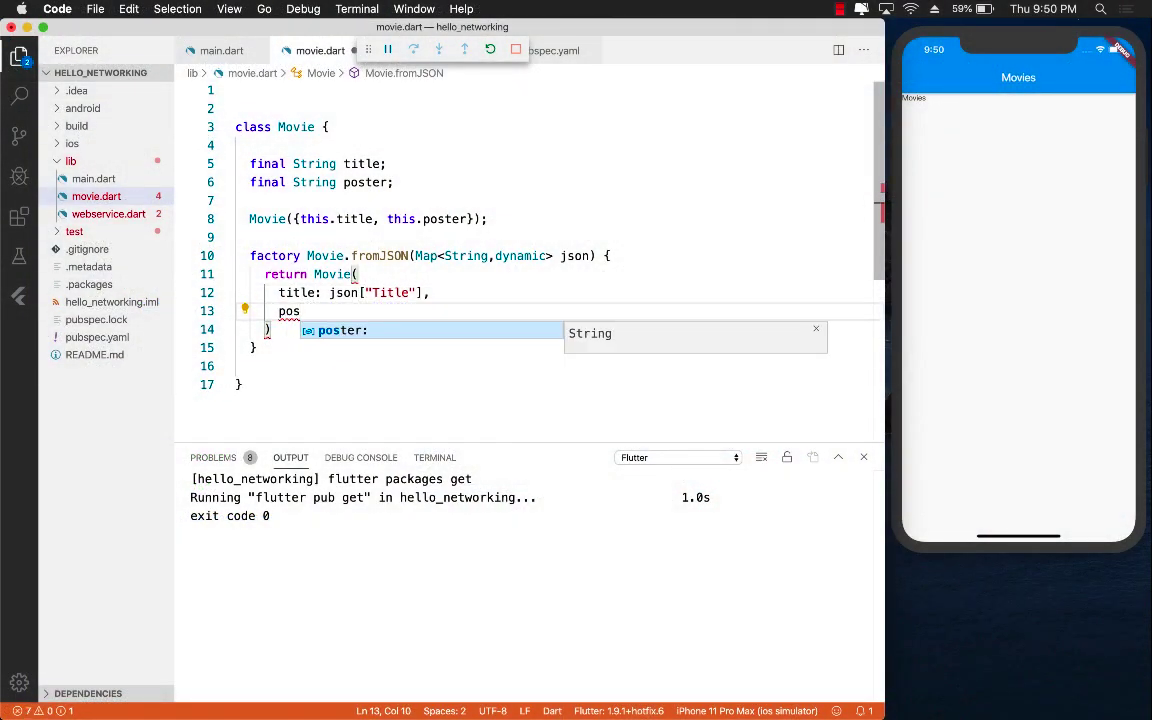
type("ter: json")
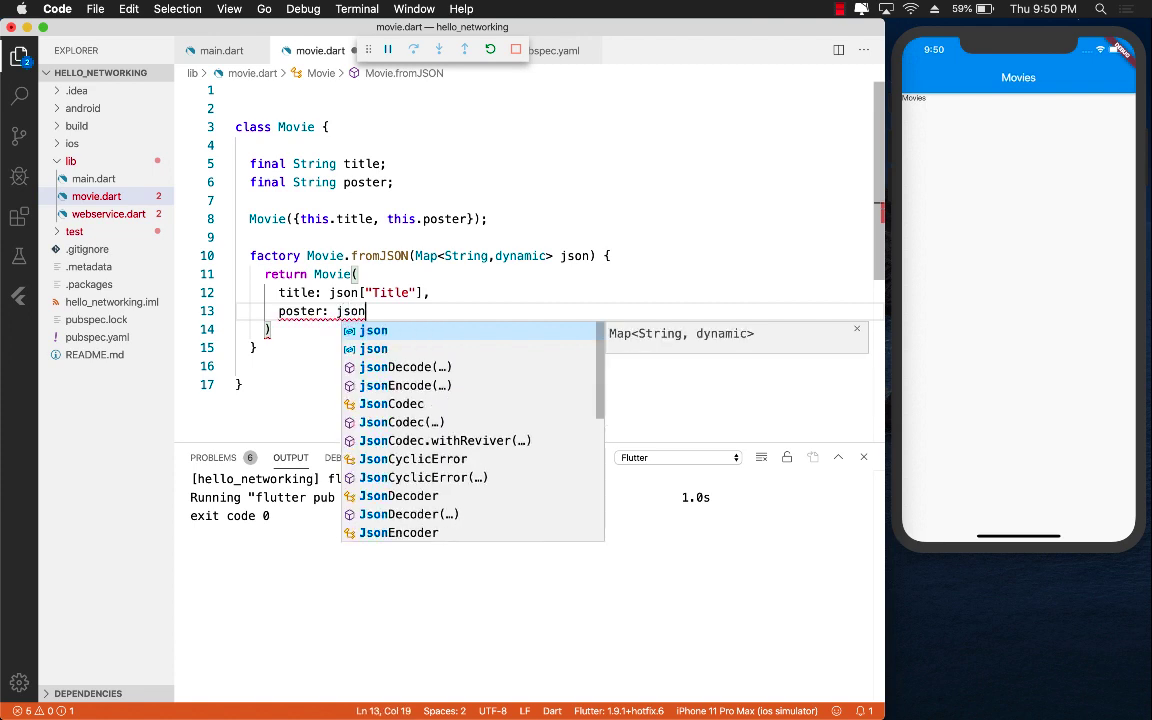
type("[\"Poster\"]")
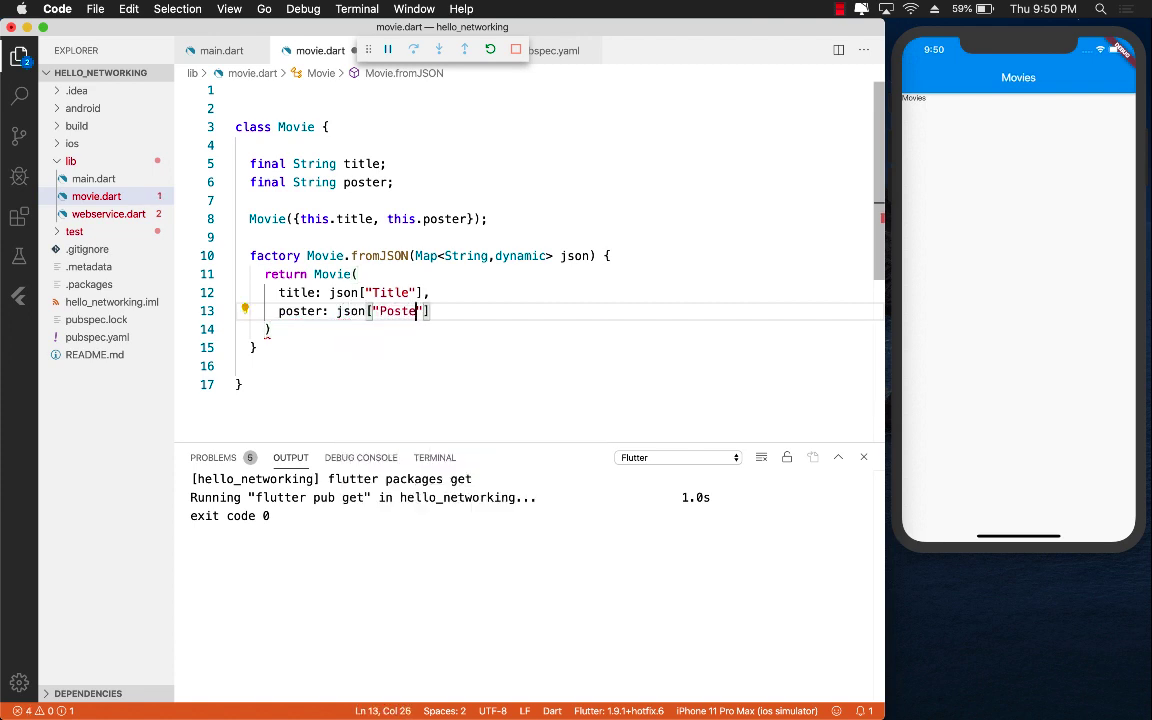
type(");")
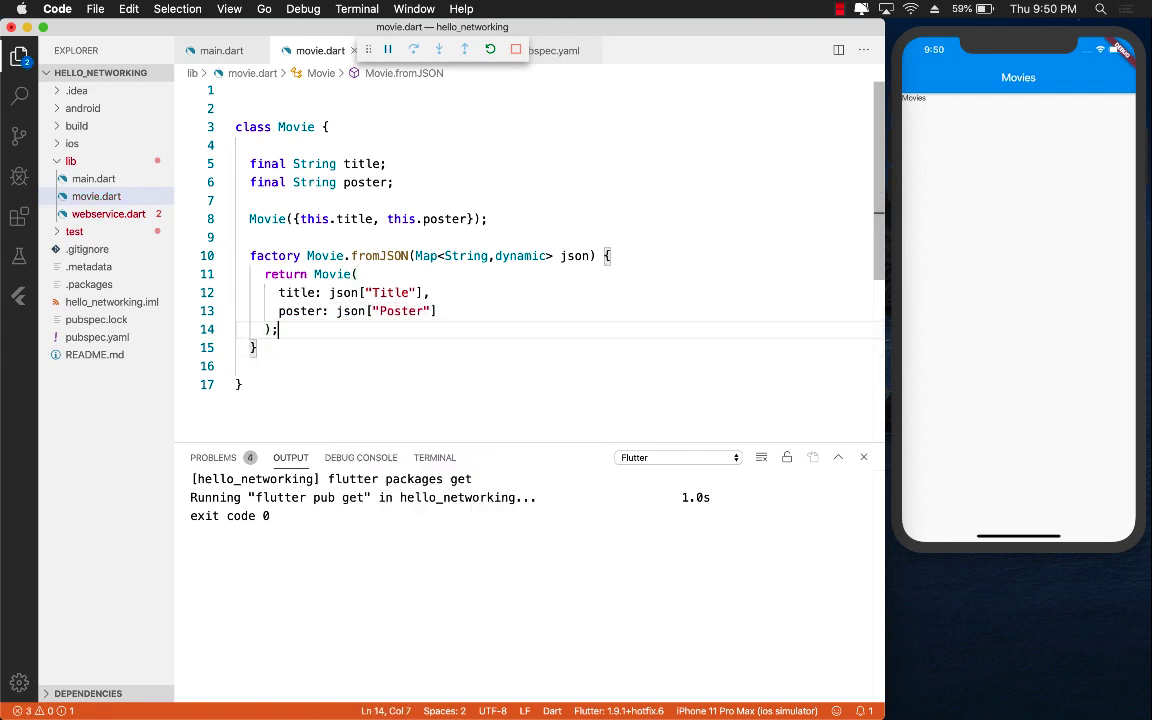
double_click(274, 256)
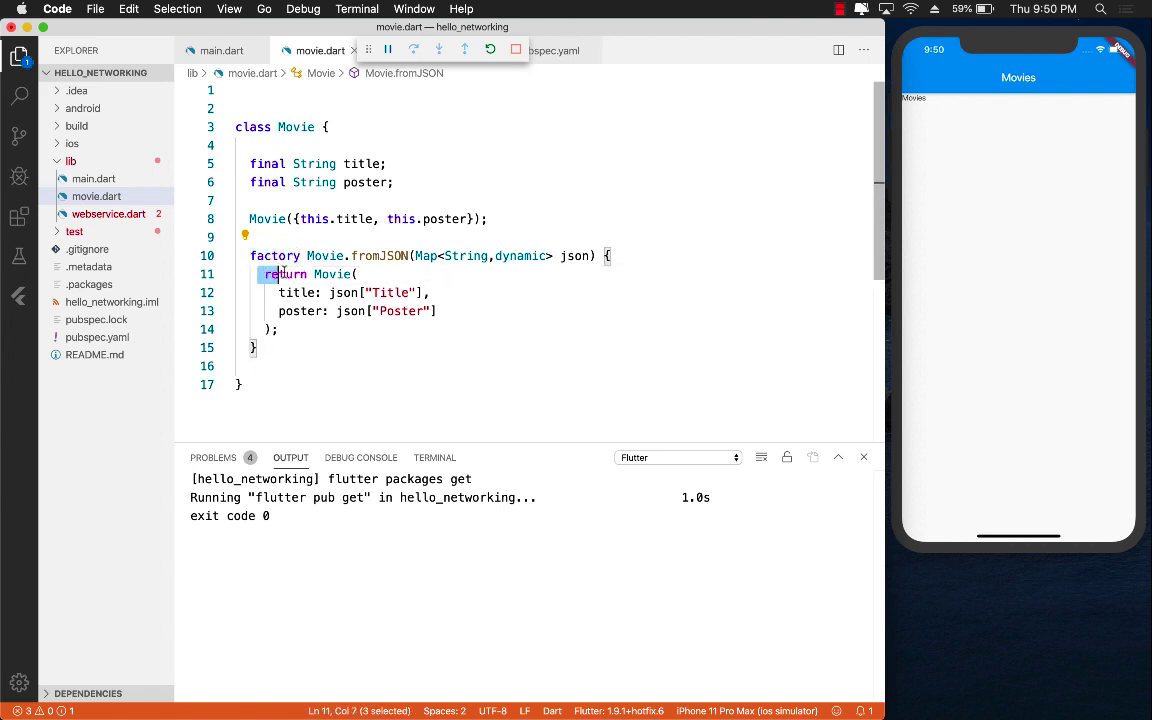
left_click(319, 330)
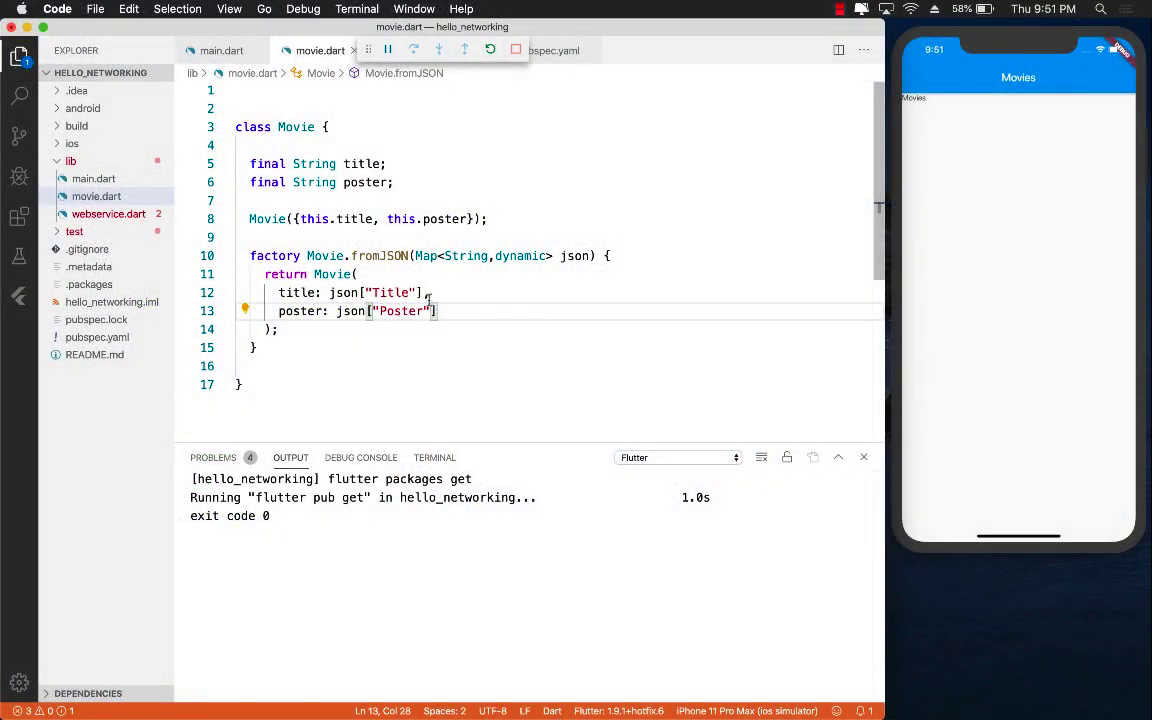
- In webservice.dart, import movie.dart and return list.map((item) => Movie.fromJSON(item)).toList()
left_click(108, 213)
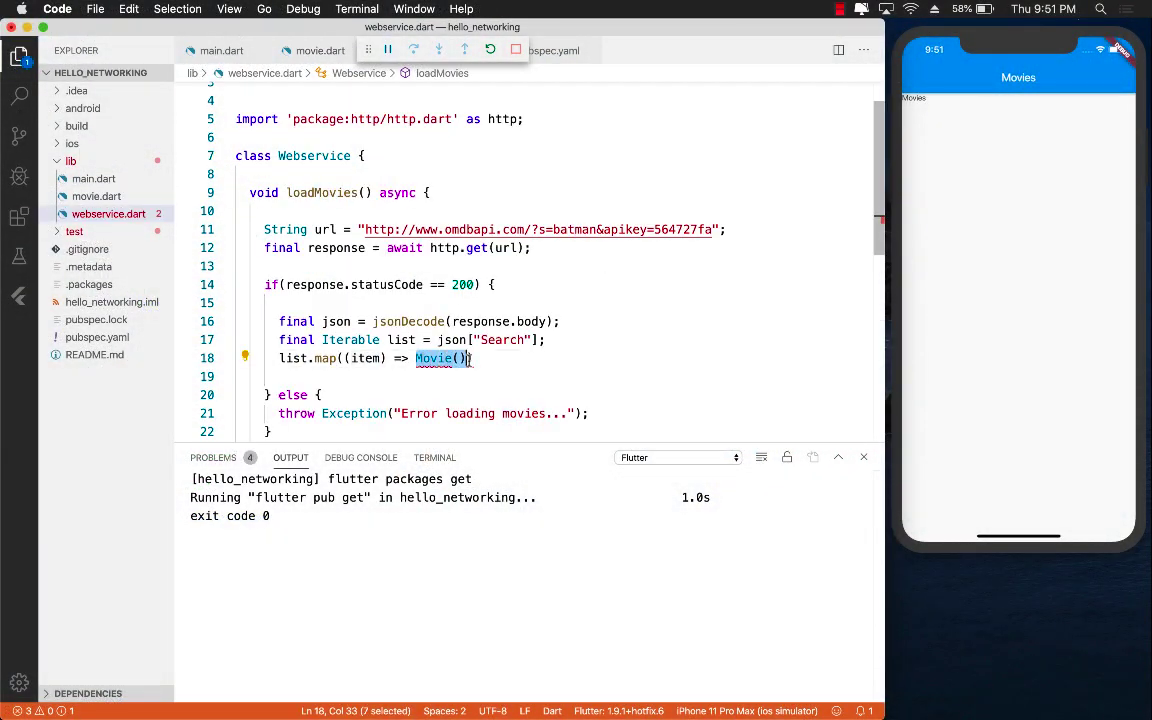
type(".")
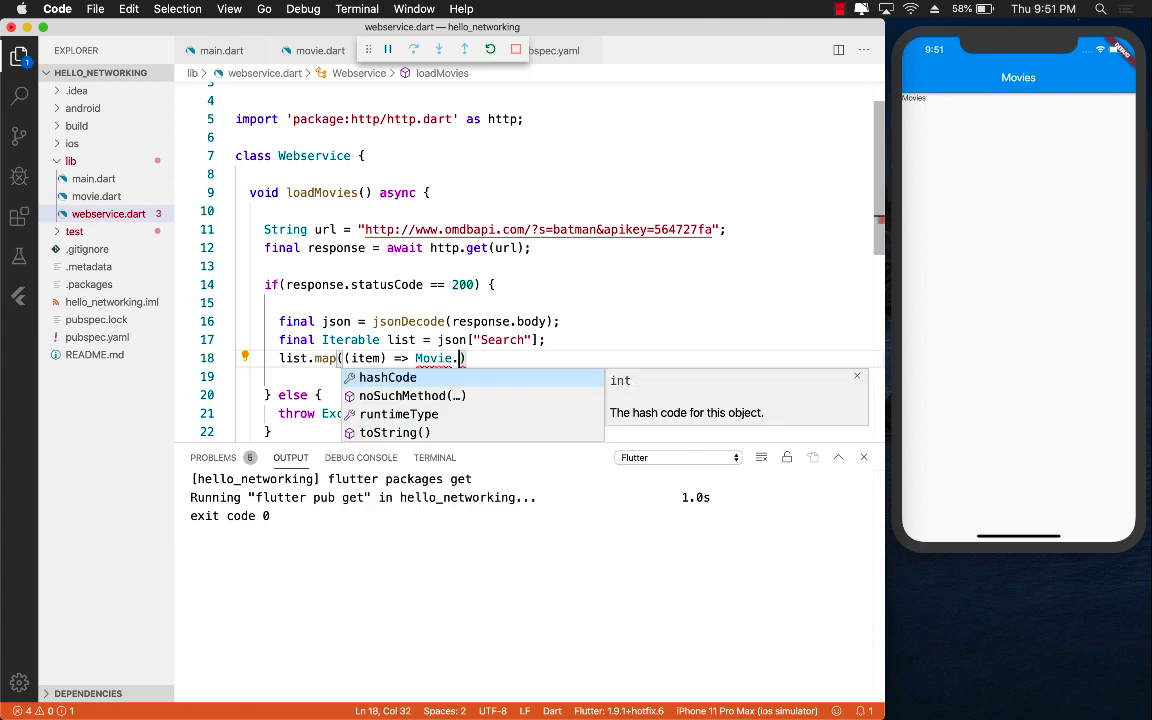
type("fr")
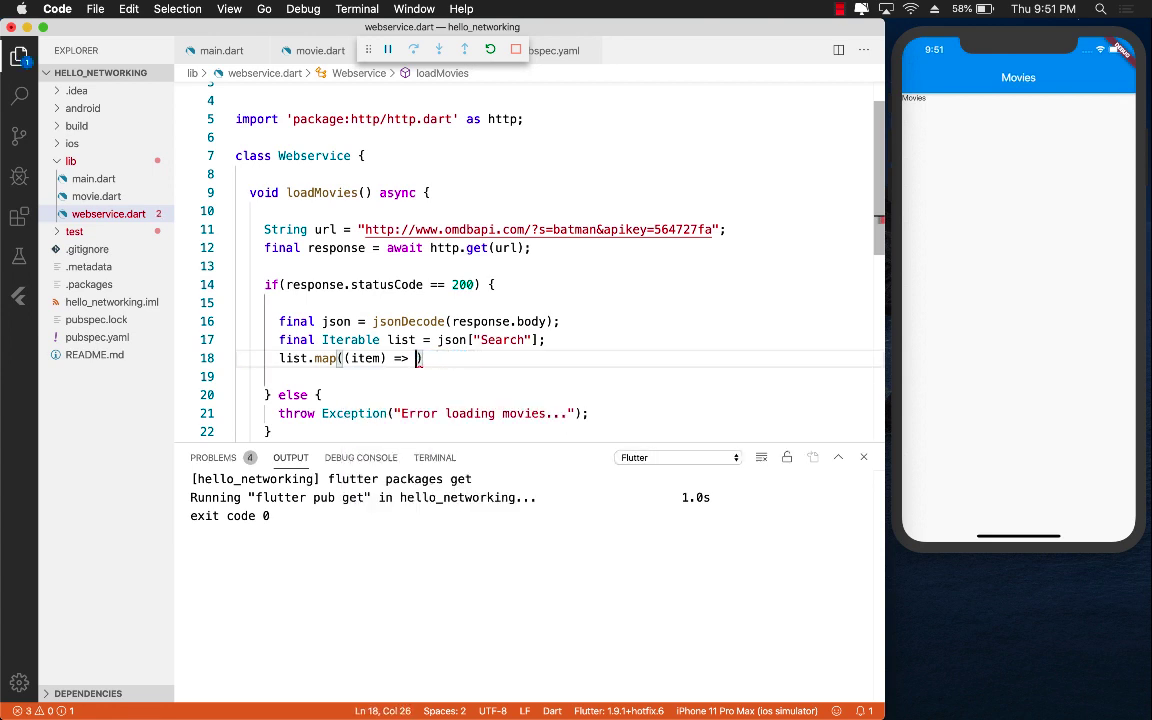
type("Movie")
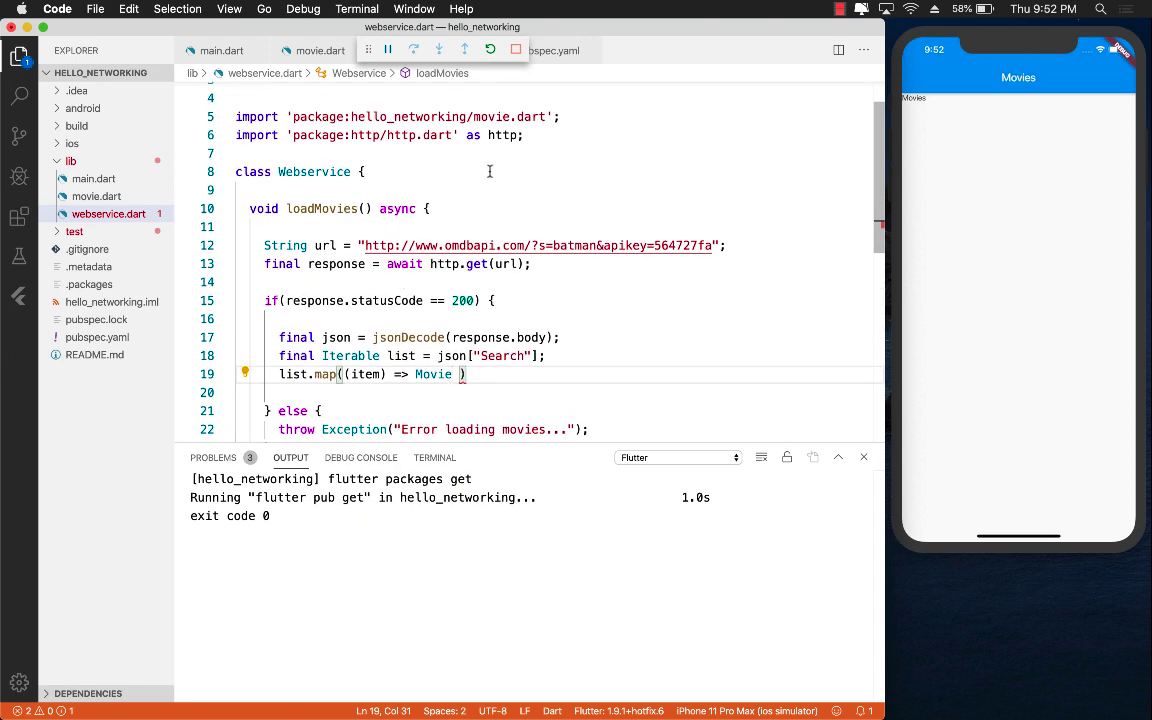
triple_click(395, 117)
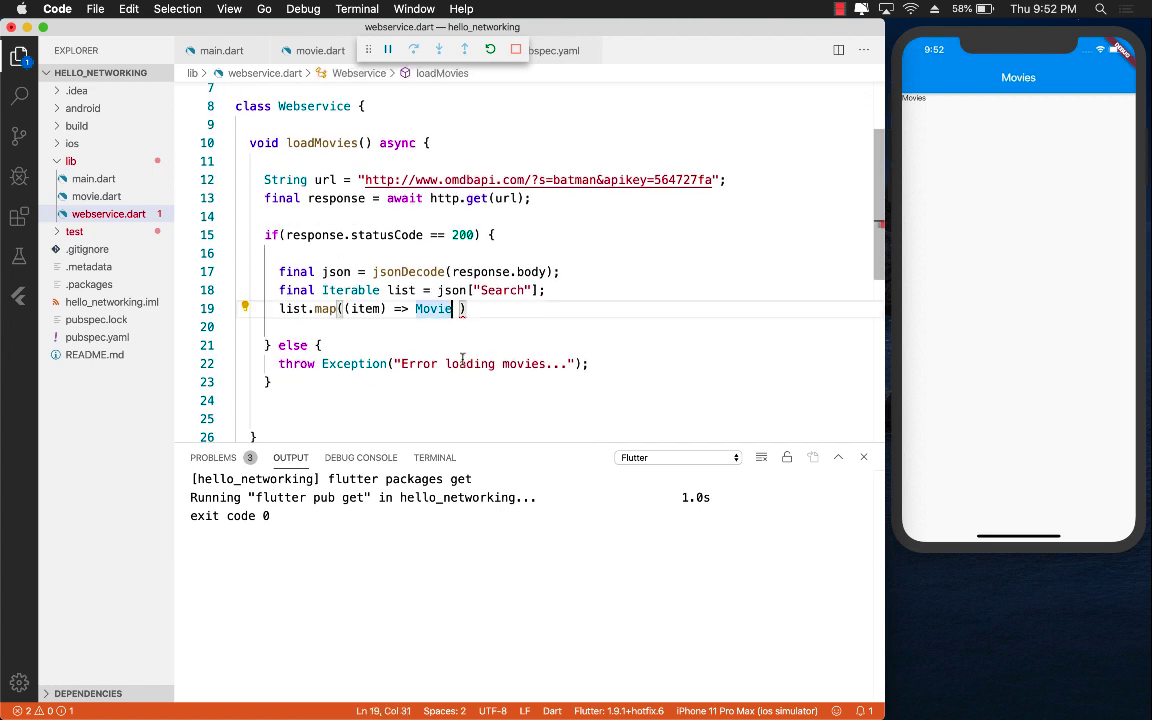
type(".fromJSON(json")
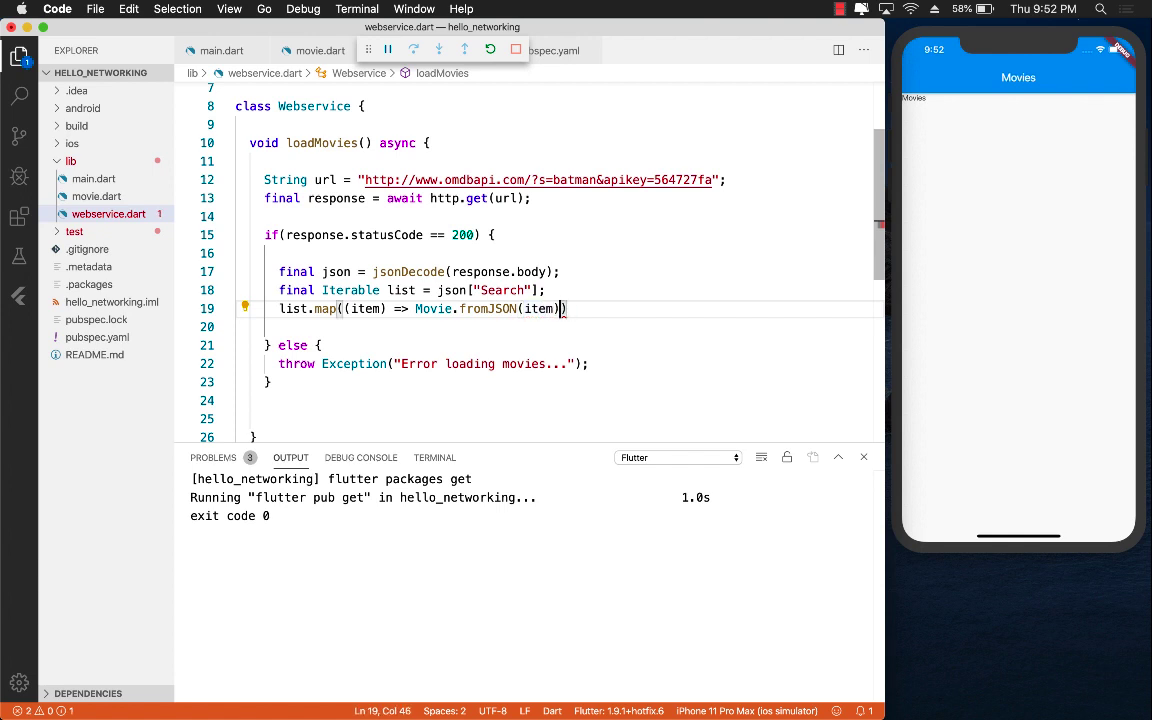
mouse_move(367, 297)
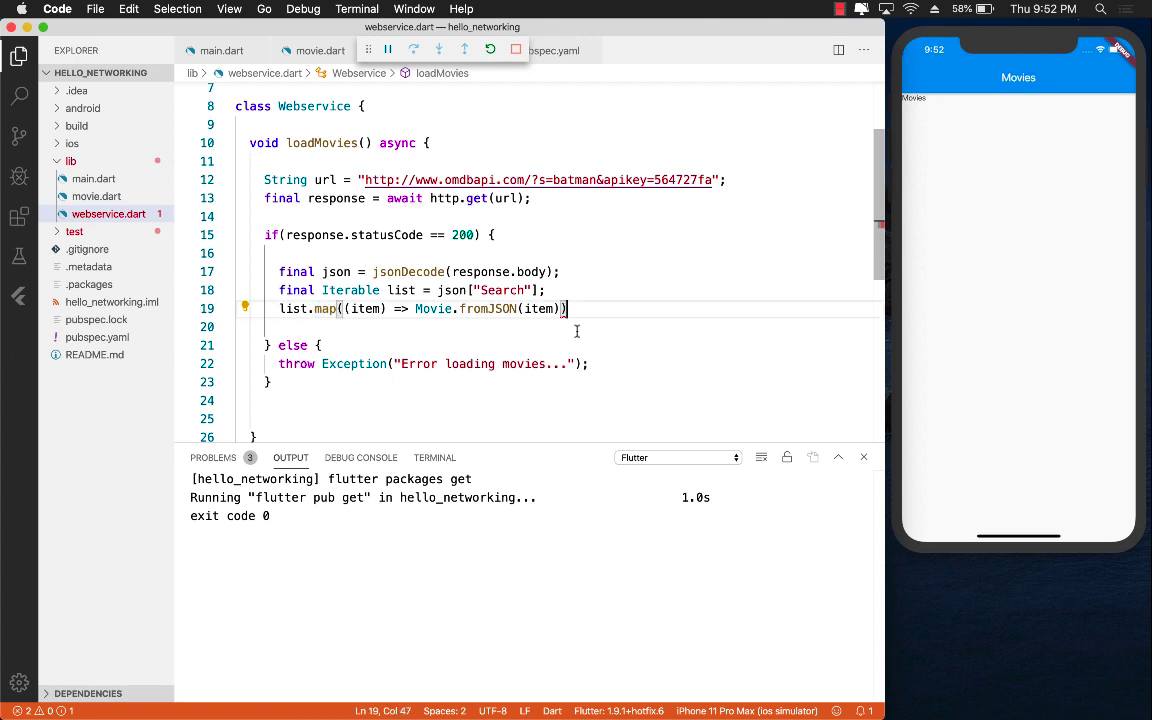
type(".i")
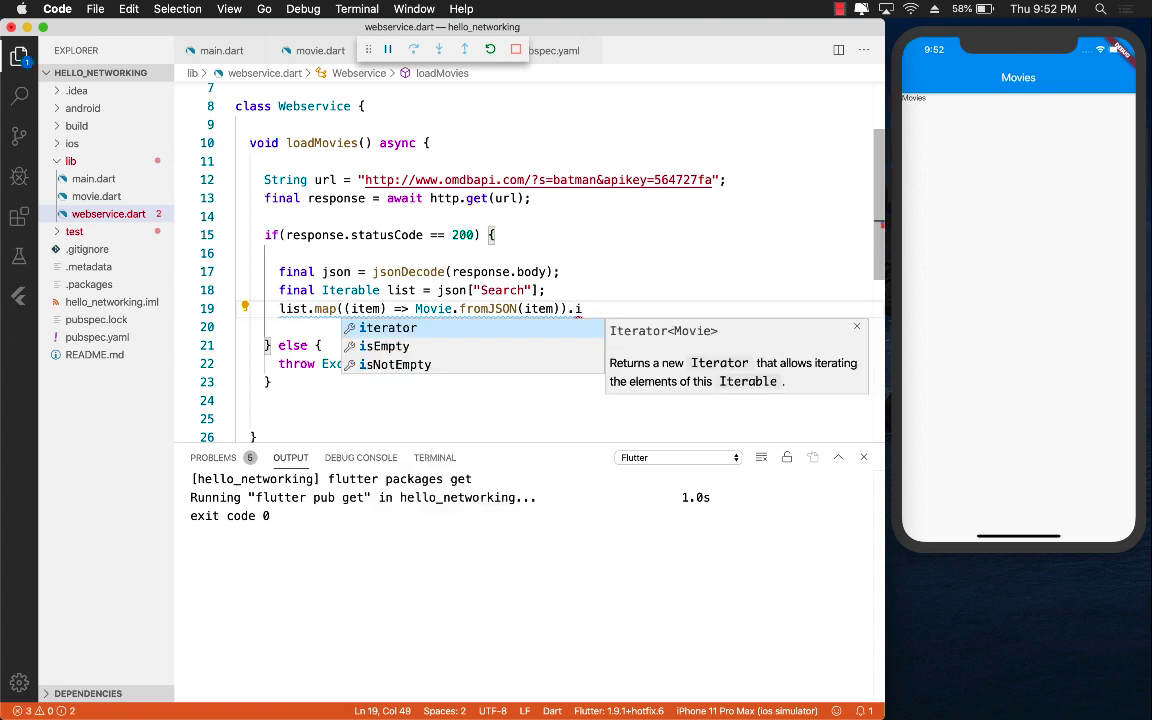
type("o")
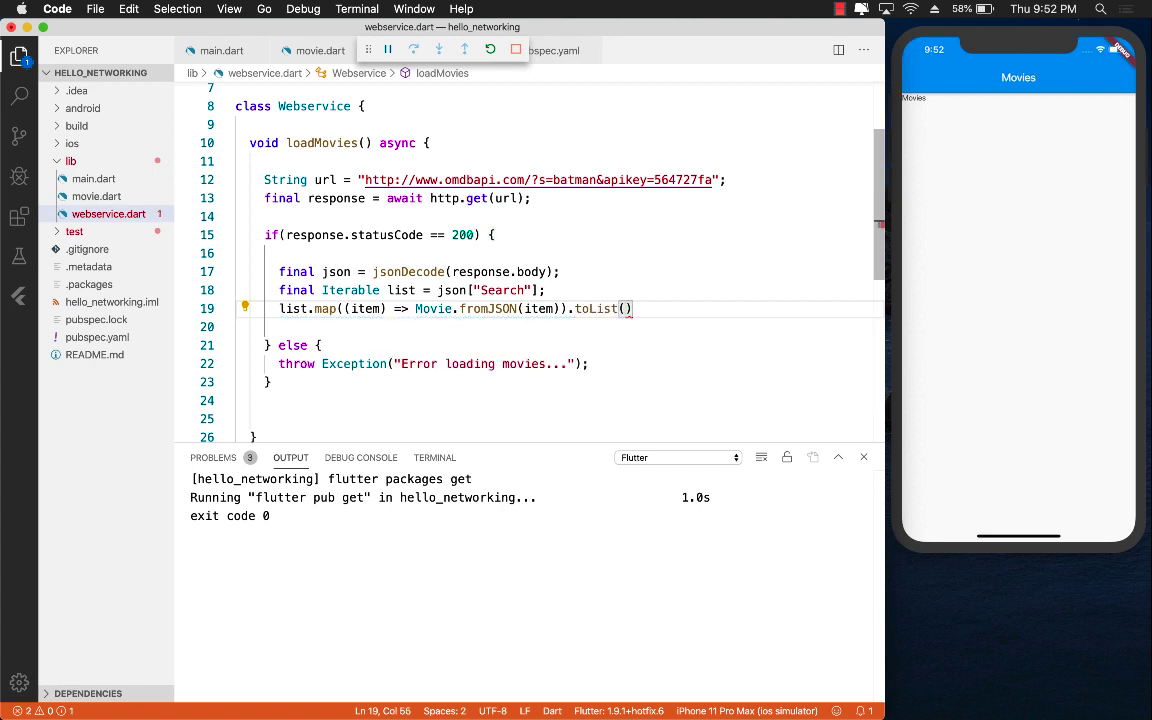
type("return")
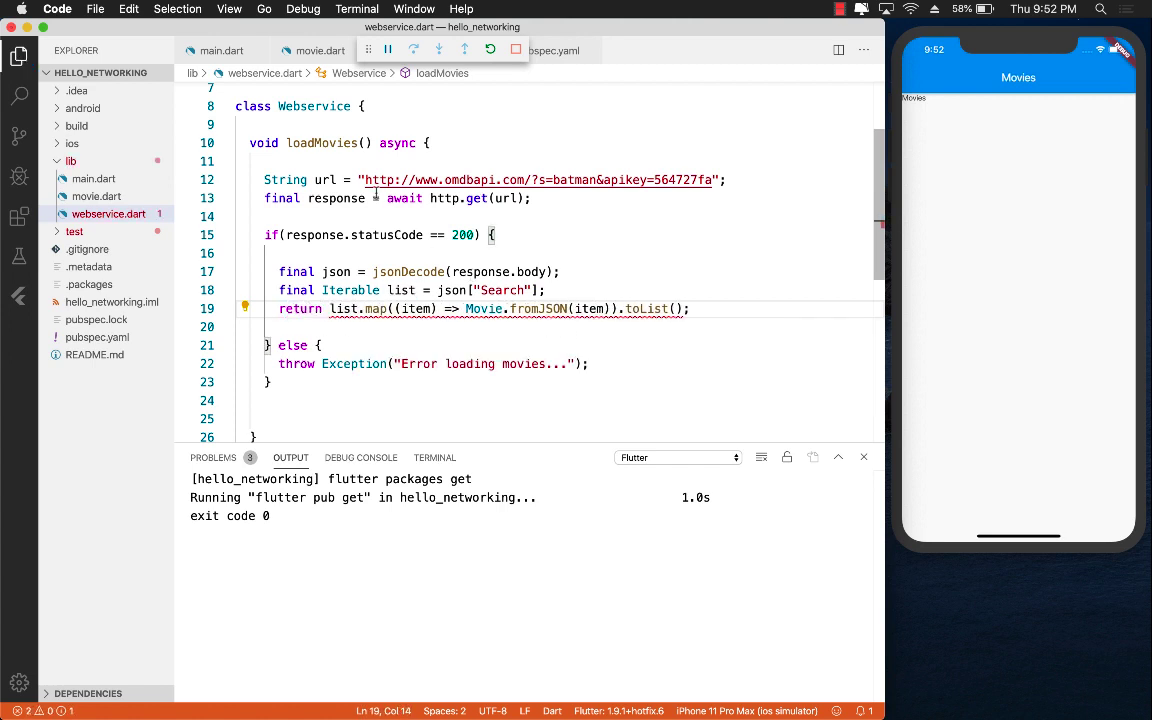
- Replace the void return type of loadMovies with Future<List<Movie>>
double_click(263, 142)
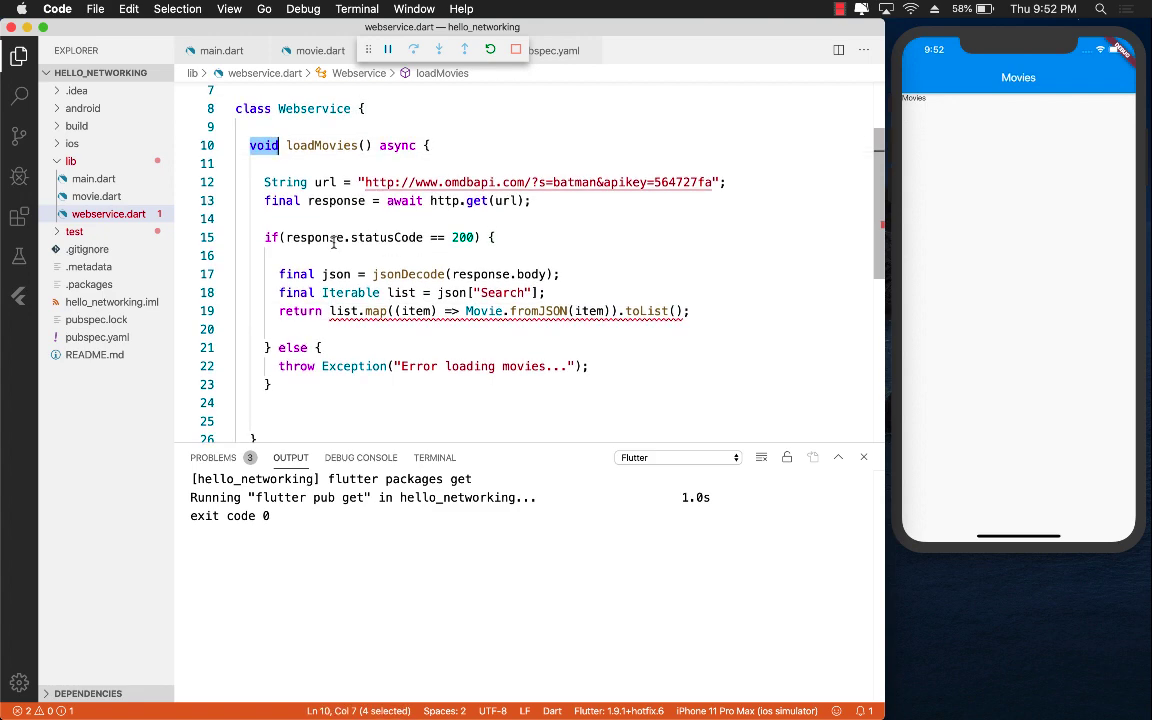
type("Future<List<")
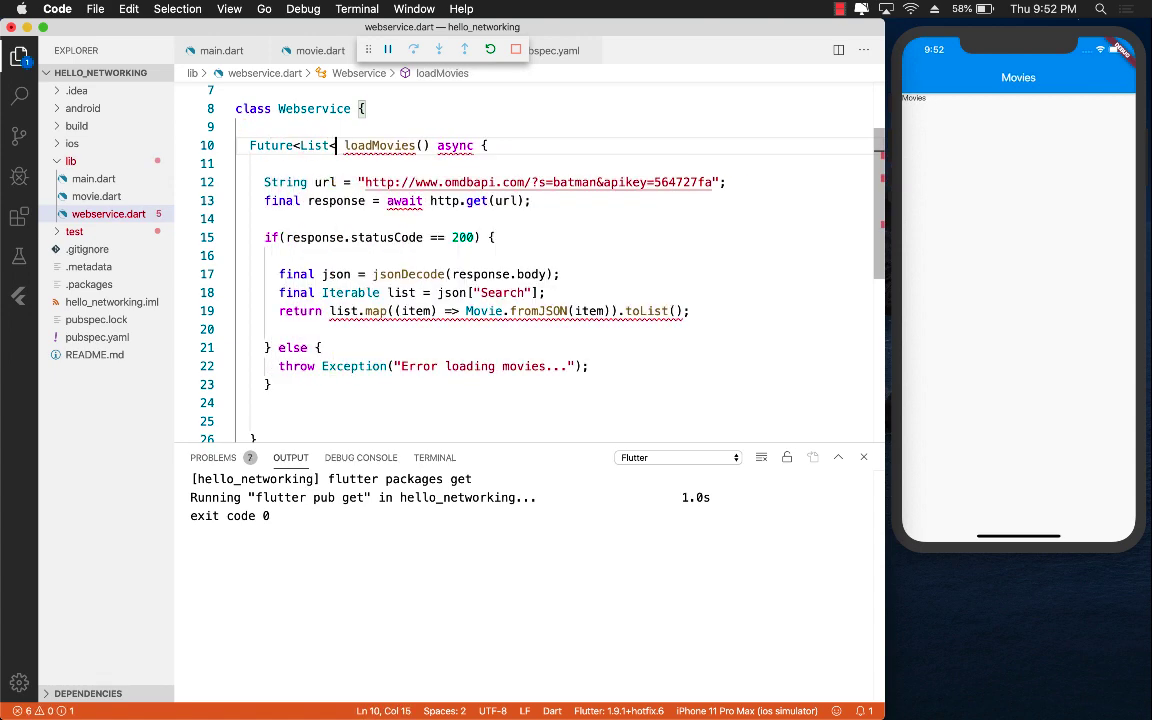
type("Movie>>")
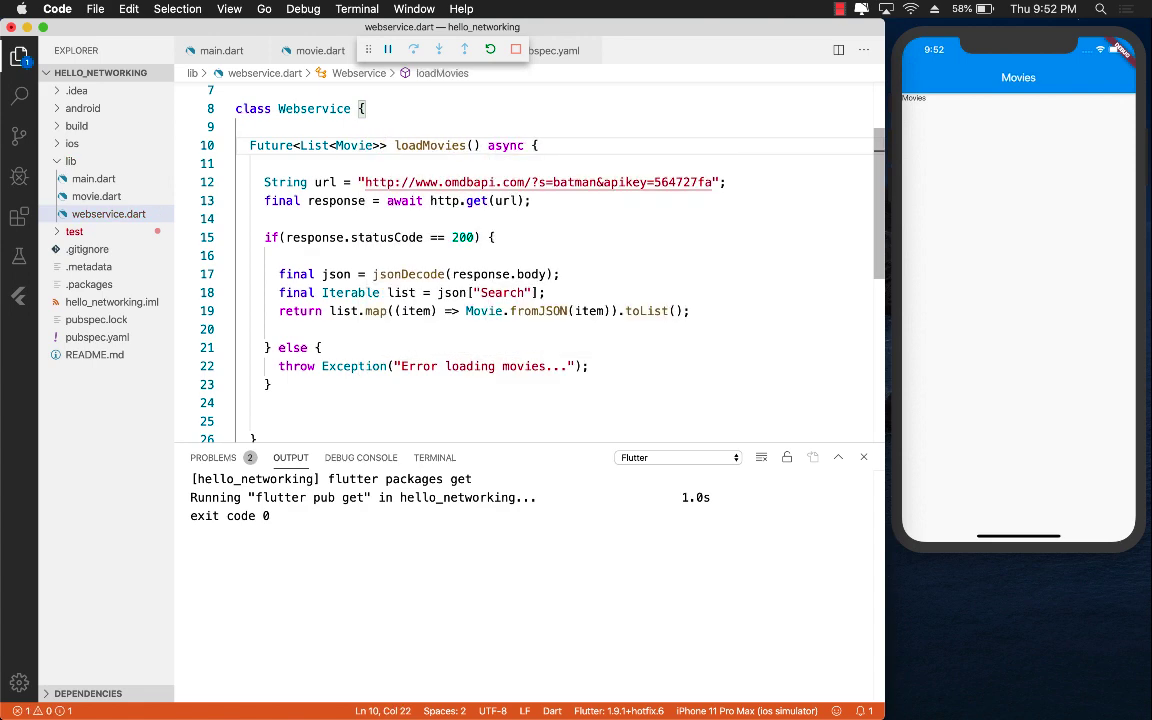
scroll("down", 3)
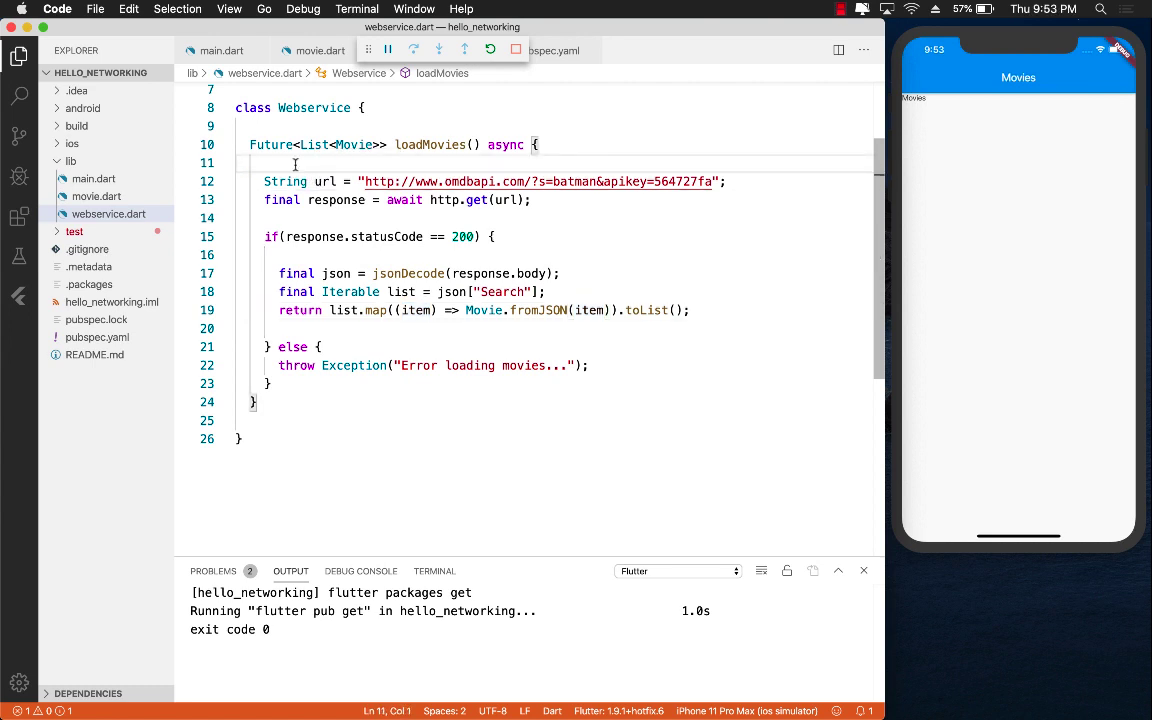
double_click(430, 157)
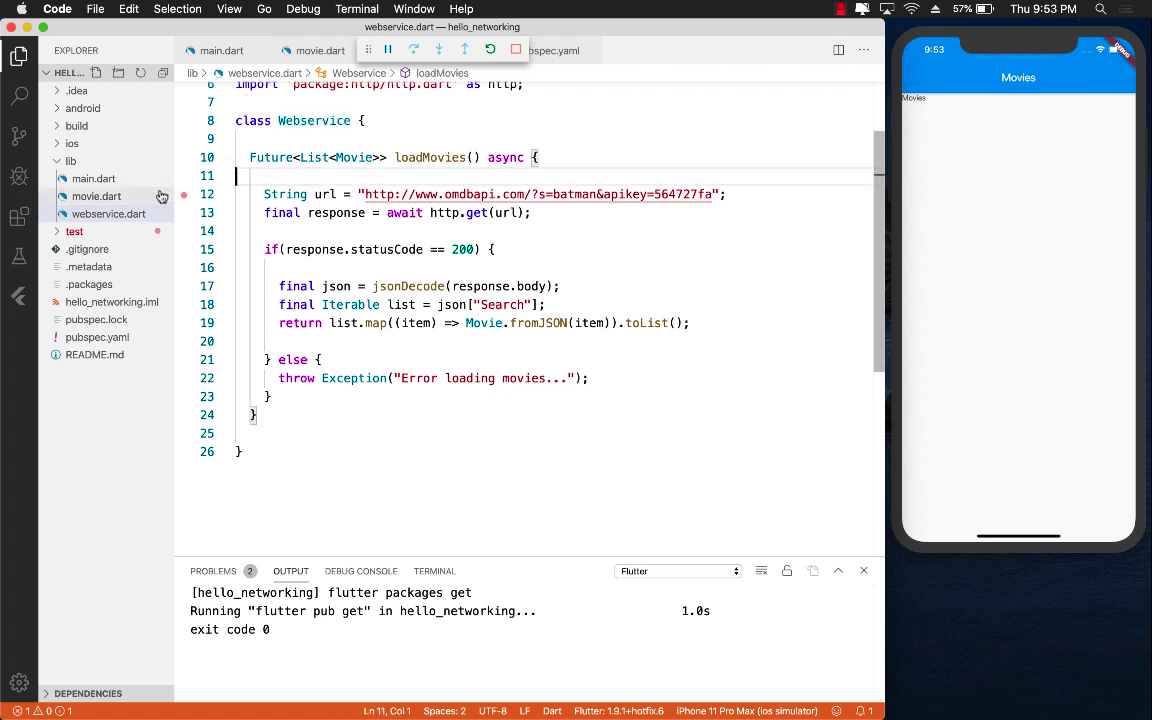
- In main.dart, make App a StatefulWidget and add class _AppState extends State<App>
left_click(93, 178)
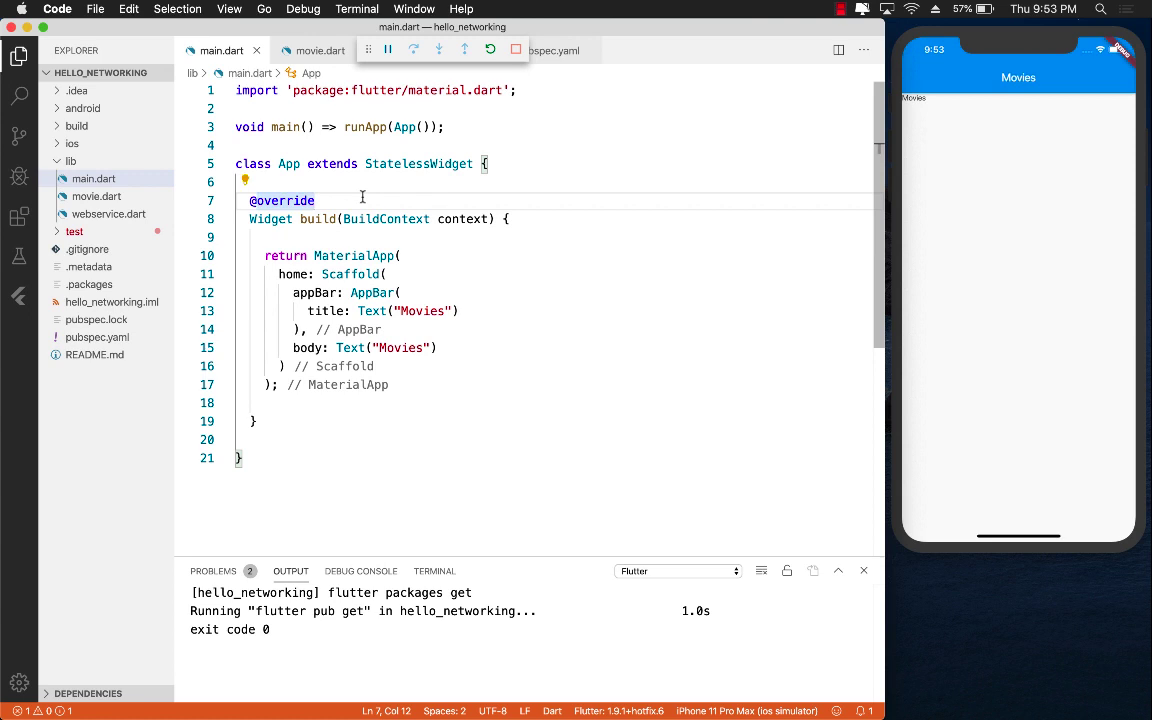
double_click(419, 164)
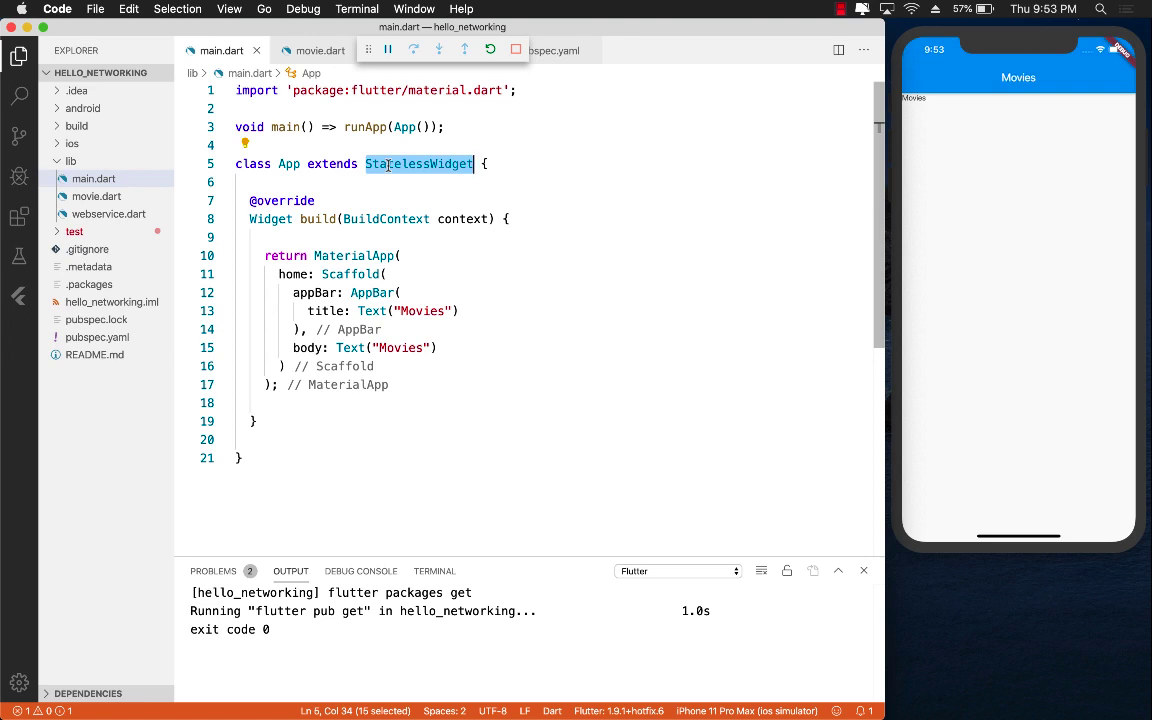
left_click(315, 200)
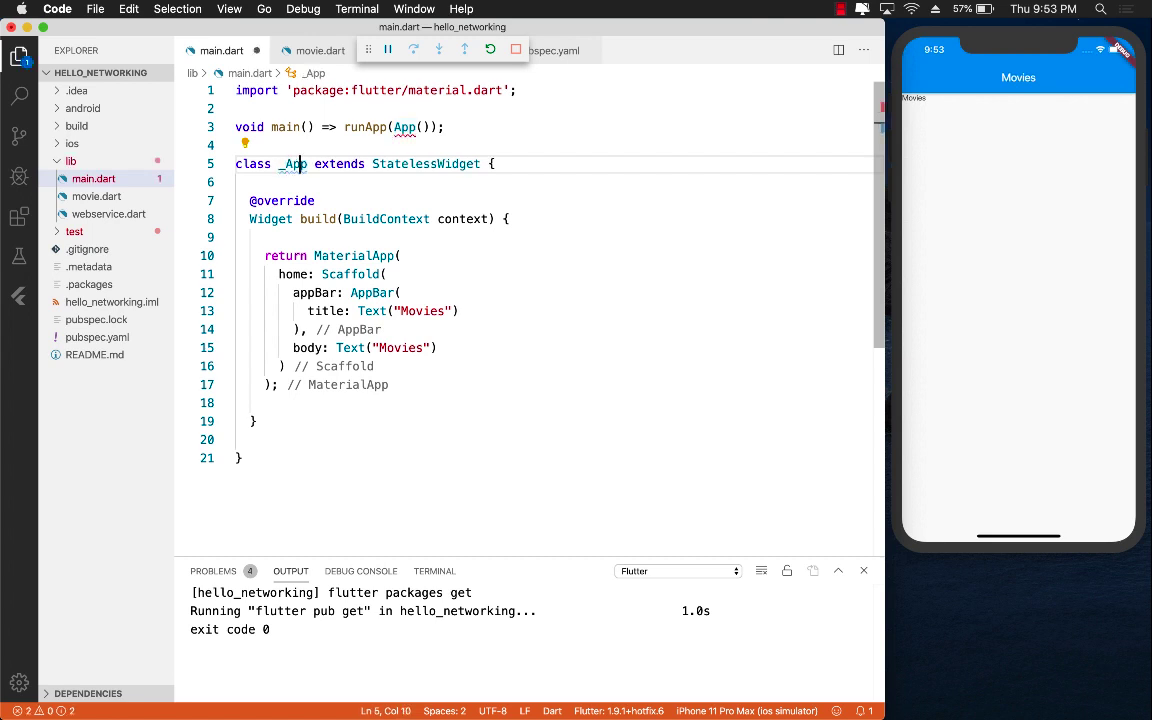
type("State")
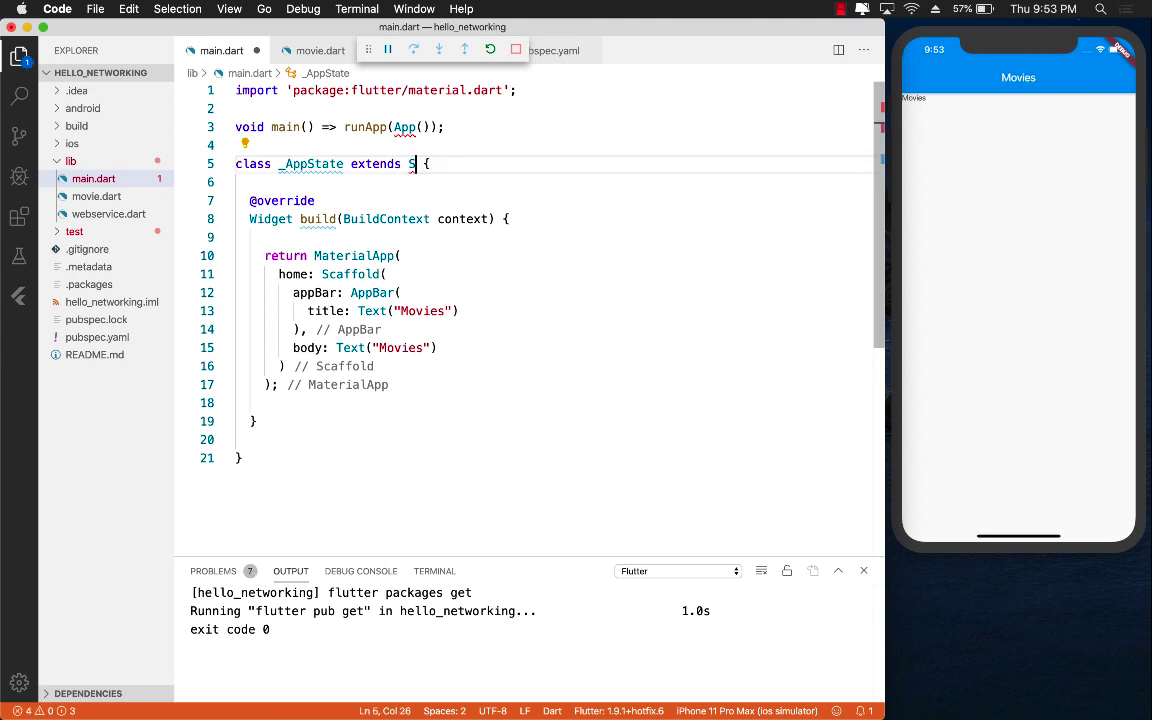
type("tate<App>")
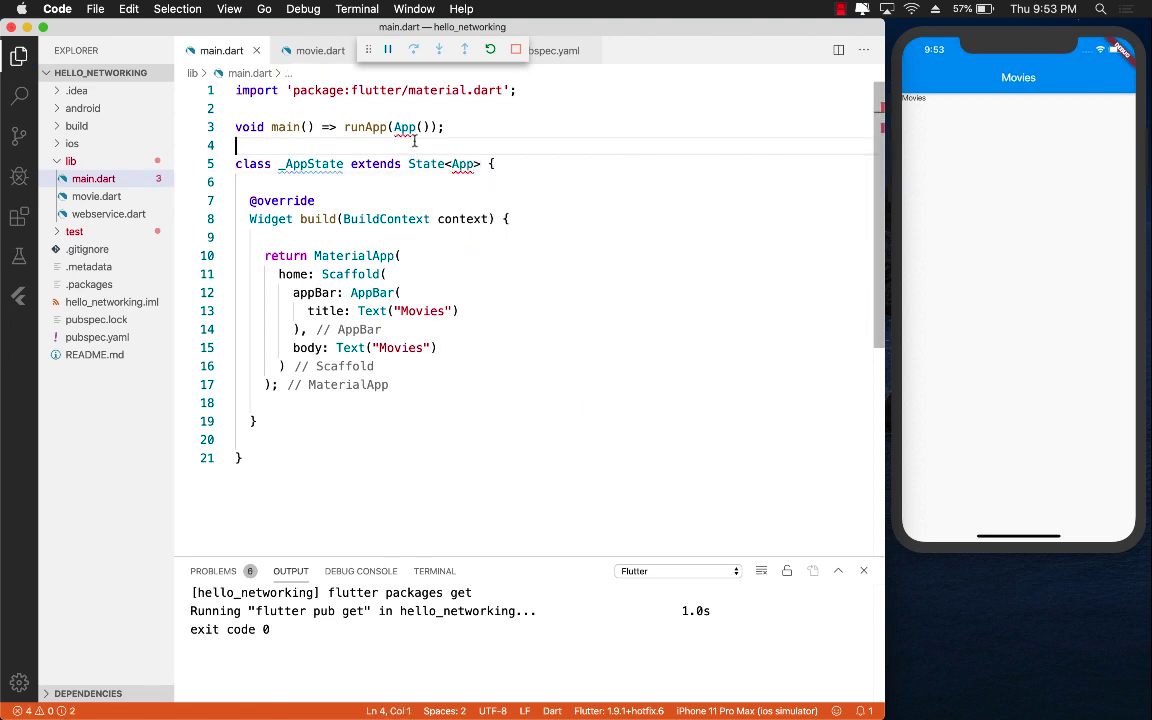
type("class App extend")
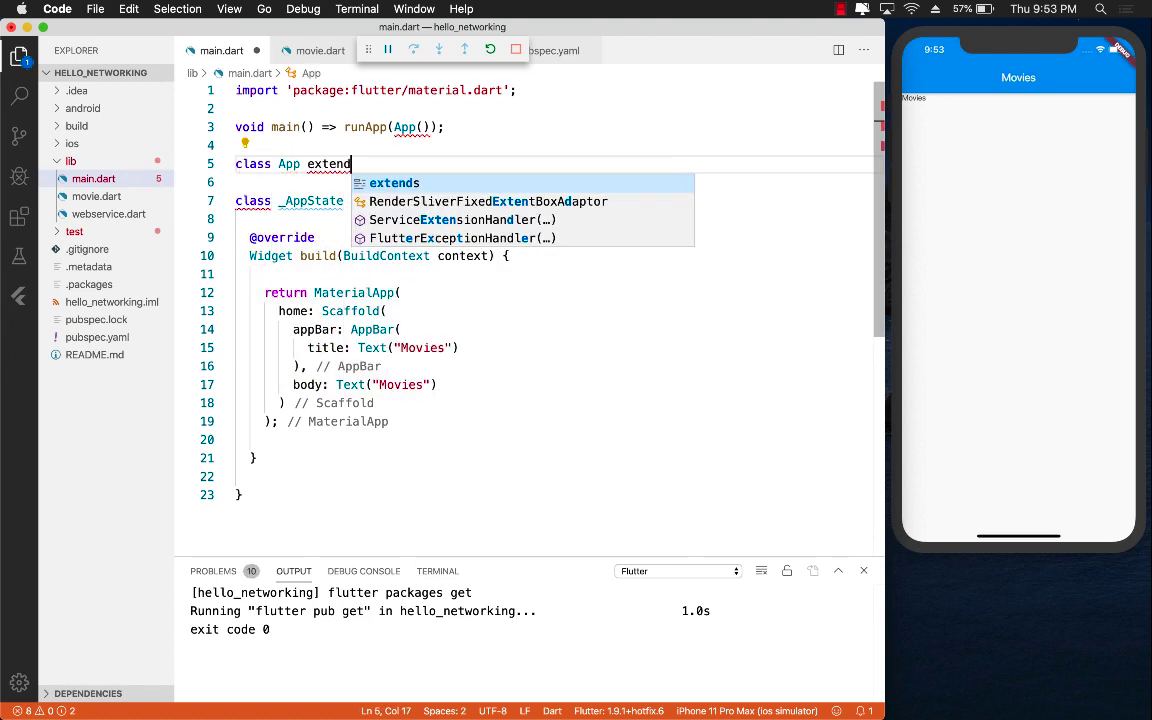
type("StatefulWidget {")
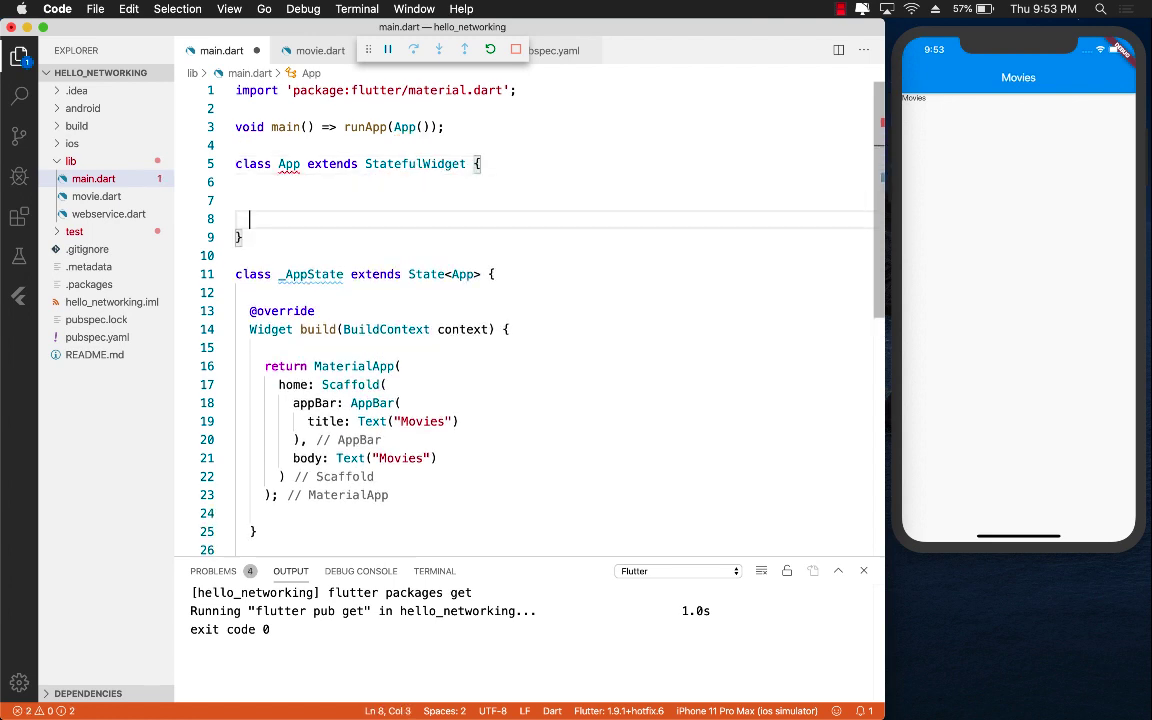
- Add a createState override in App that returns _AppState()
type("@override")
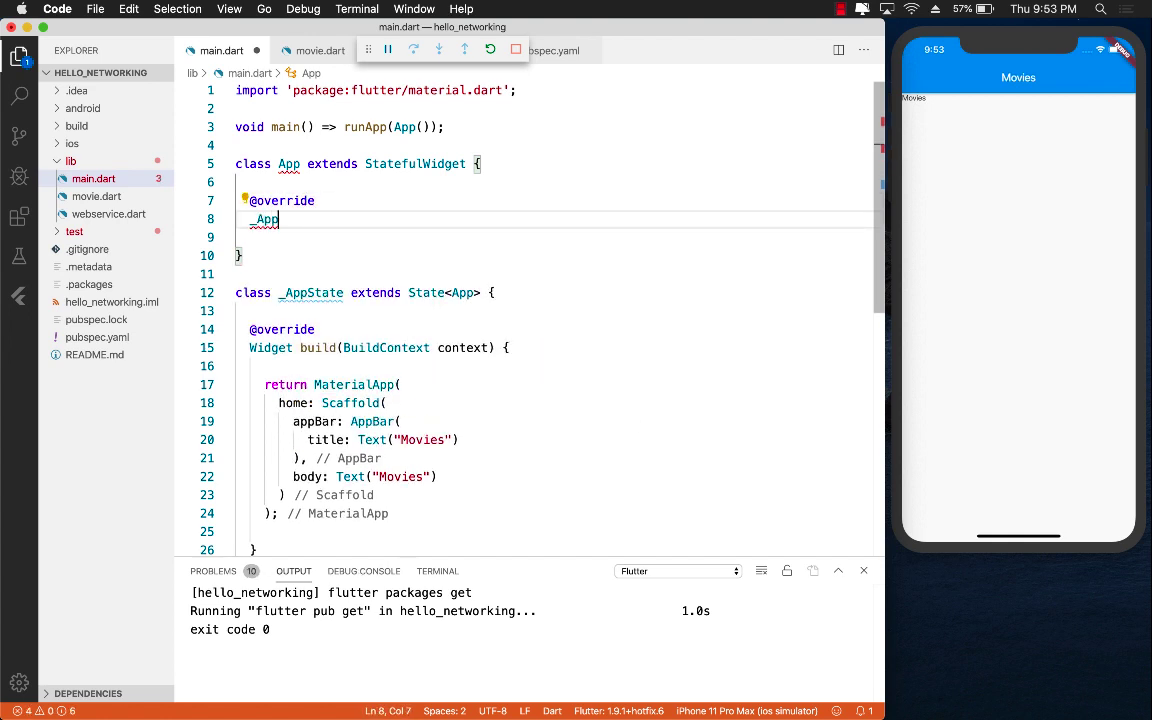
type("State c")
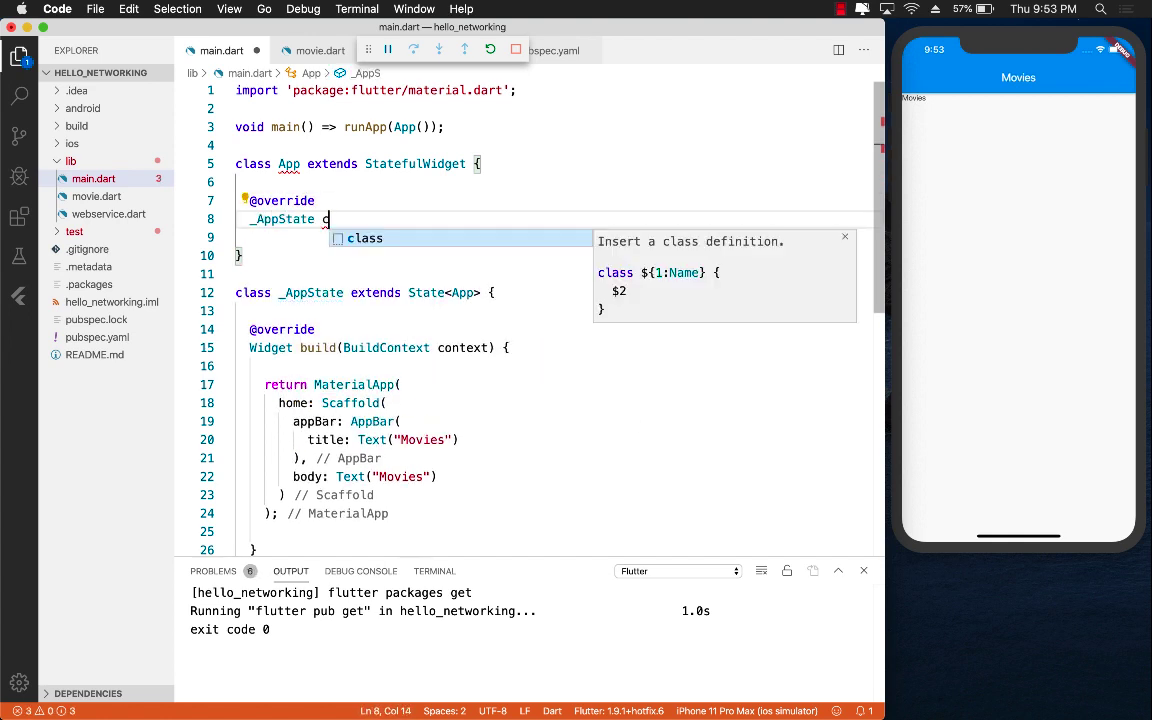
type("reateState")
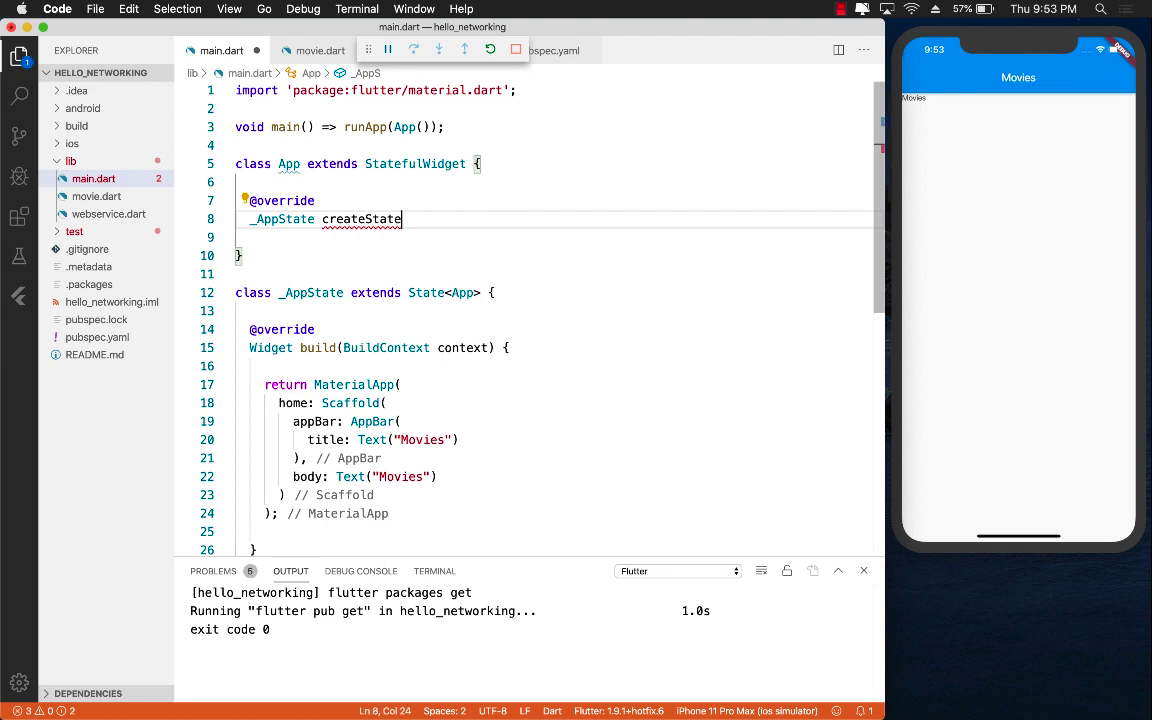
type("() =>")
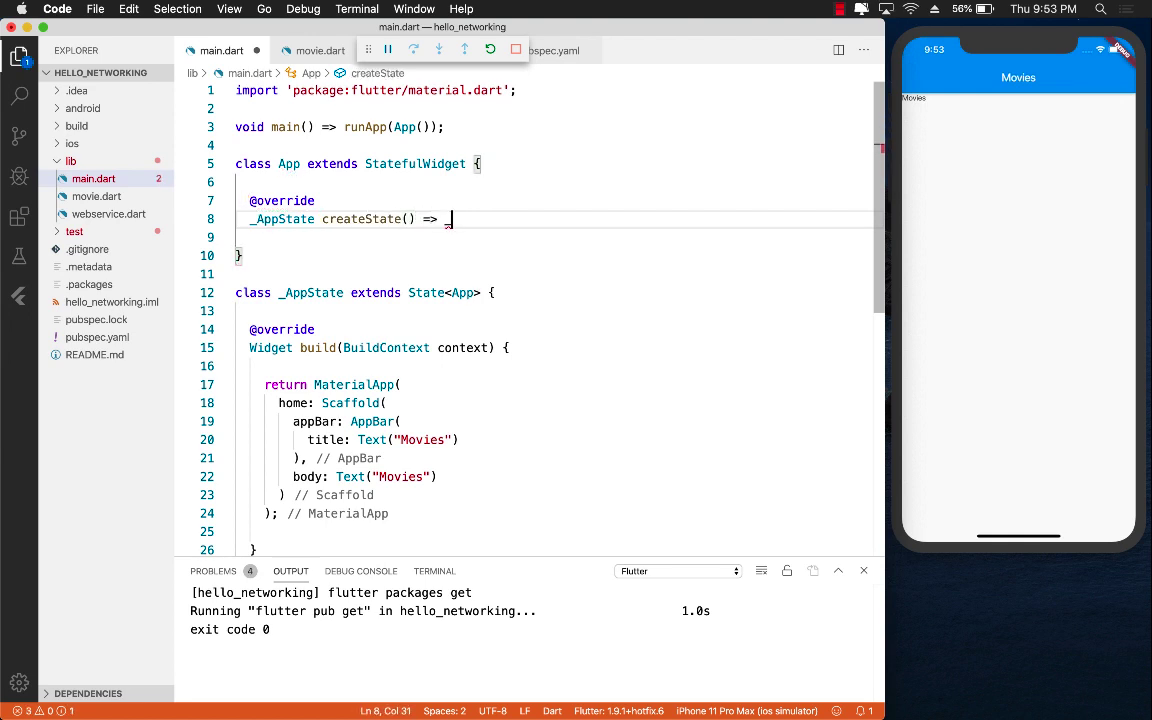
type("_AppState();")
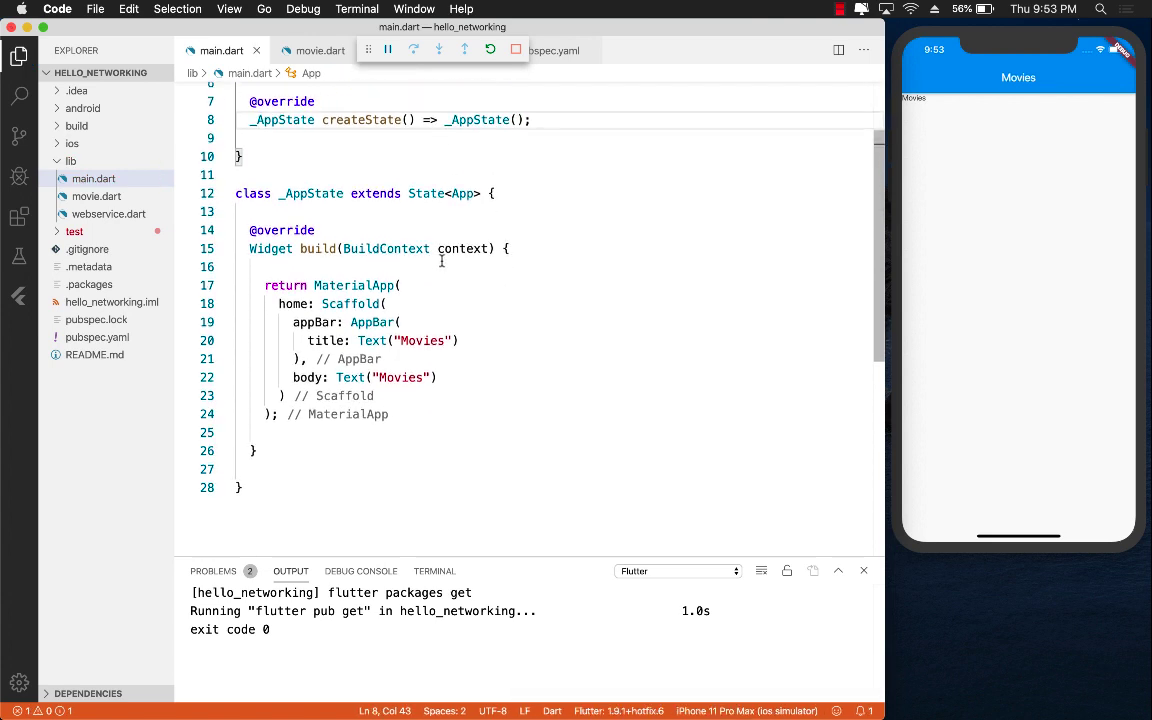
- Add an initState override to the state class that calls _loadMovies()
double_click(311, 184)
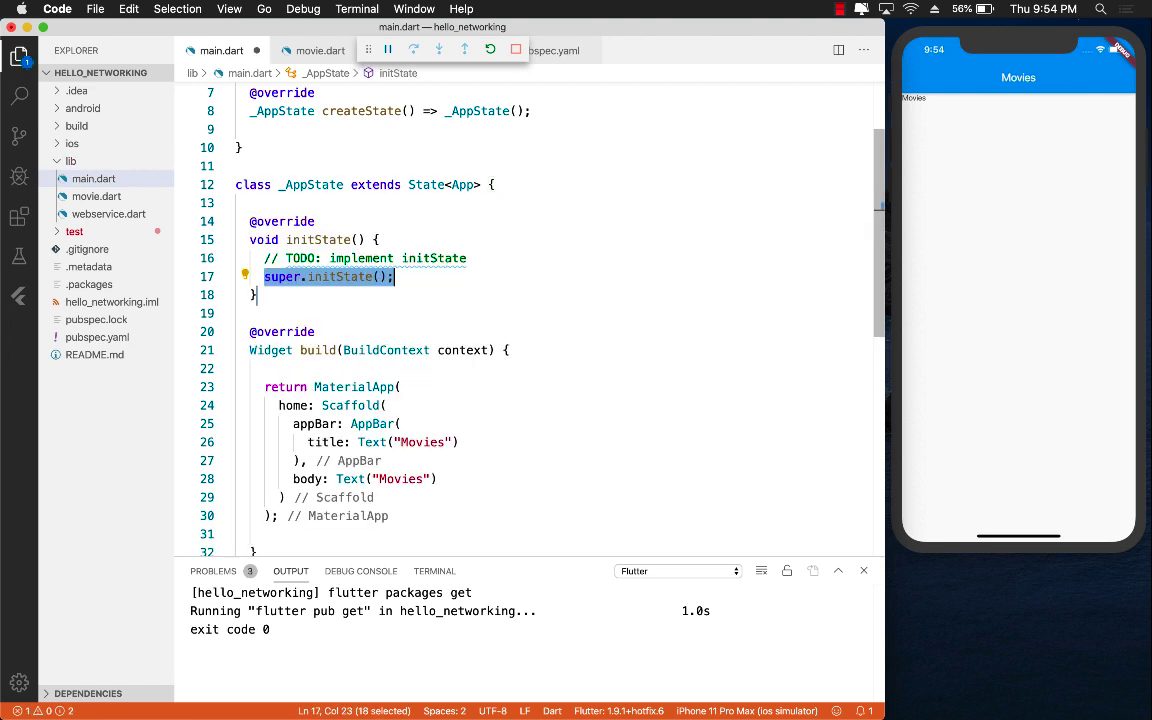
left_click(350, 258)
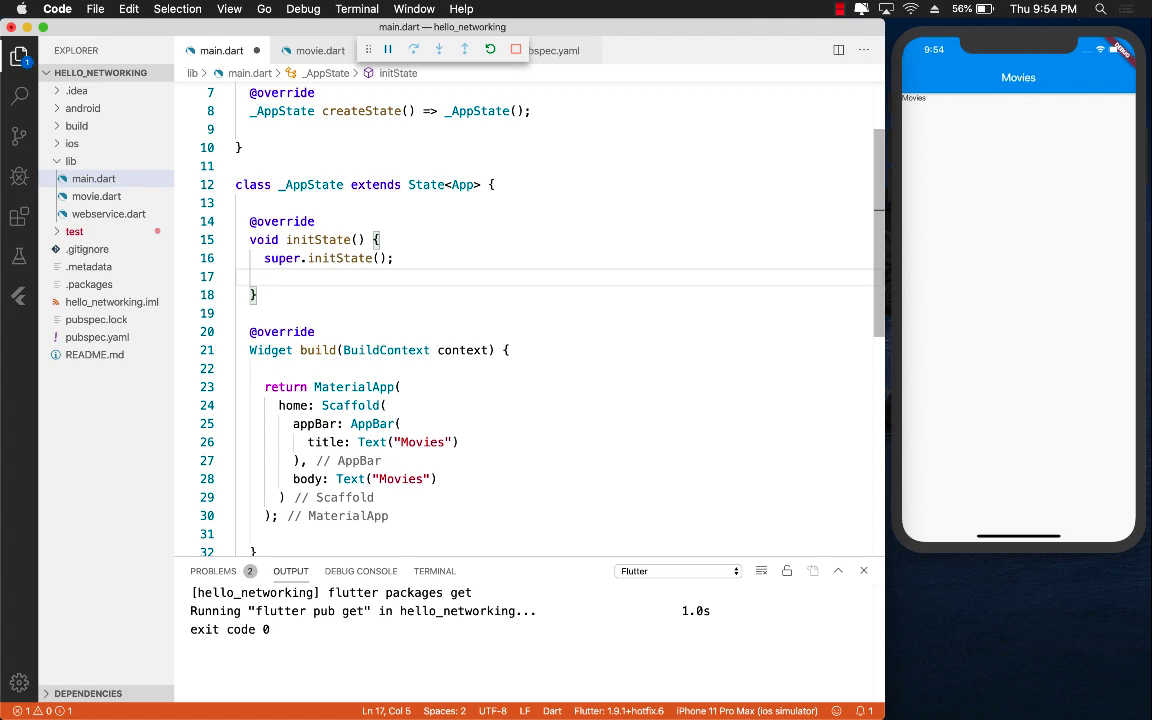
type("loadM")
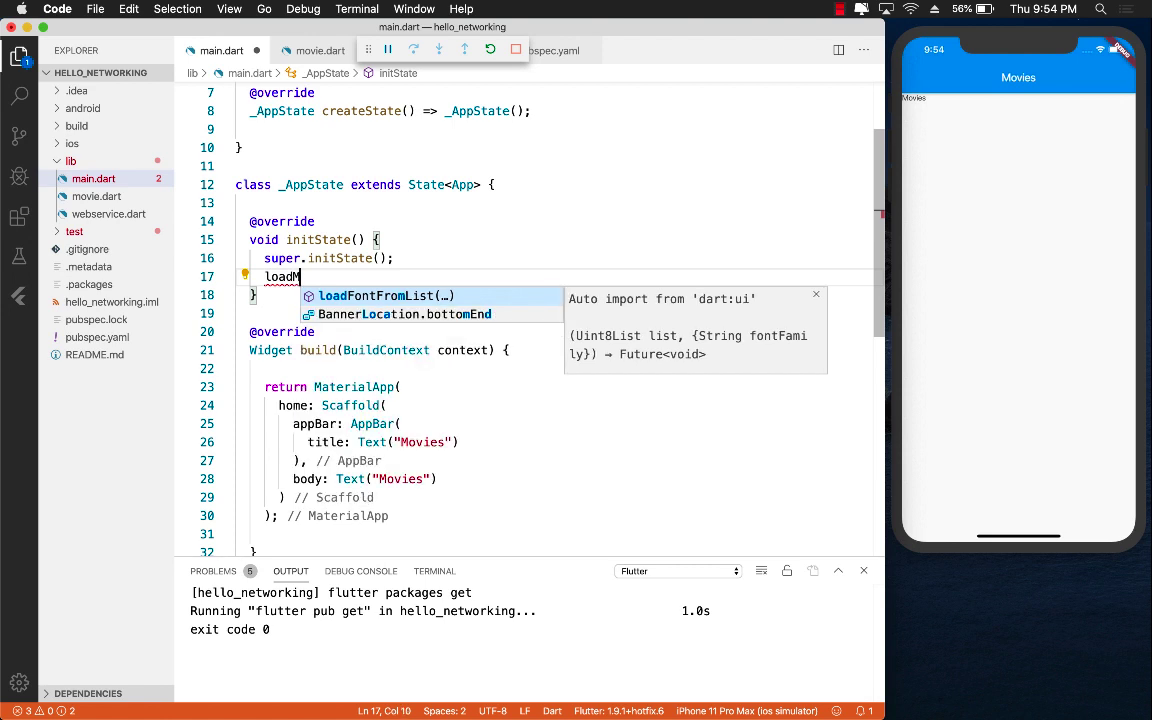
type("ovies();")
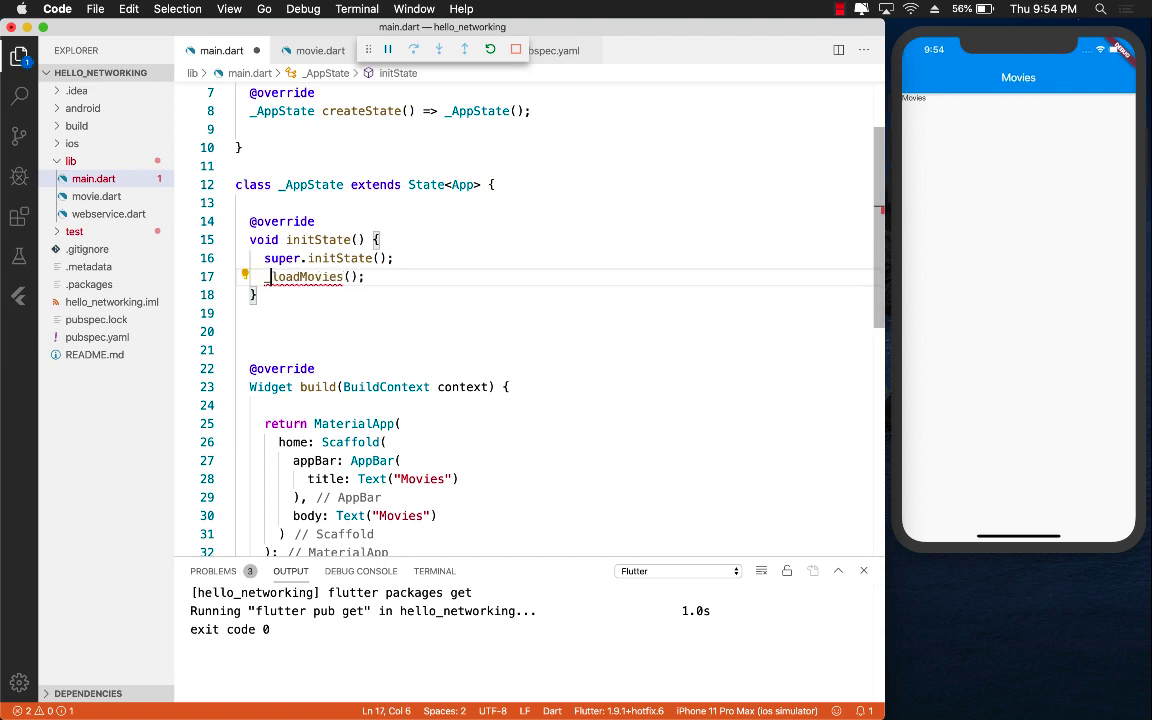
- Write async _loadMovies storing await Webservice().loadMovies() in a final results variable
type("void _loadM")
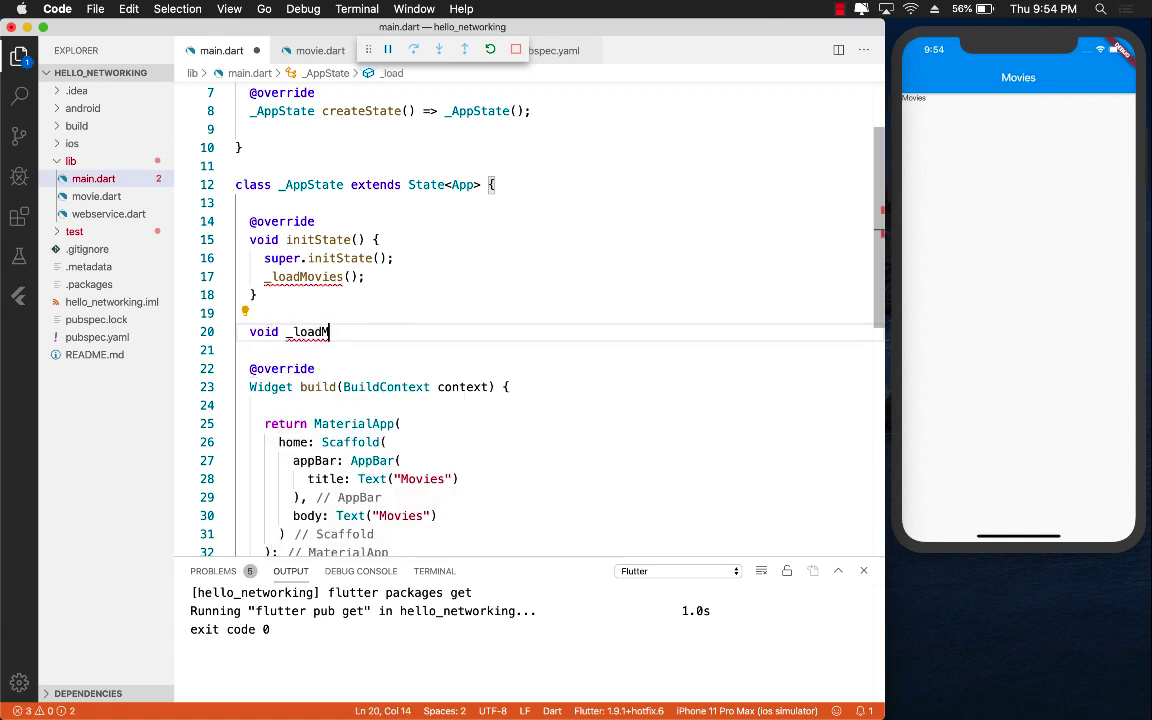
type("ovies() {")
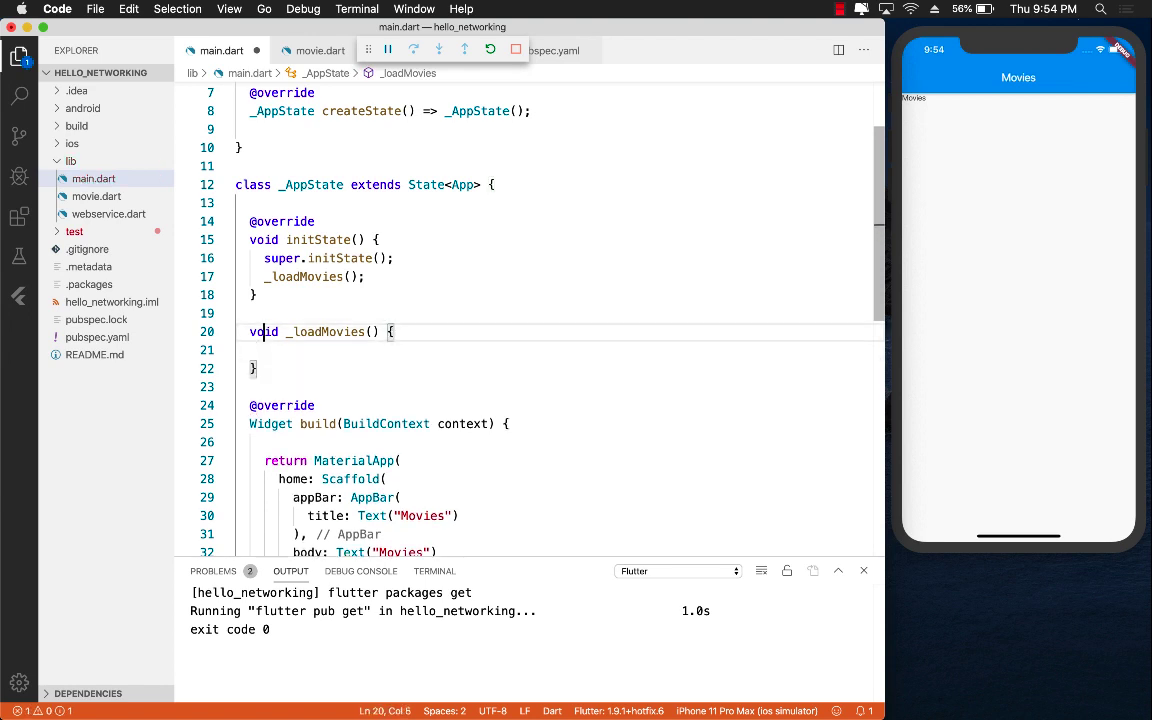
type("async")
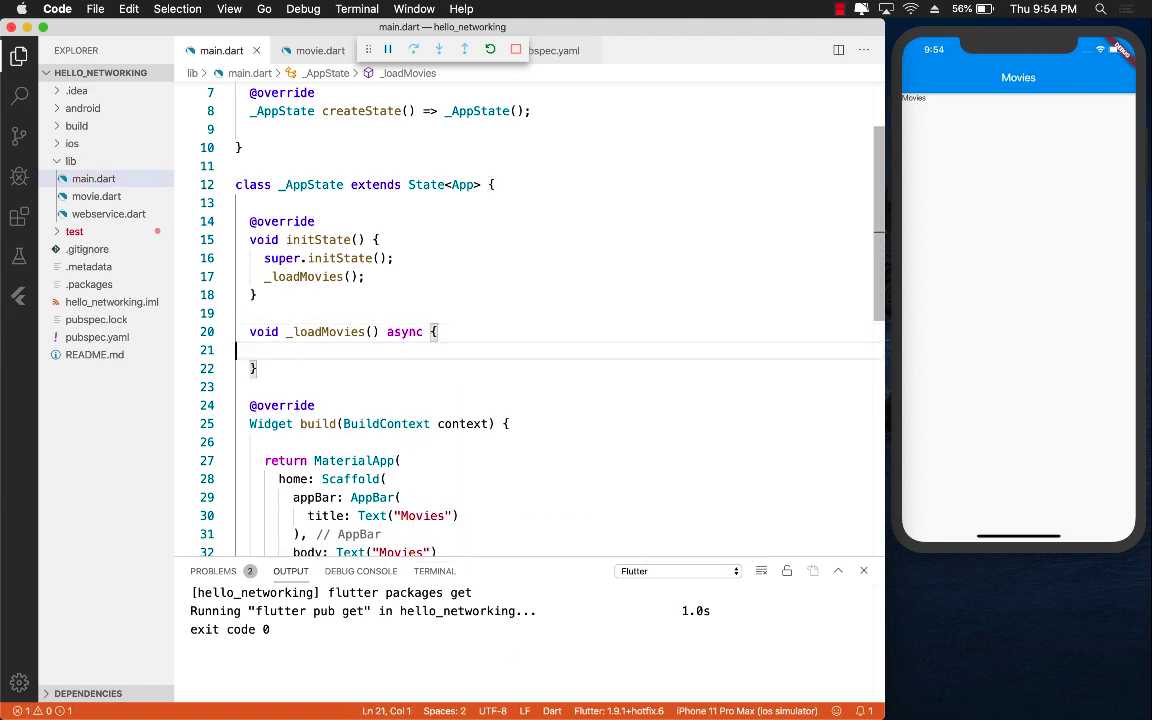
type("await")
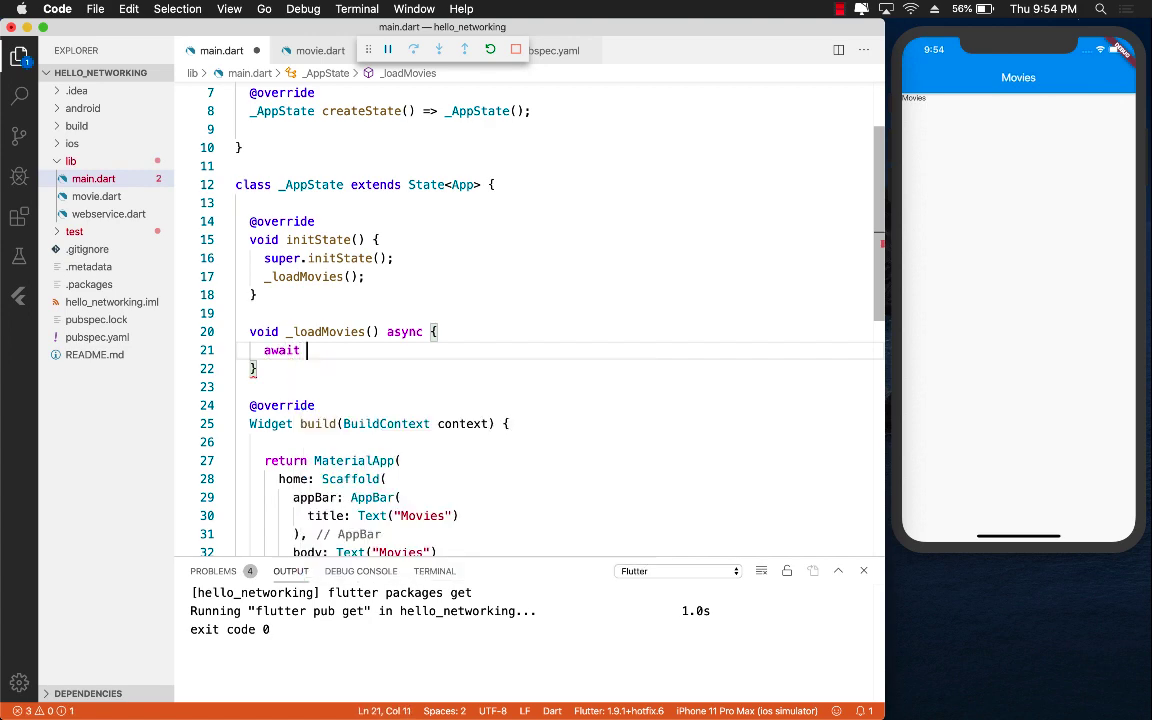
type("Webservice()")
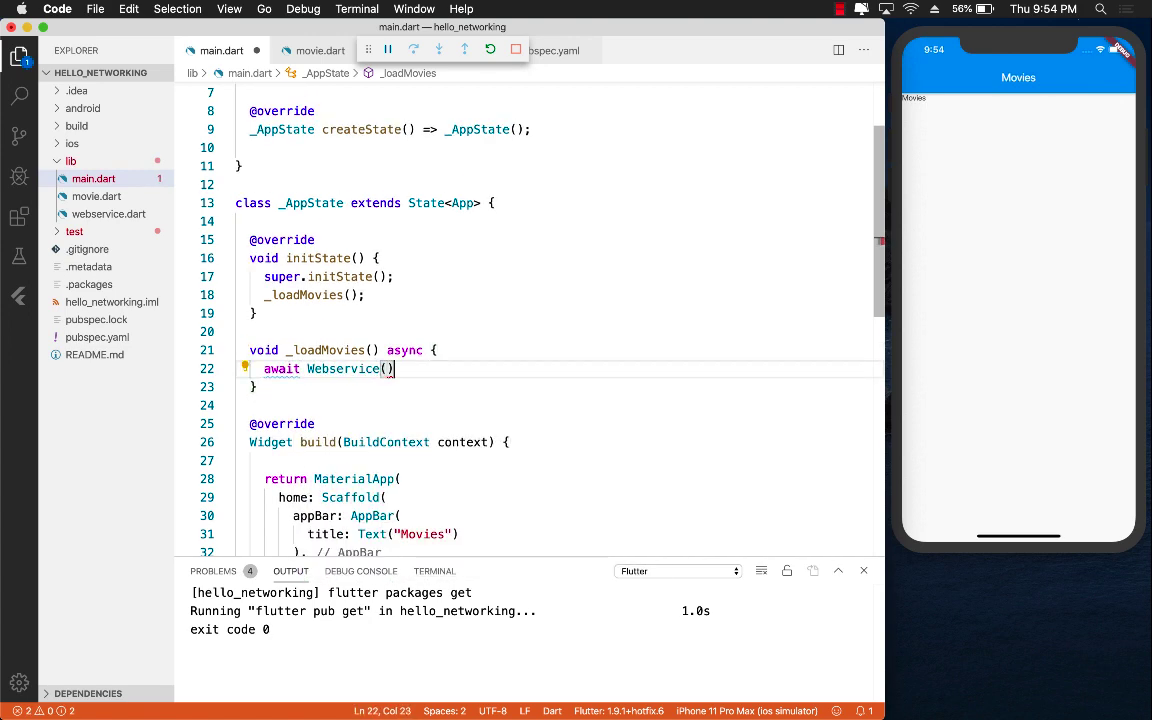
type(".loadMovies()")
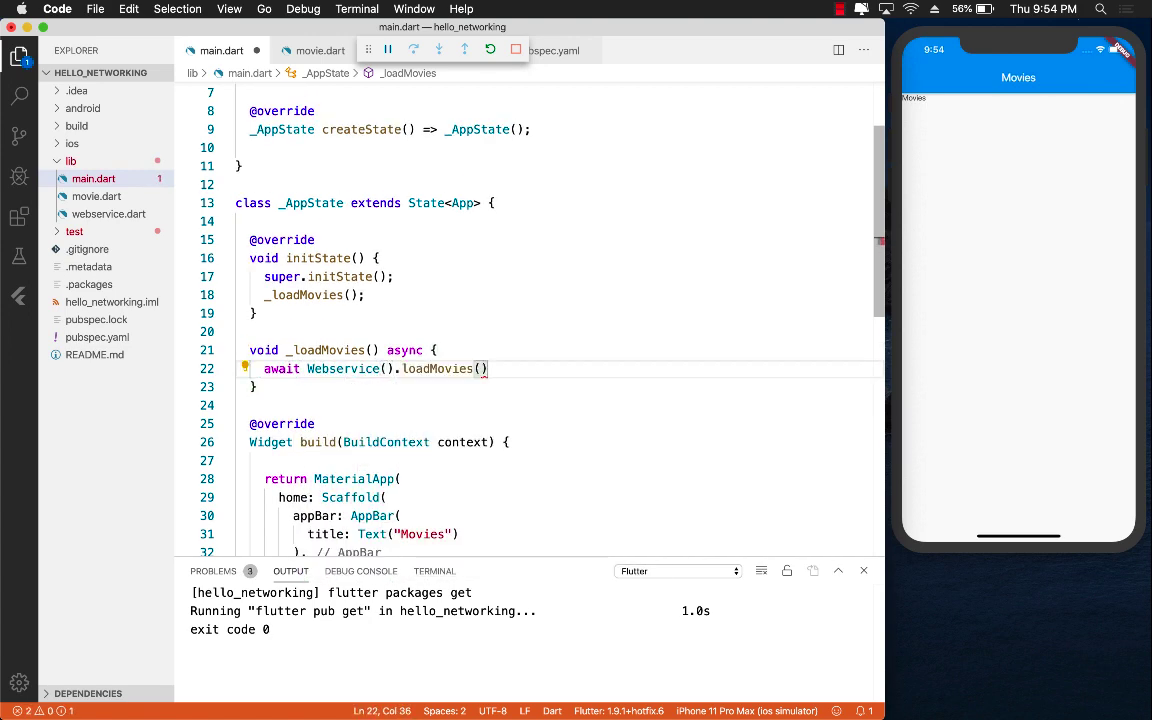
type(";")
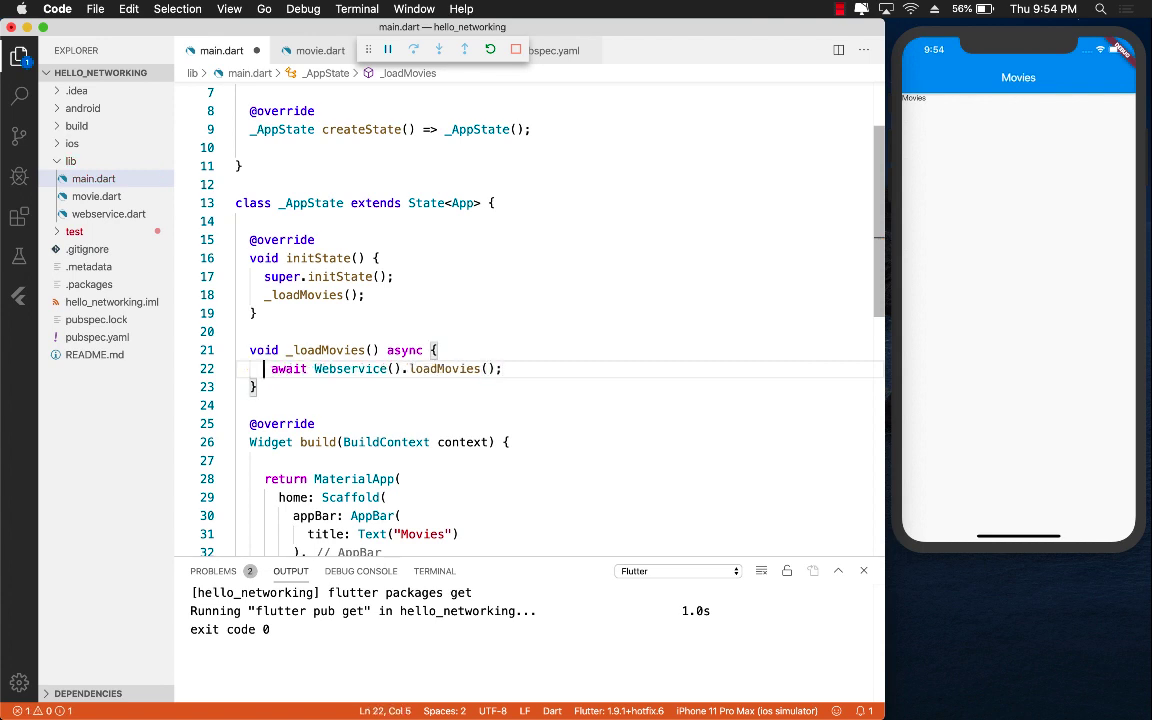
type("final")
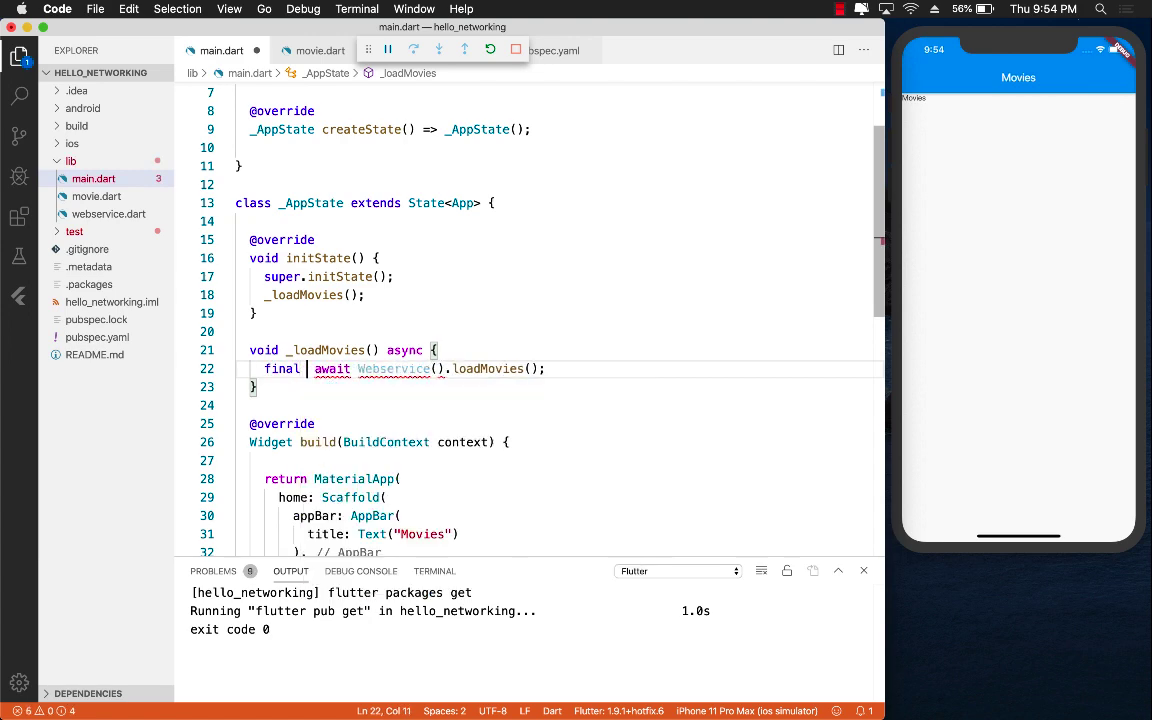
type("results")
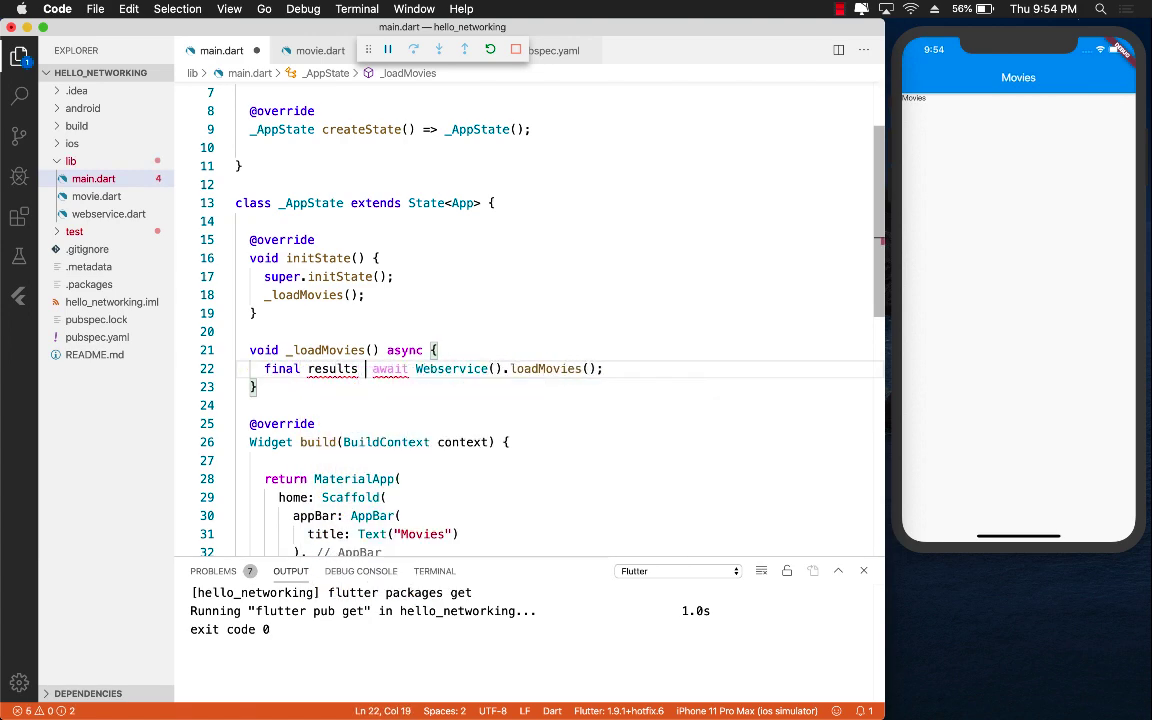
left_click_drag(378, 368, 610, 368)
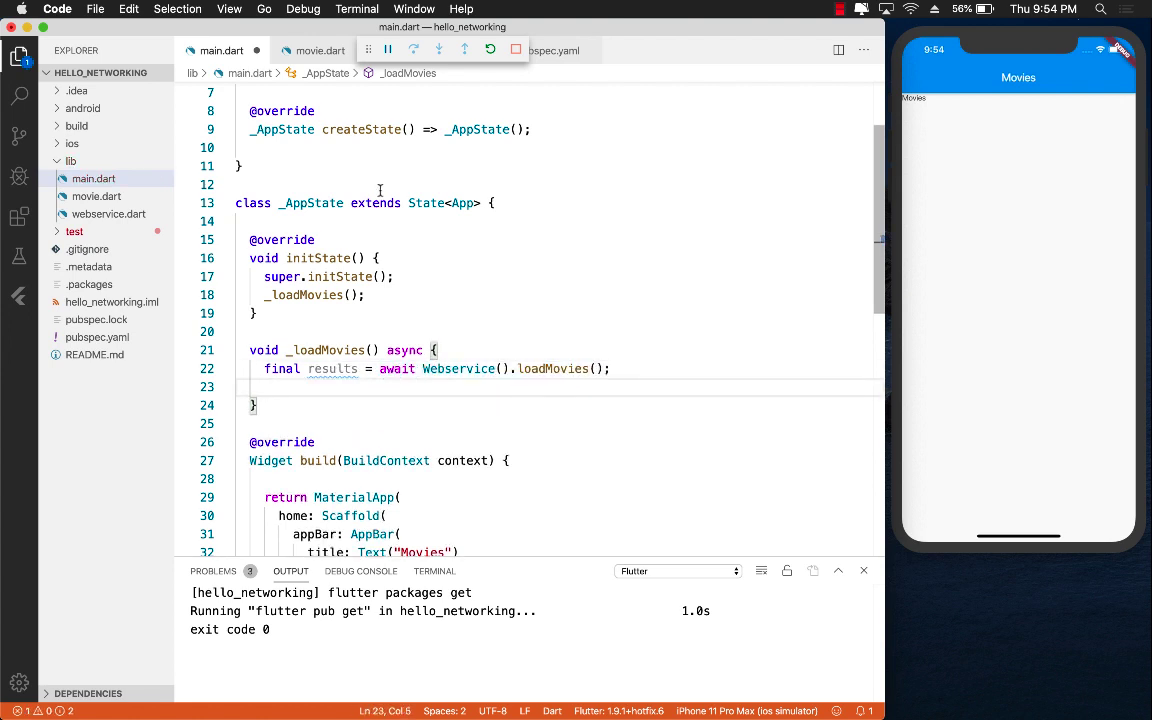
double_click(332, 379)
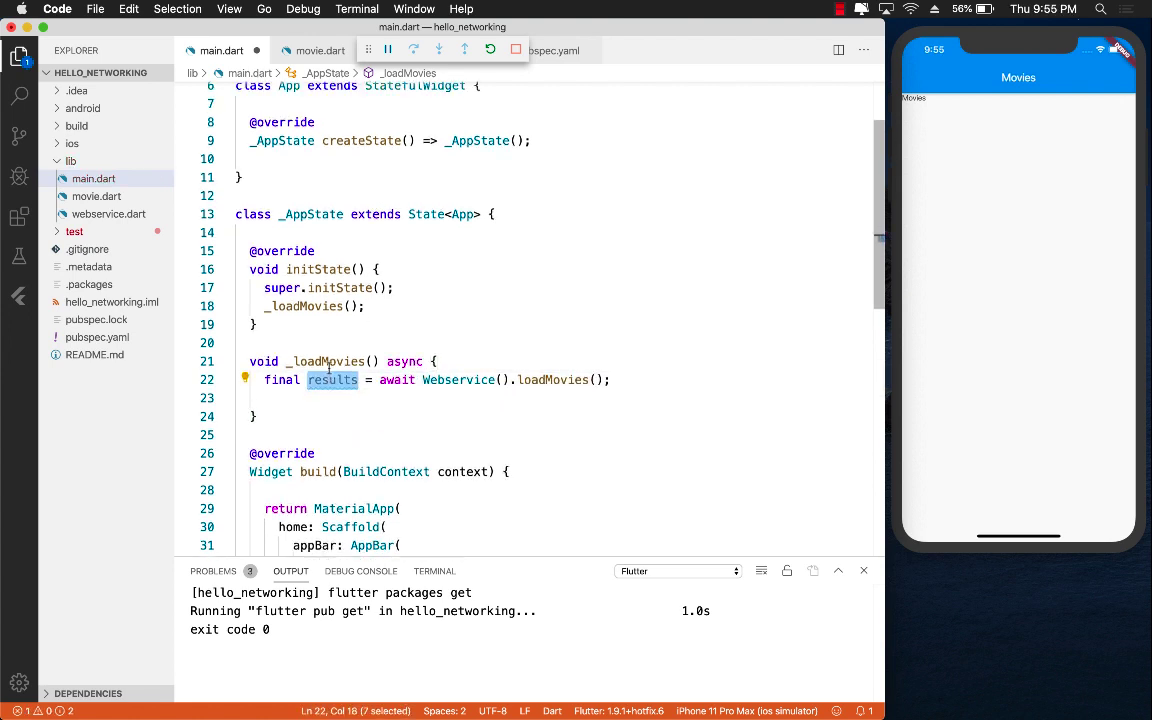
scroll("down", 3)
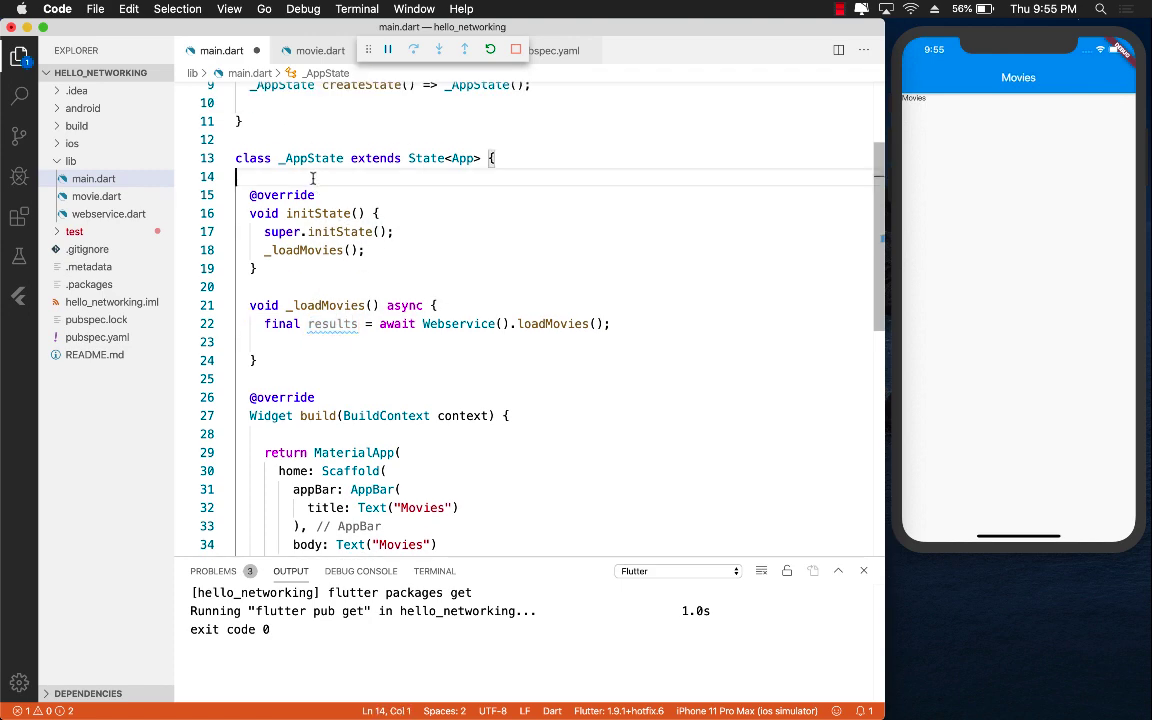
- Declare List<Movie> _movies = List<Movie>() at the top of _AppState
type("List<Movie>")
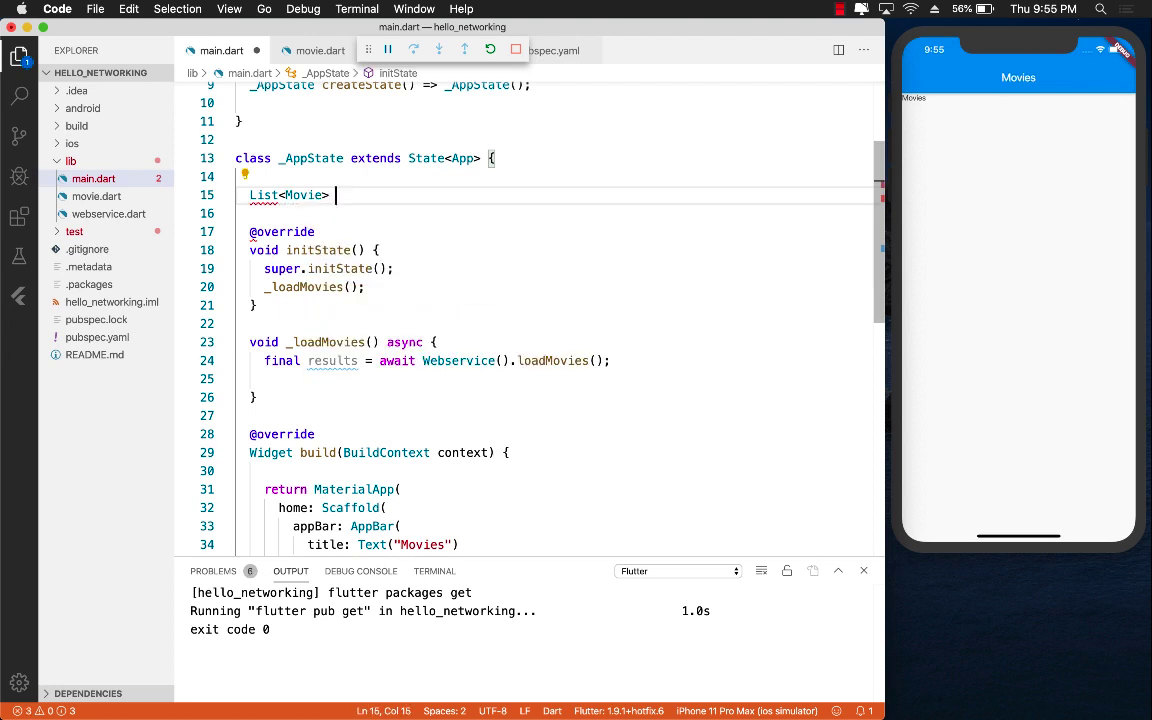
type("_mov")
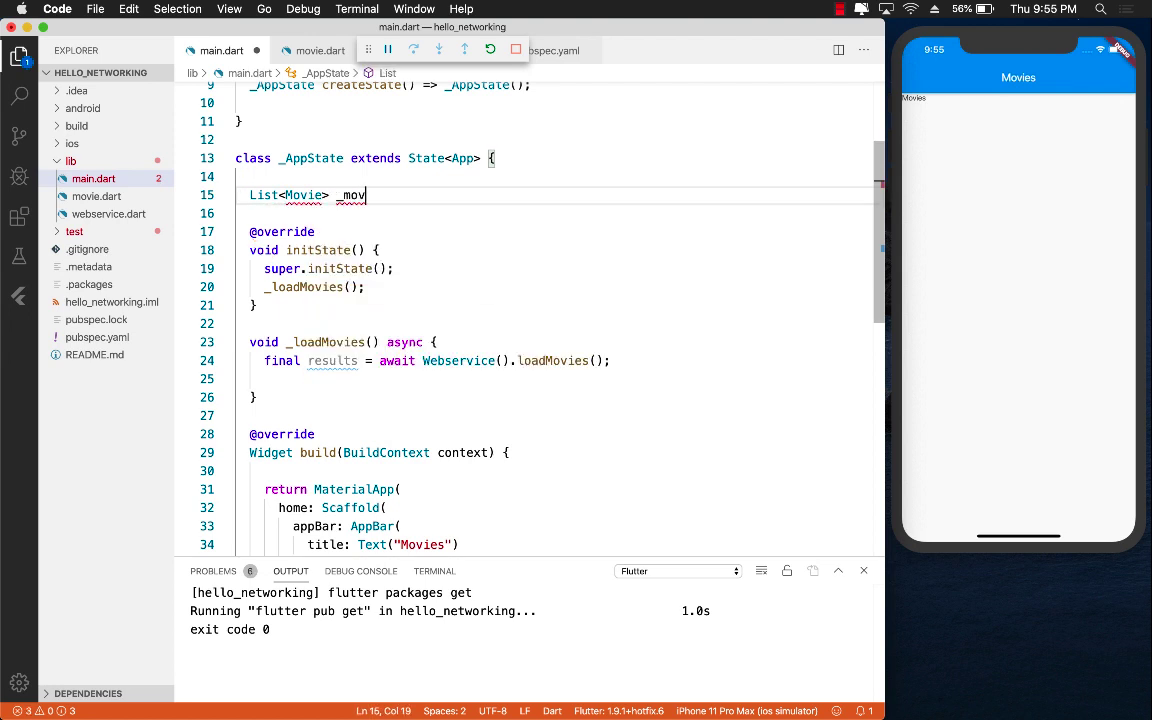
type("ies =")
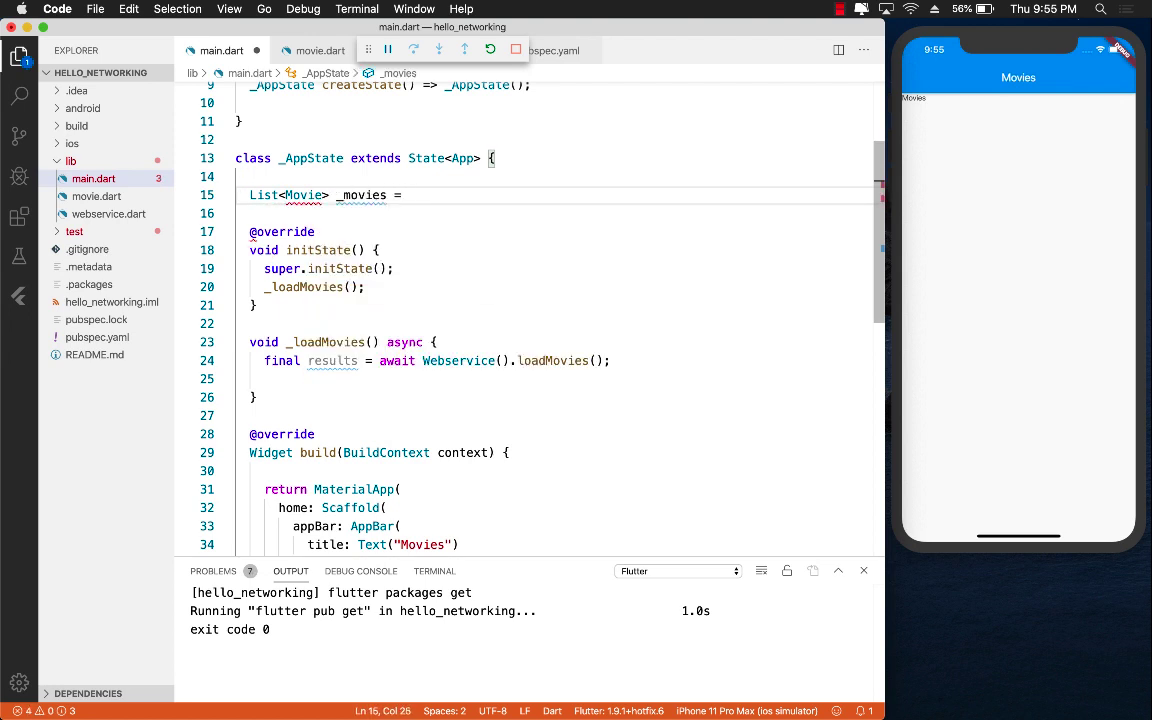
type("List<Movie>();")
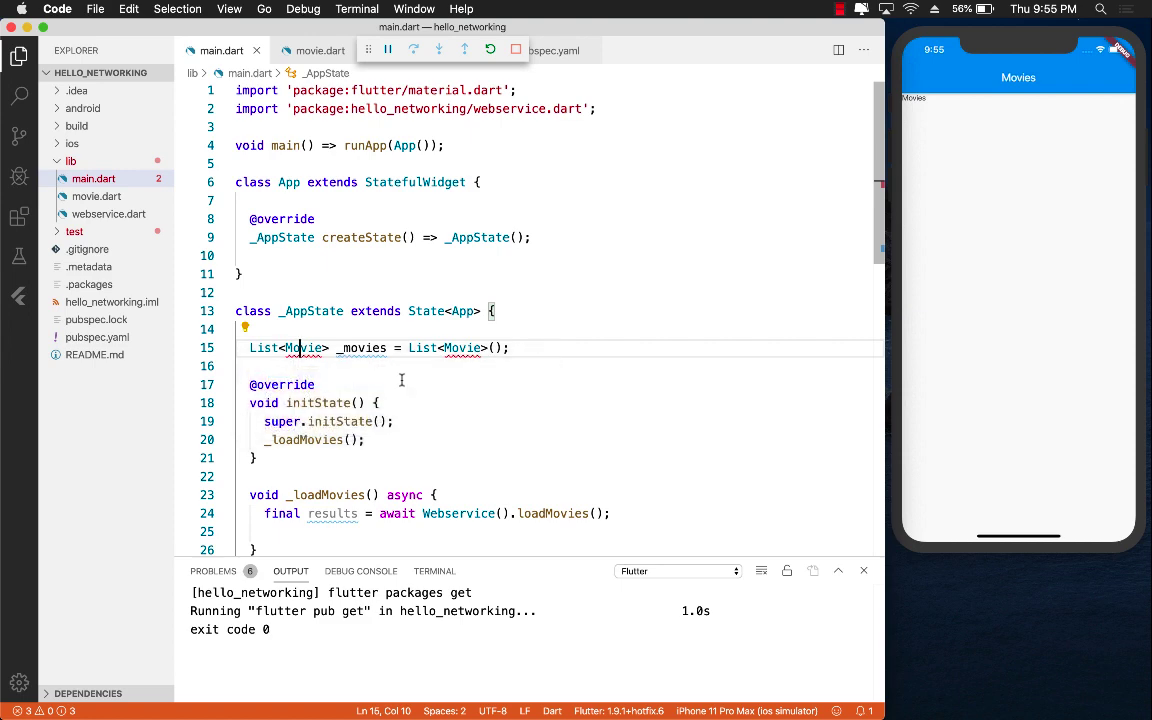
scroll("down", 3)
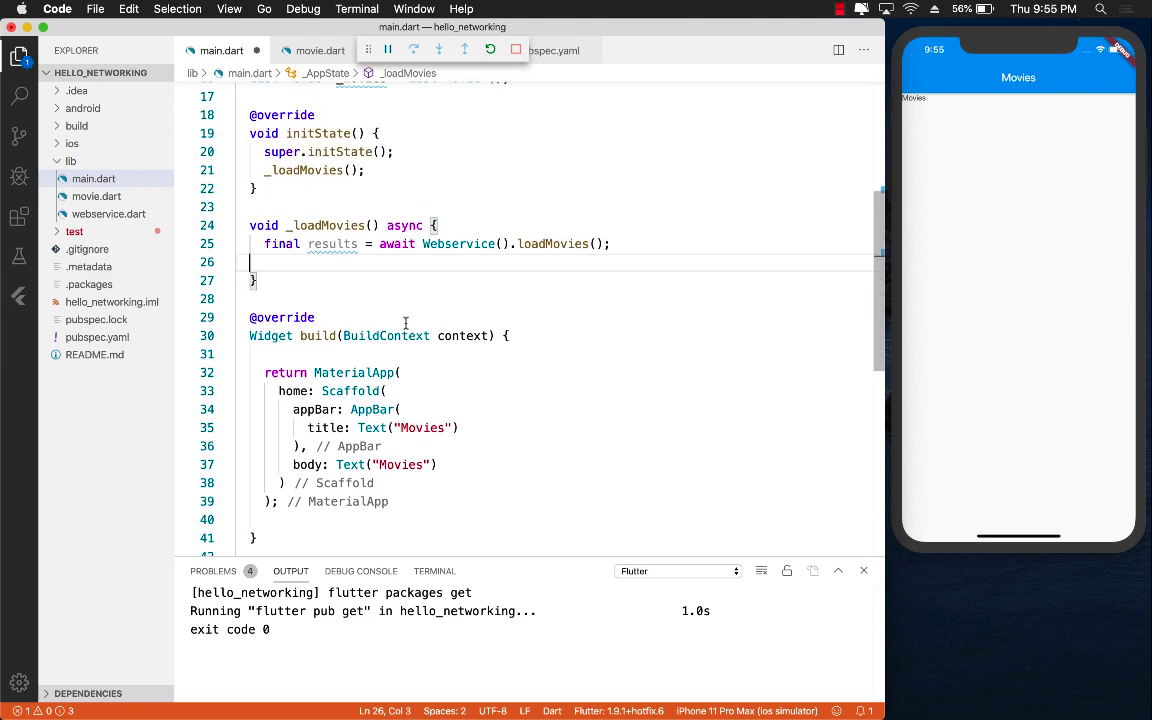
- Assign results to _movies inside setState in _loadMovies and save main.dart
type("setState(() {")
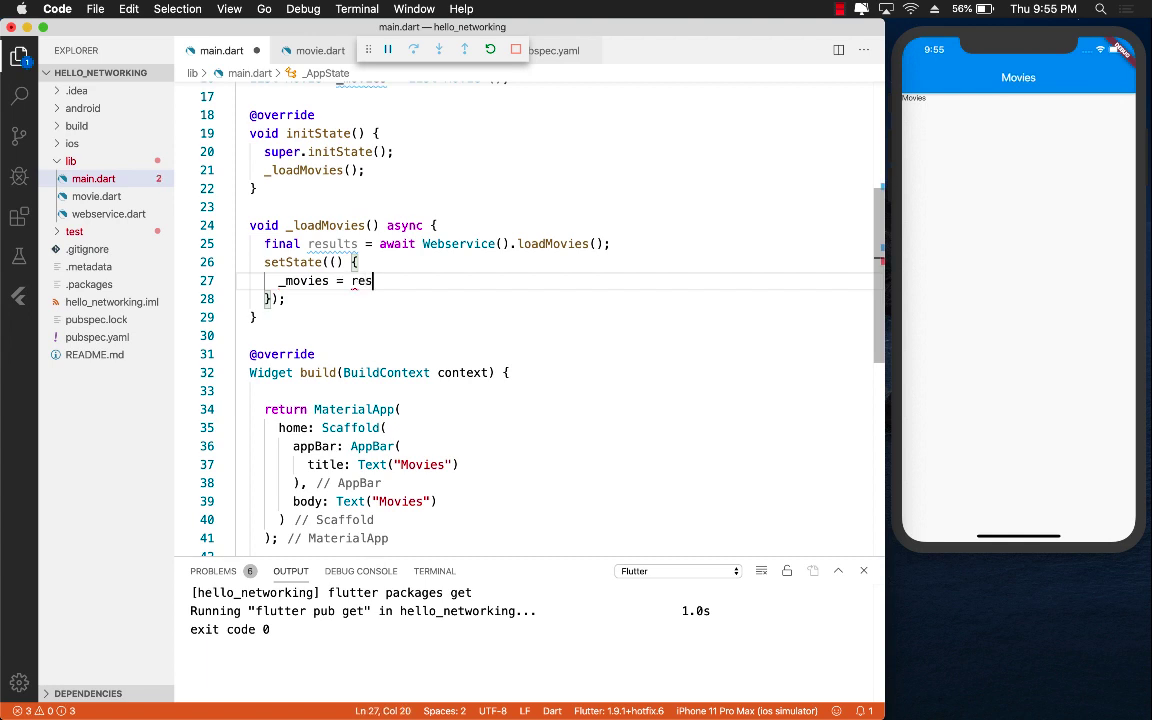
type("ults;")
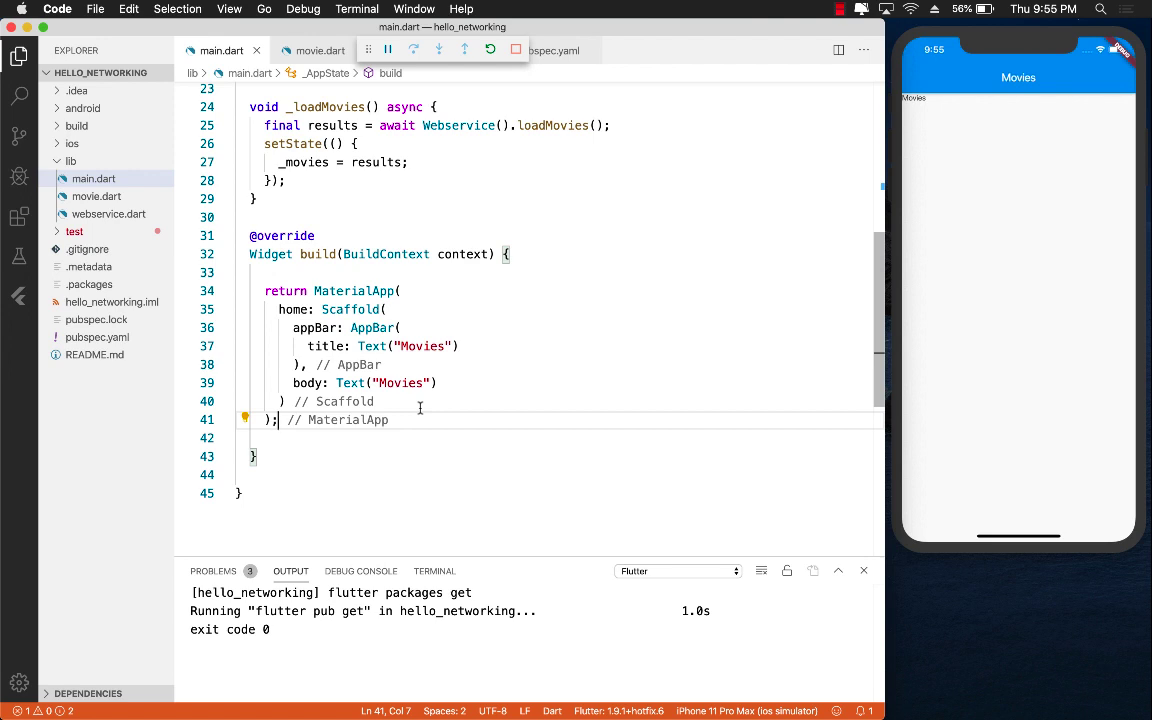
- Replace the body Text with ListView.builder, itemCount _movies.length and an empty itemBuilder
left_click(339, 383)
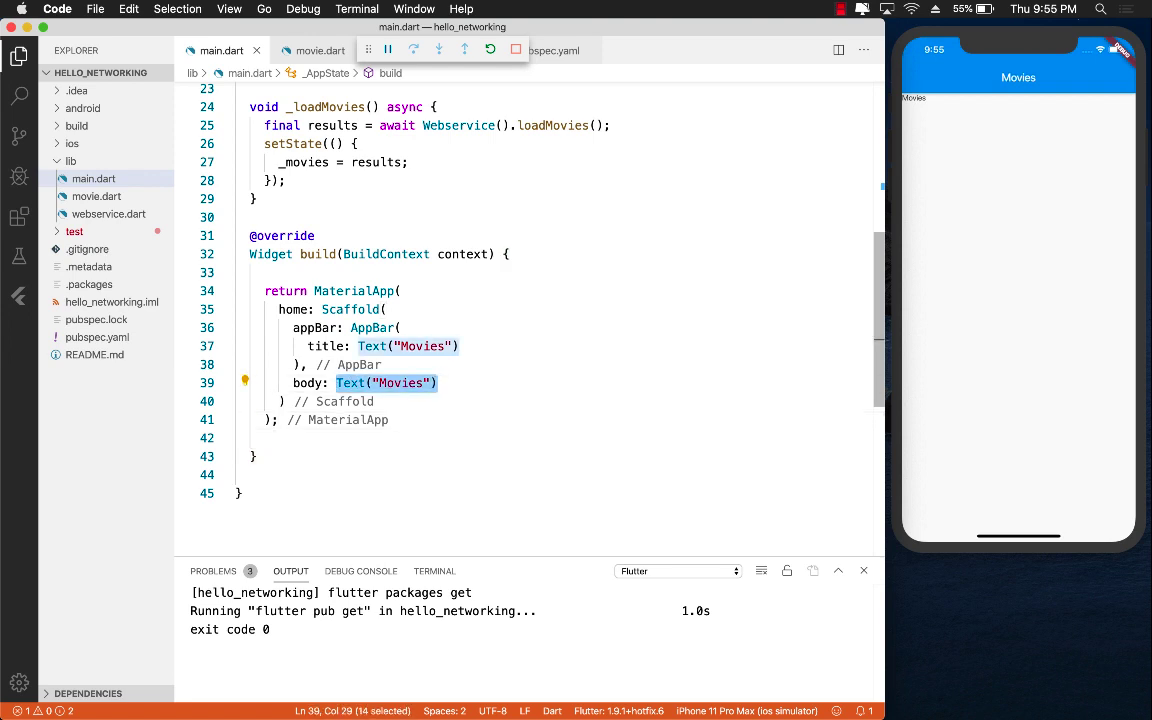
type("List.b")
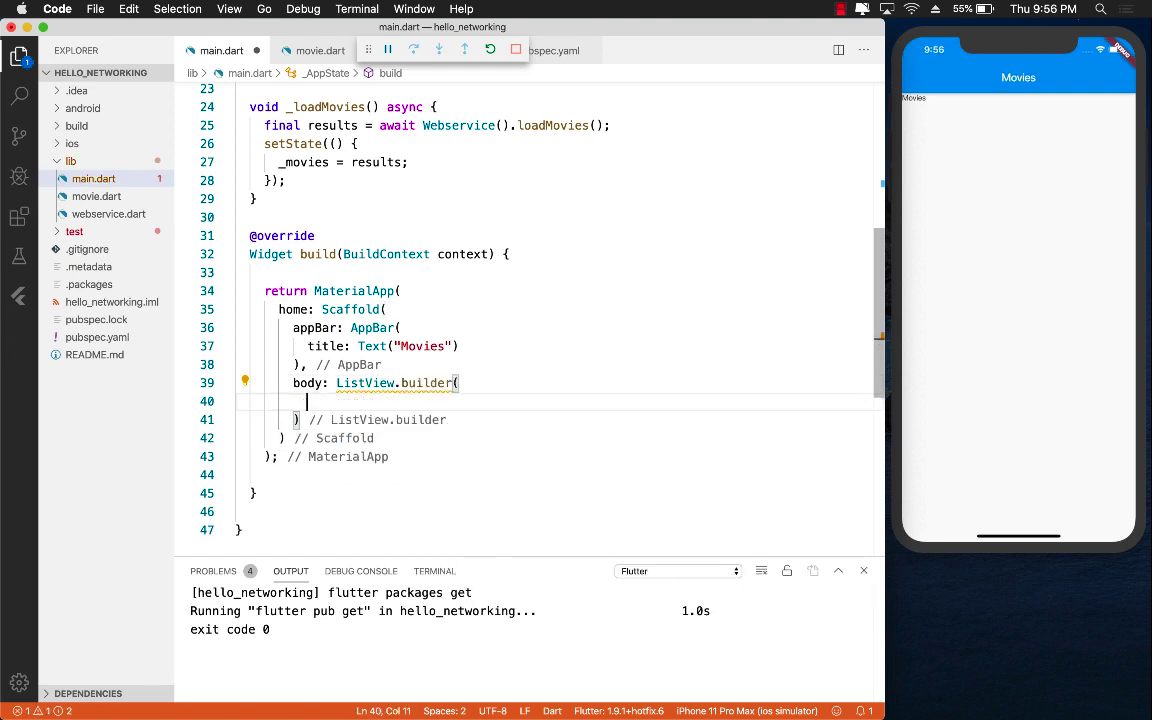
type("itemCount: ,")
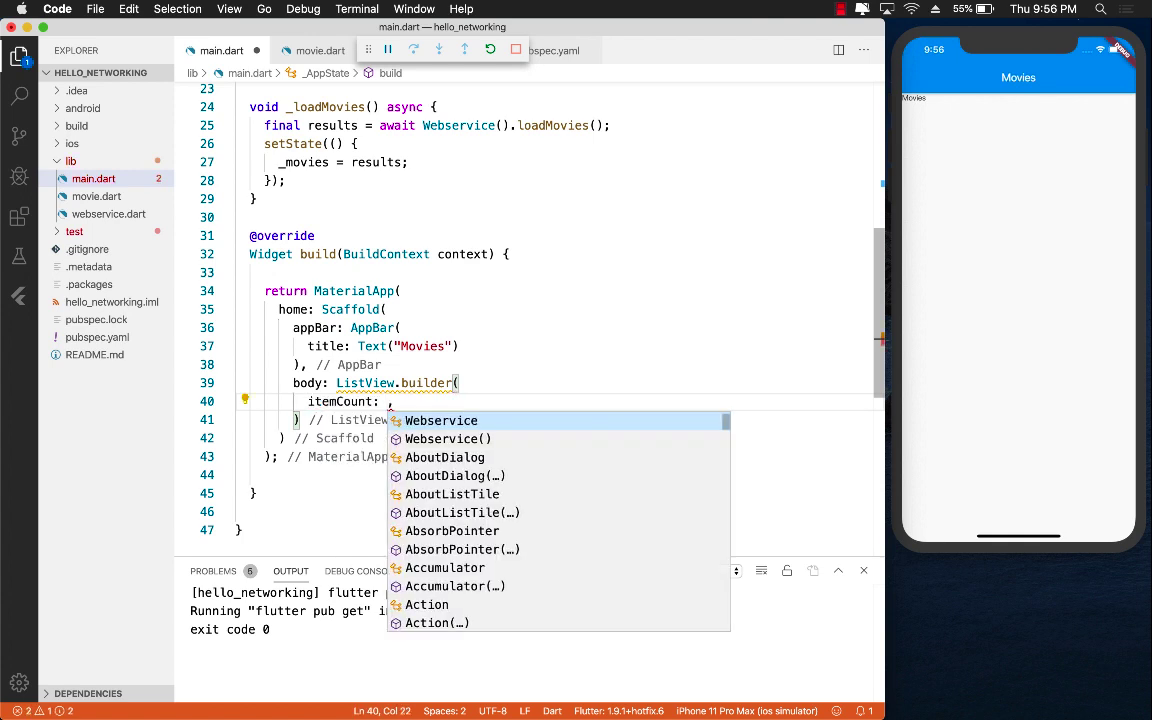
type("_mo")
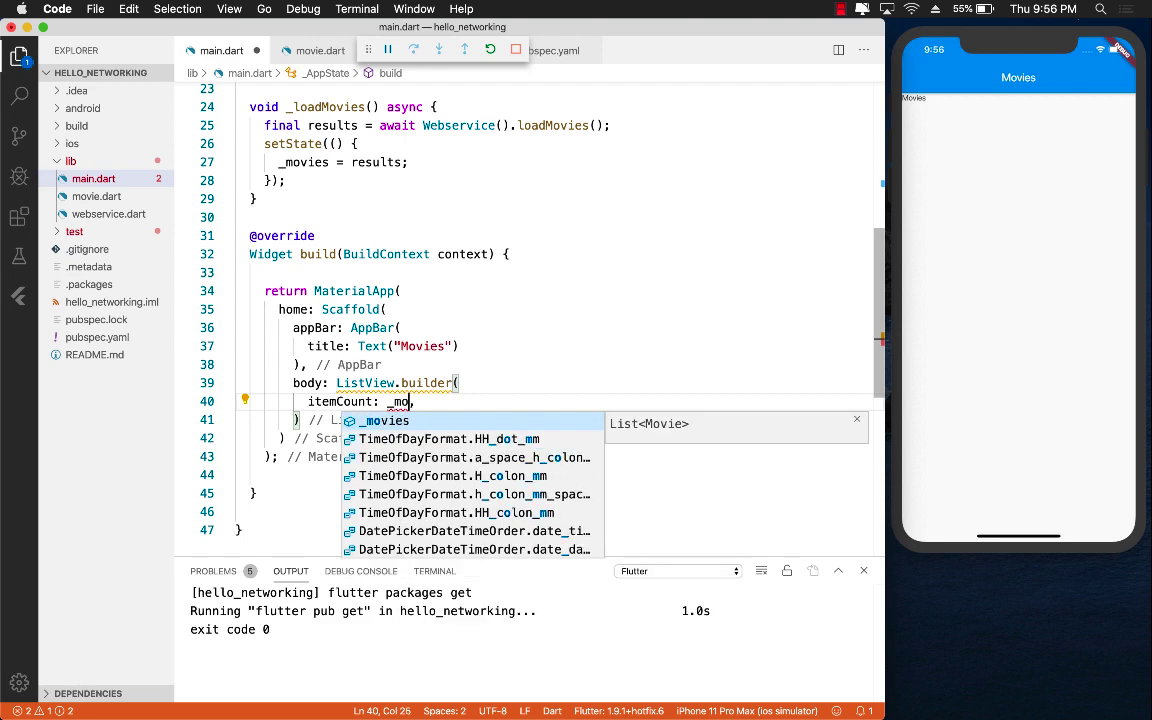
type(".length")
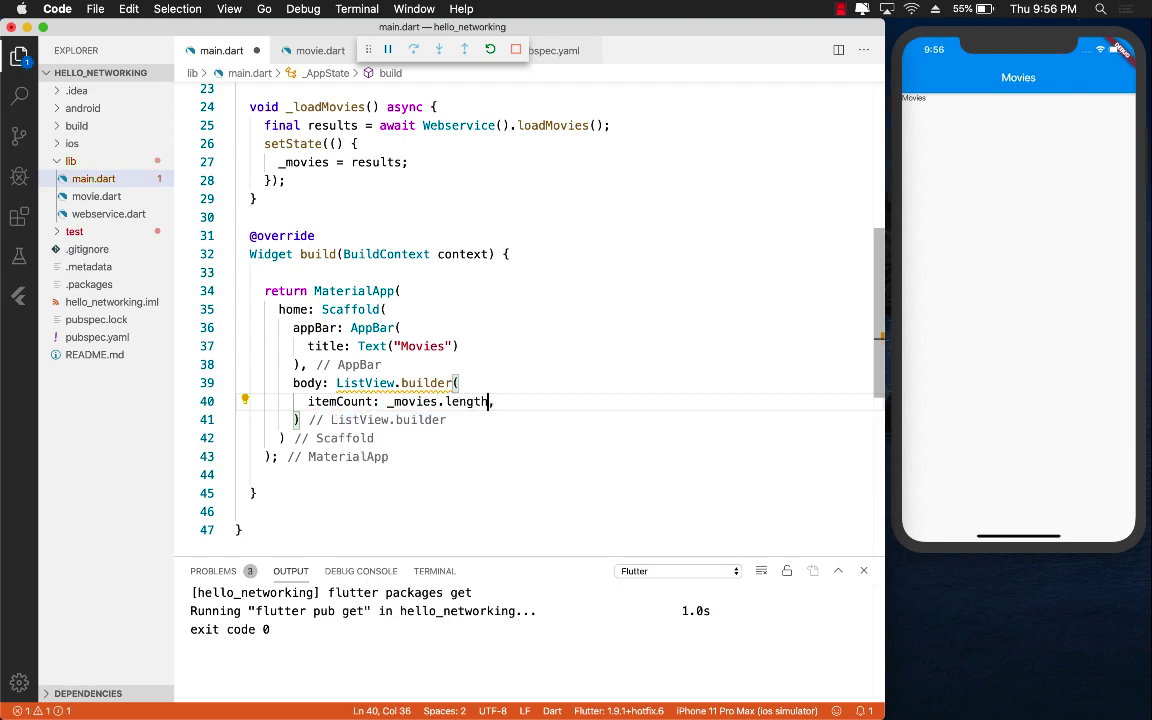
type("item")
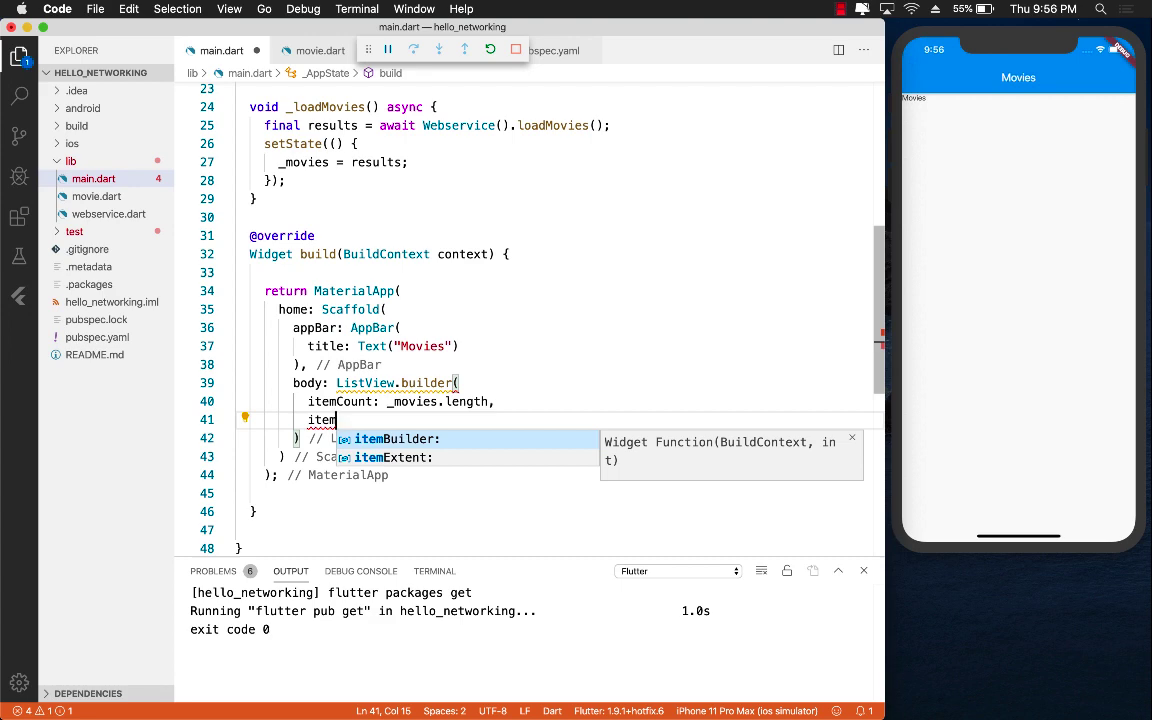
type("Builder: (context, index) {")
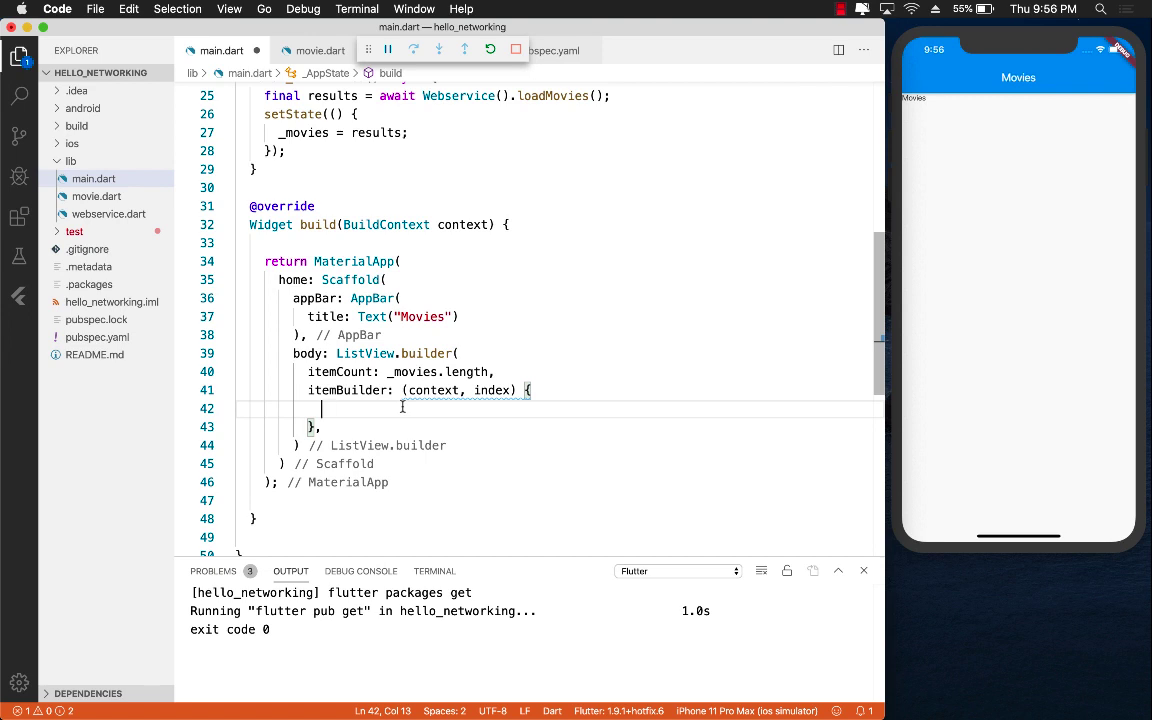
- Return ListTile(title: Text(_movies[index].title)); from the itemBuilder
type("return ListTile(")
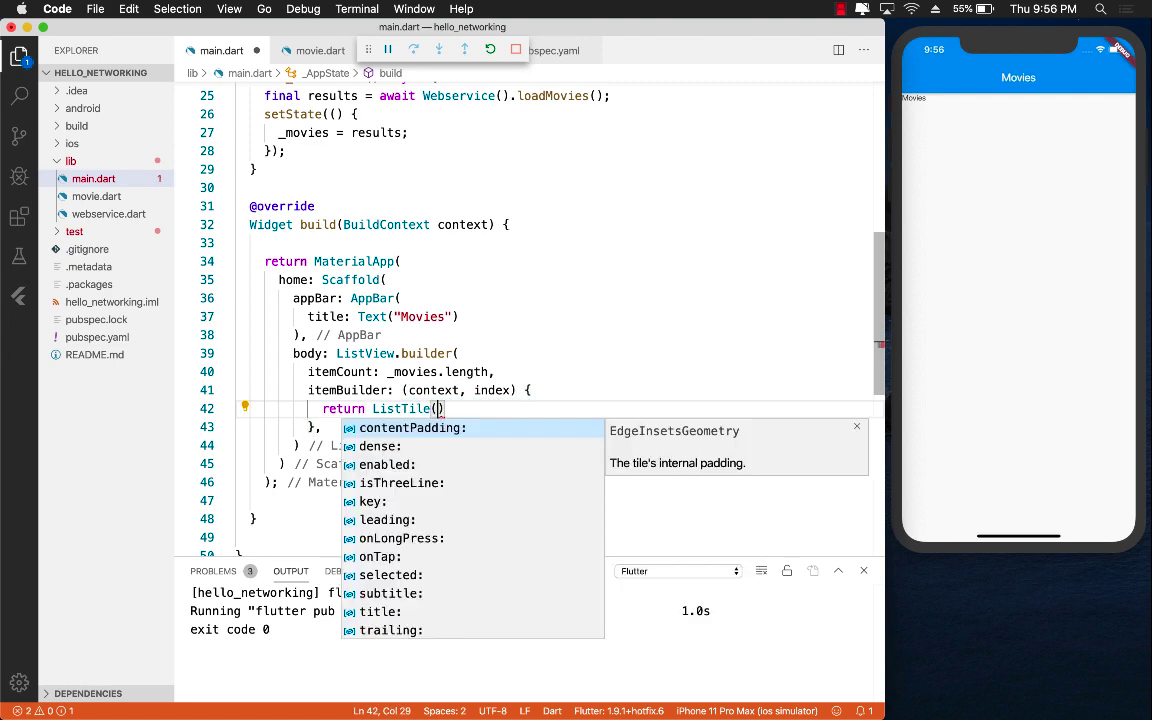
type("title")
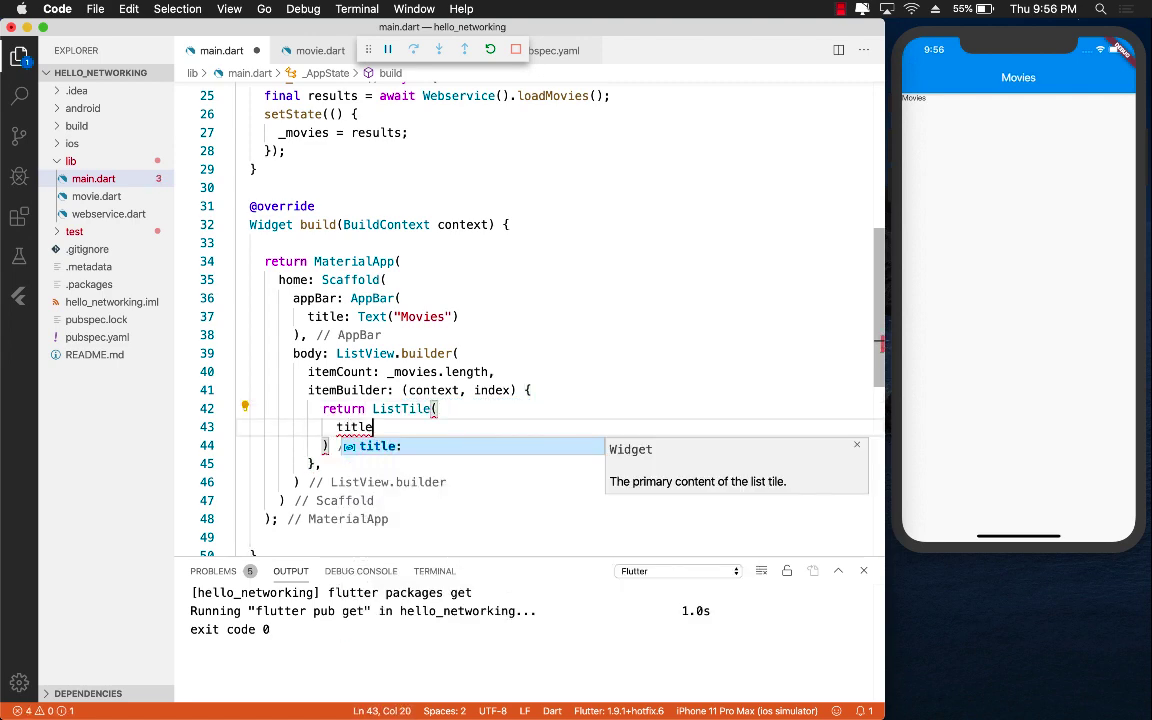
type("Text(")
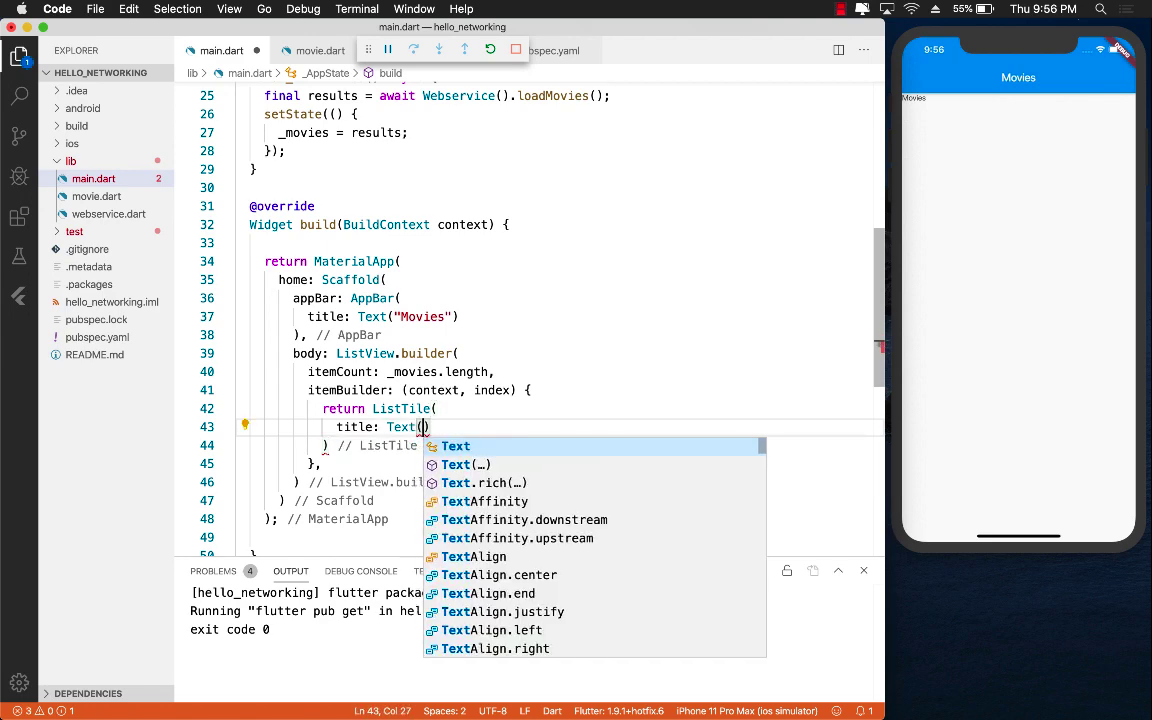
type("_movies [")
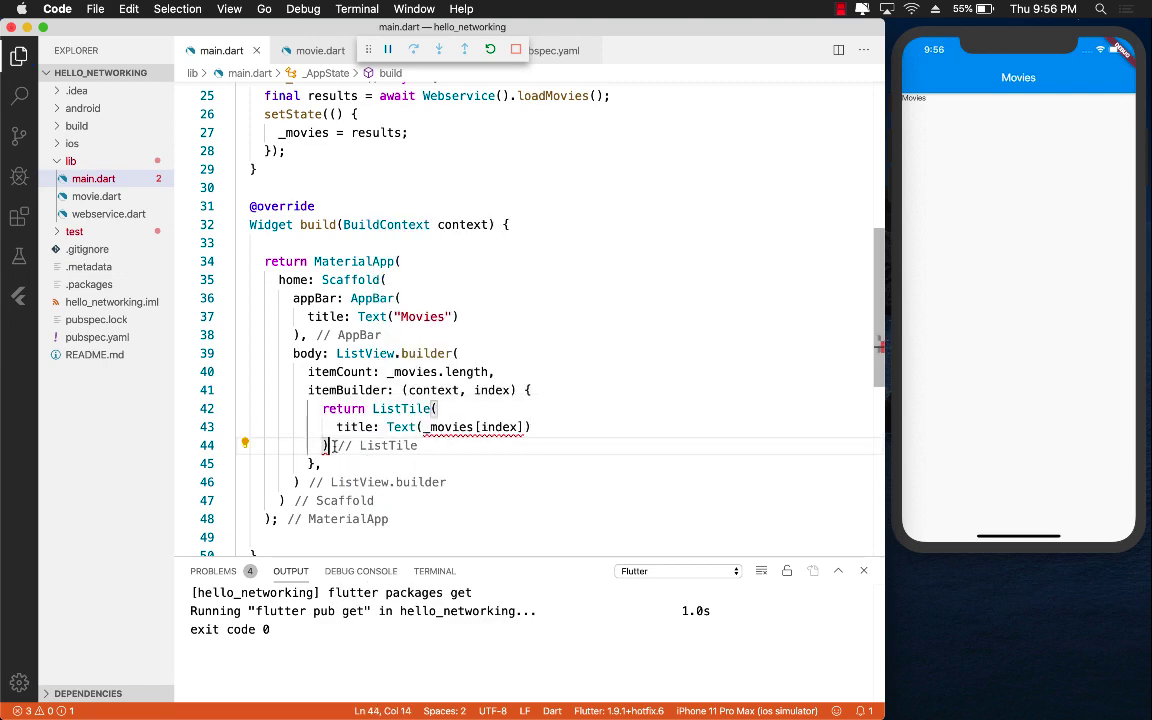
double_click(451, 407)
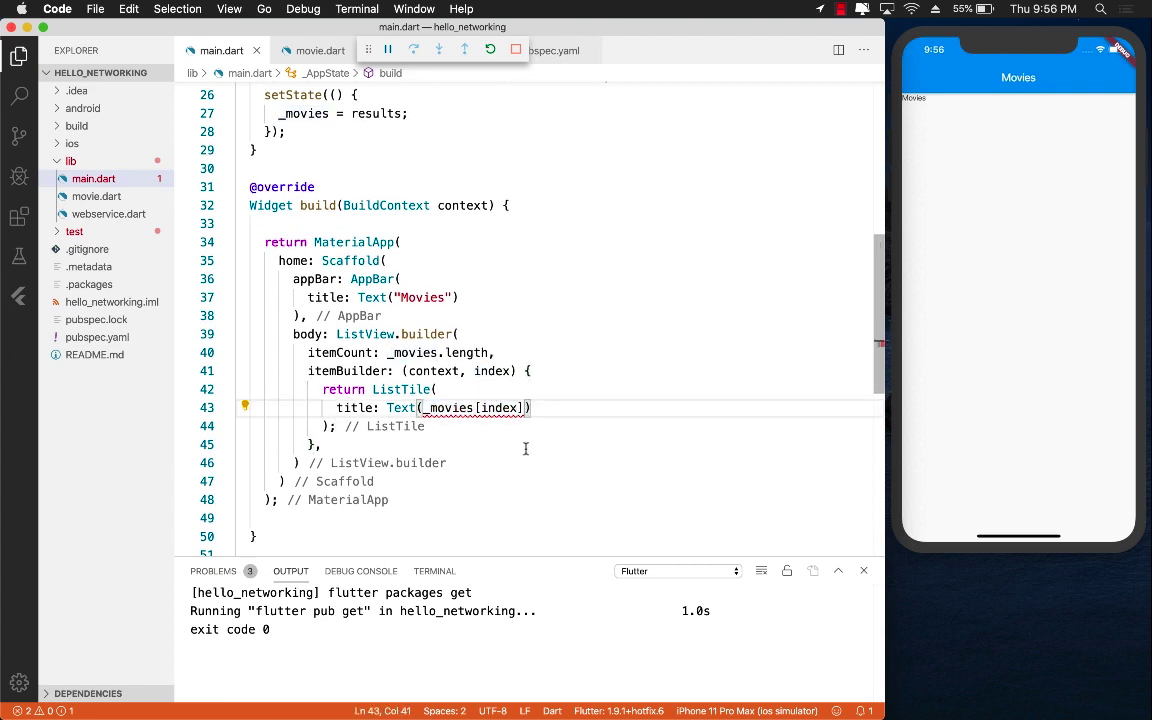
type(".tit")
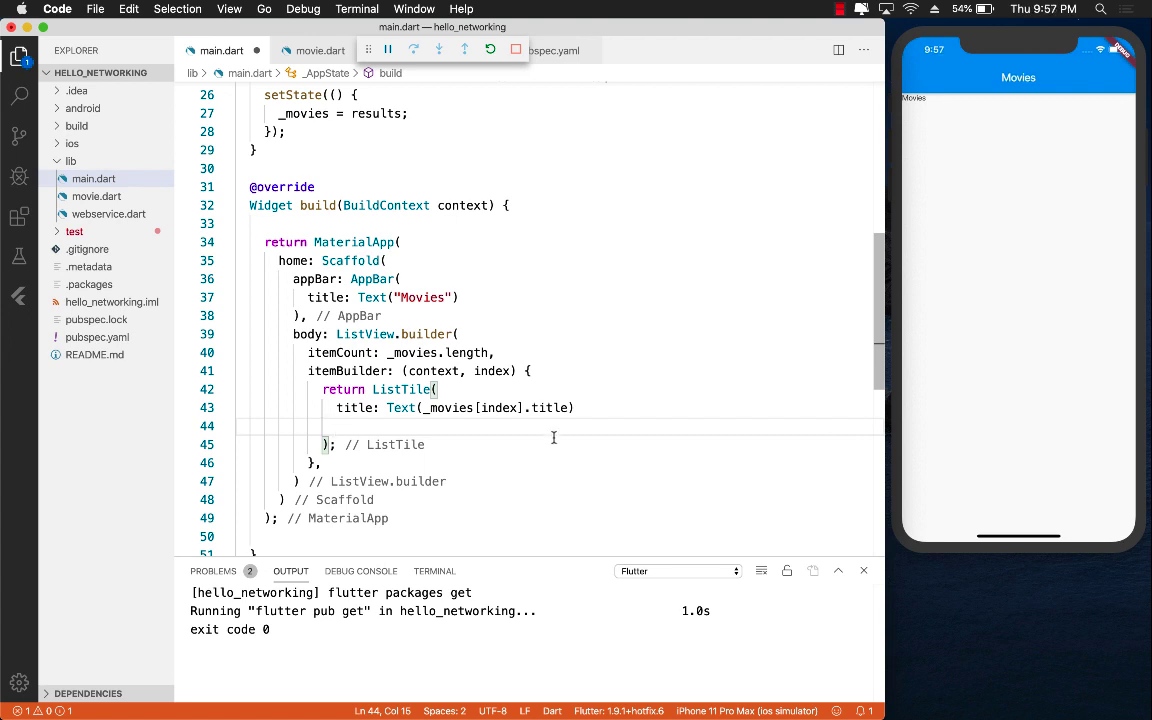
- Add leading: Image.network(_movies[index].poster) to the ListTile via IntelliSense
type("leading: Ima,")
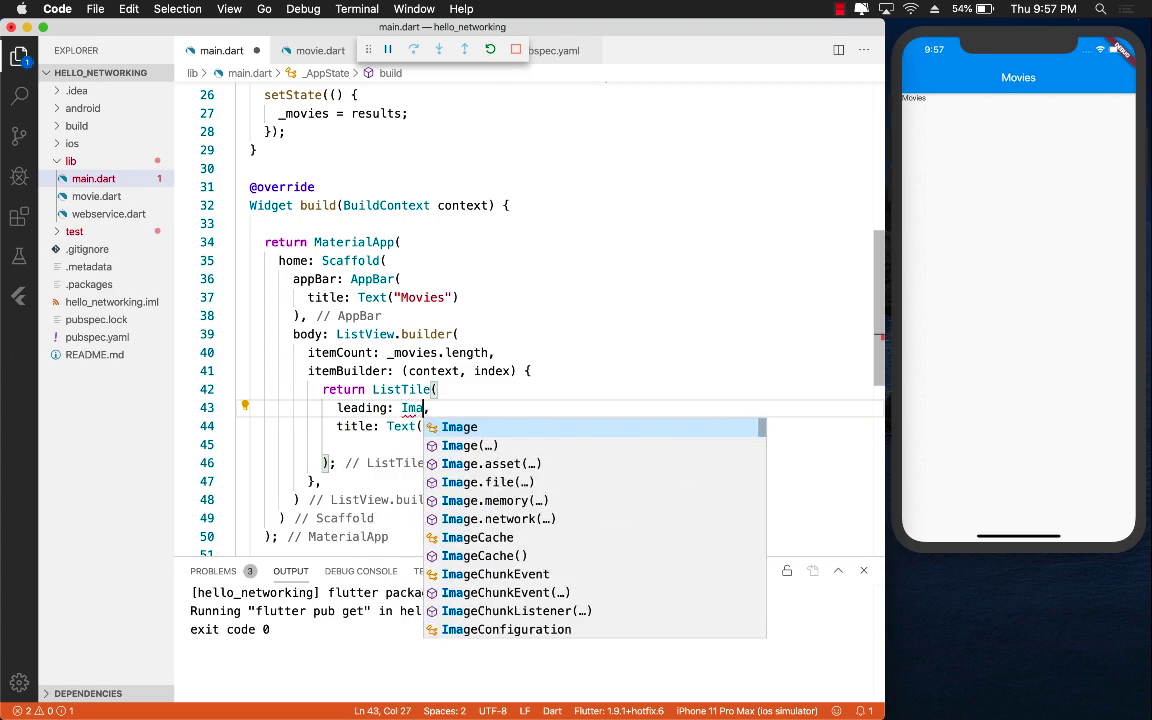
left_click(498, 519)
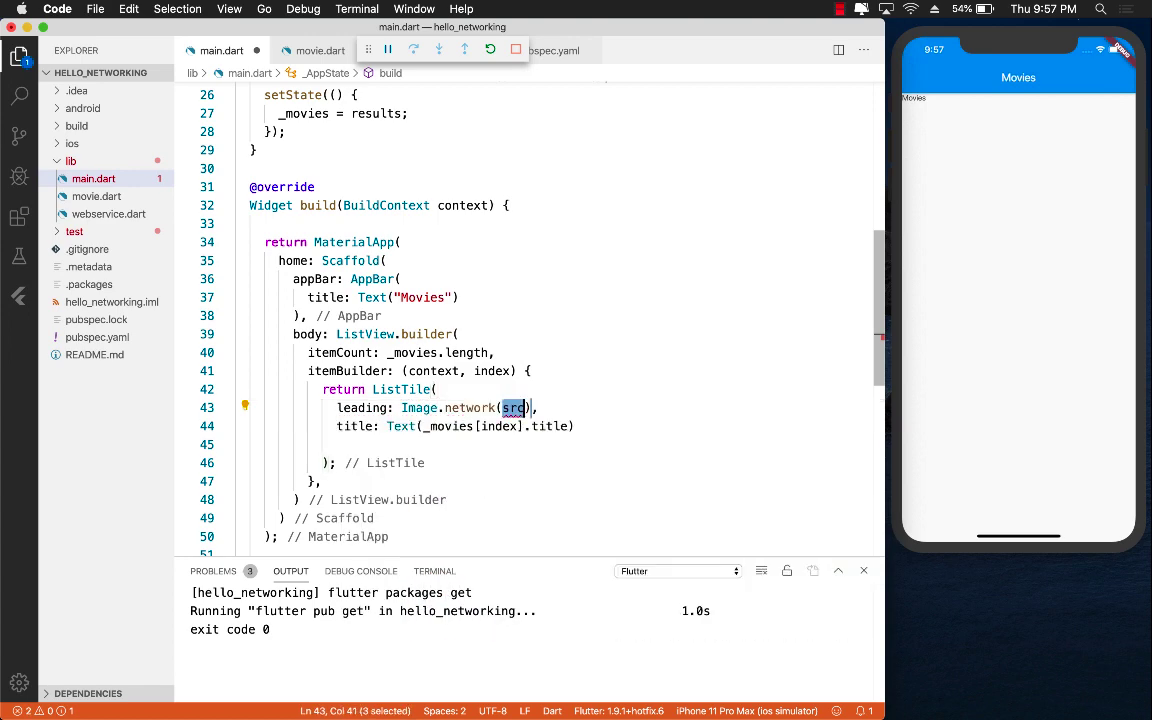
type("_movies[index")
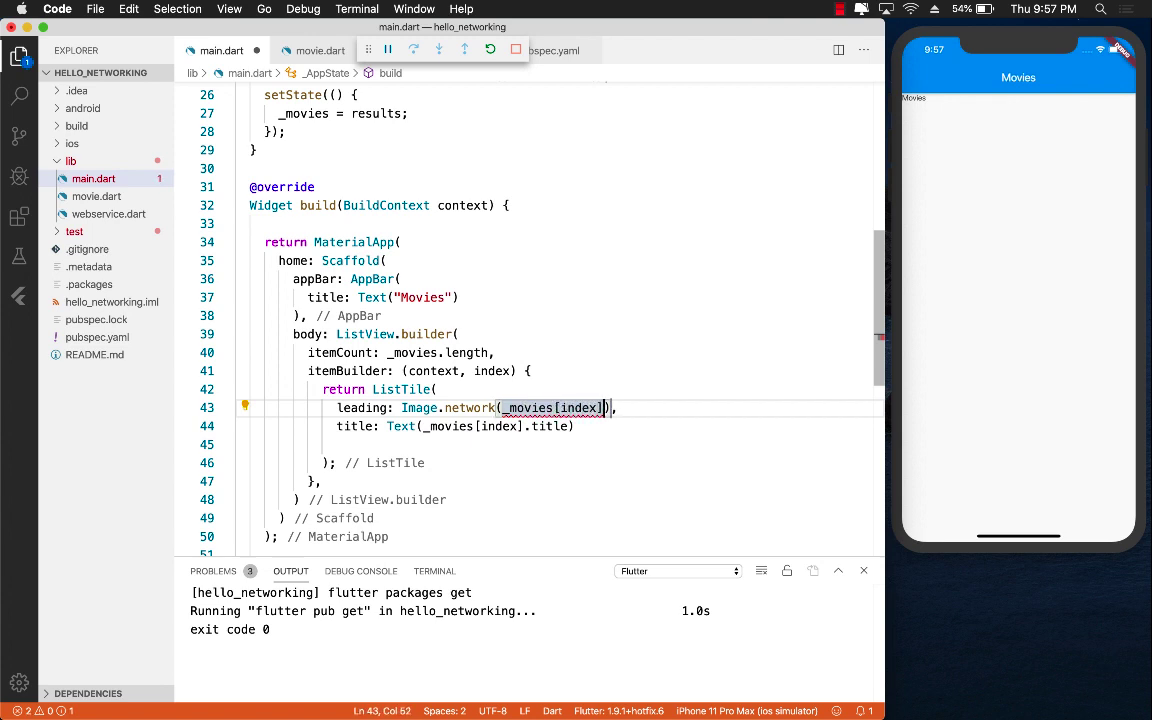
type(".poster")
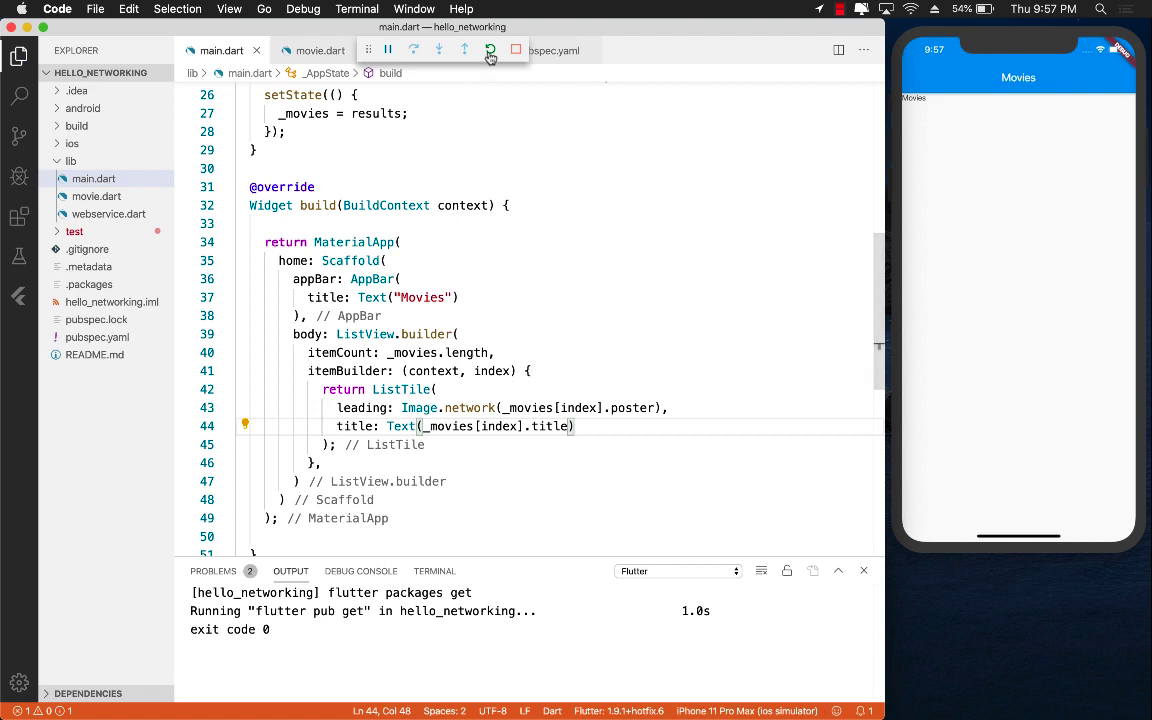
mouse_move(490, 50)
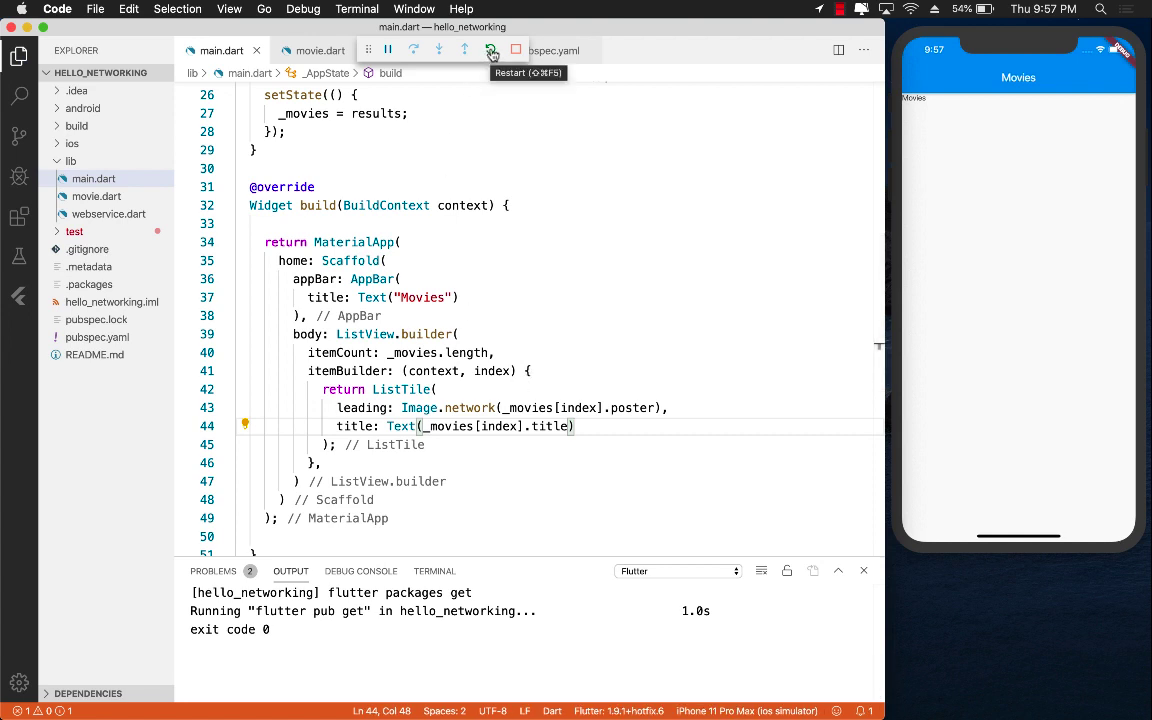
- Restart the Flutter app from the debug toolbar to show Batman titles with posters
left_click(490, 50)
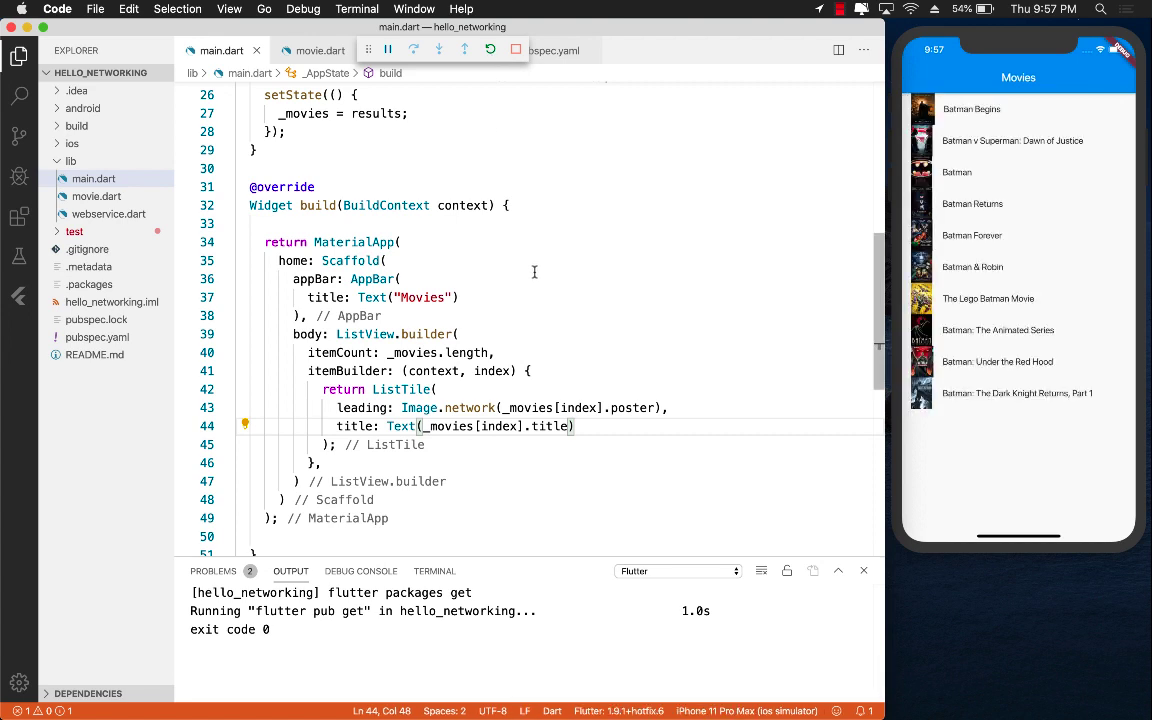
mouse_move(1005, 260)
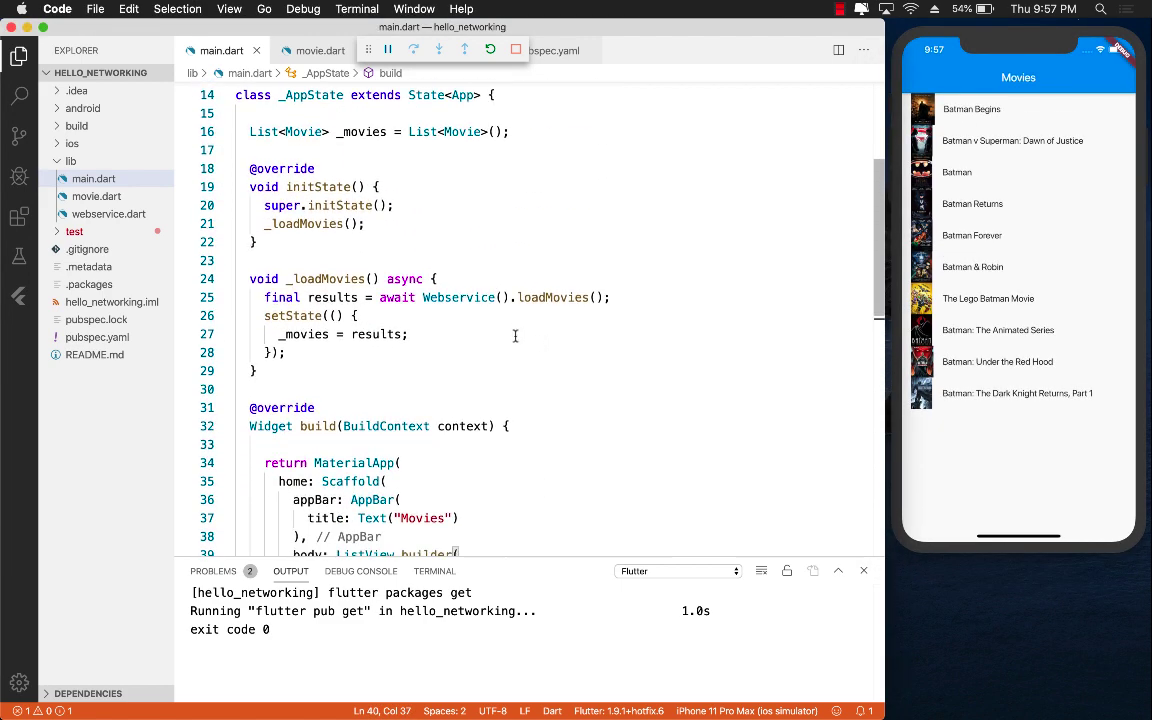
scroll("down", 3)
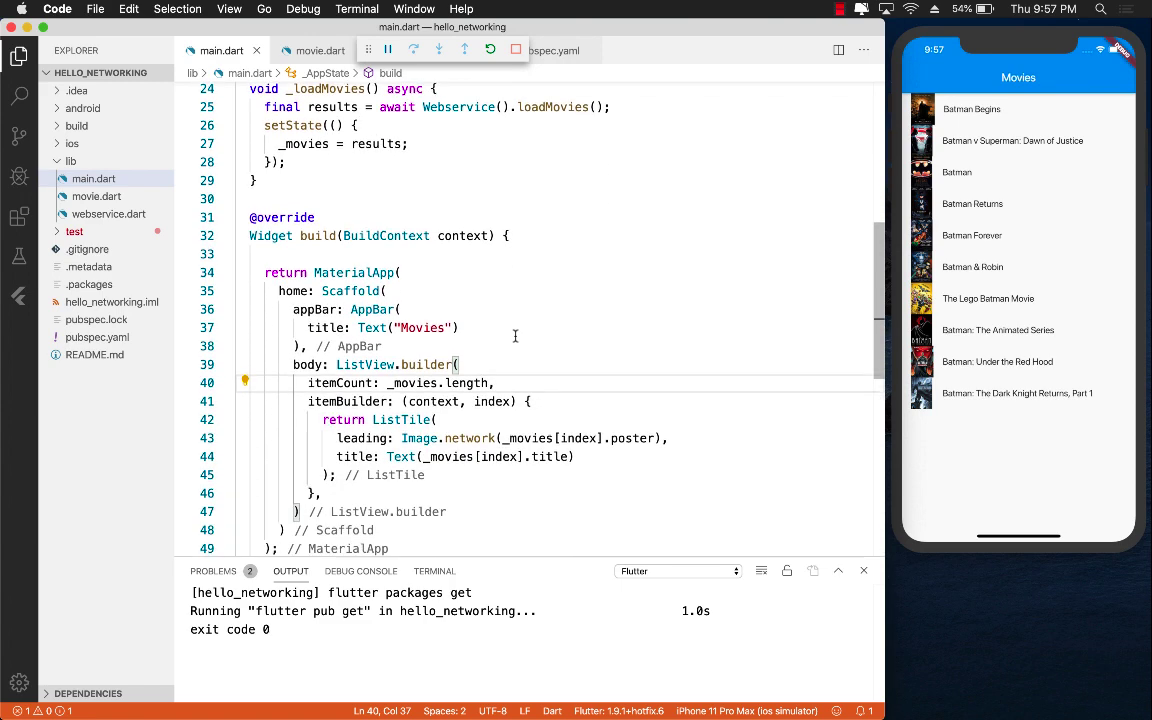
scroll("down", 3)
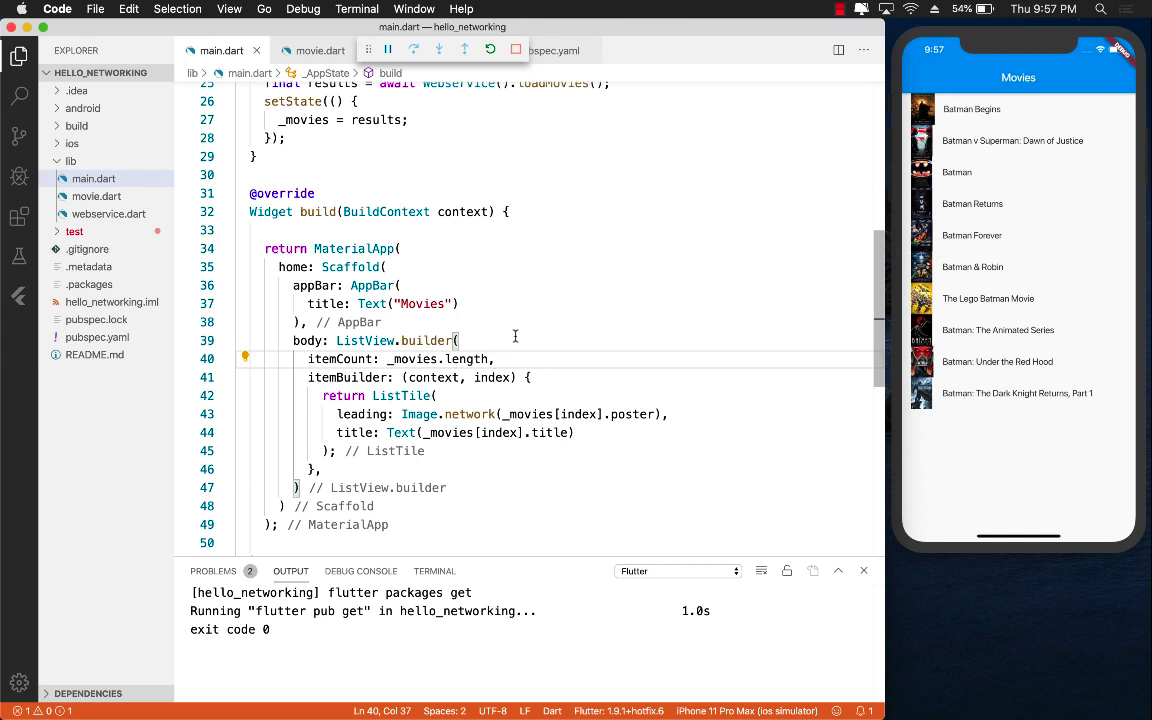
mouse_move(192, 247)
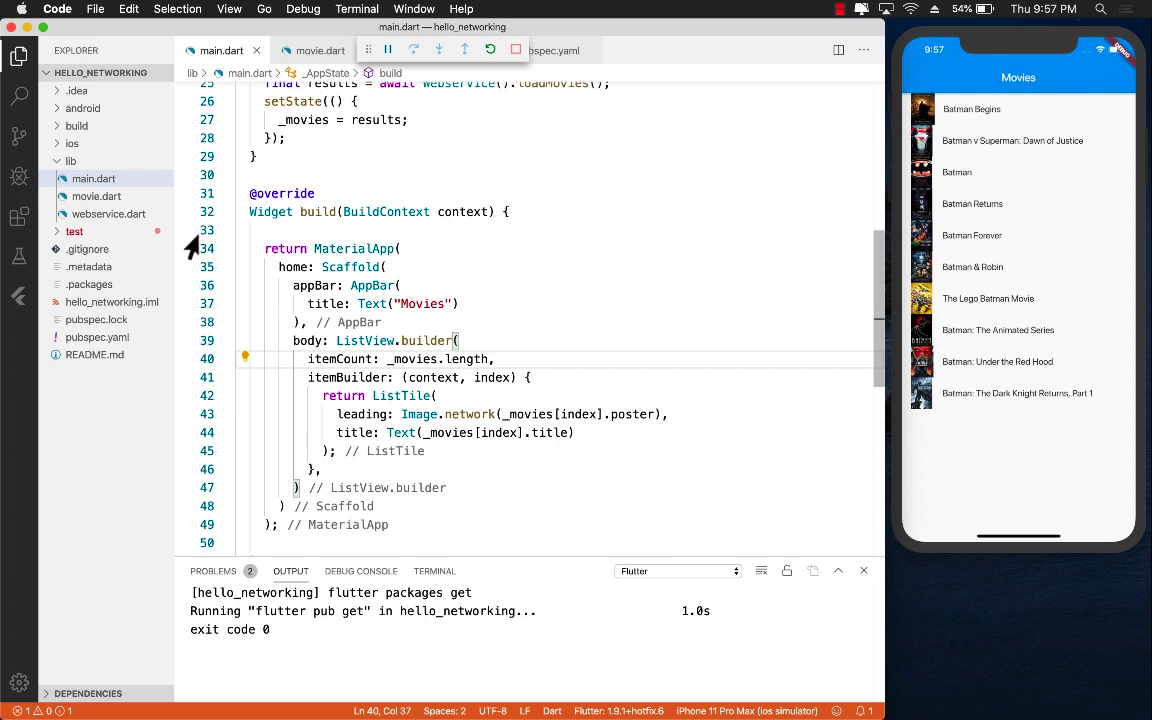
left_click(108, 213)
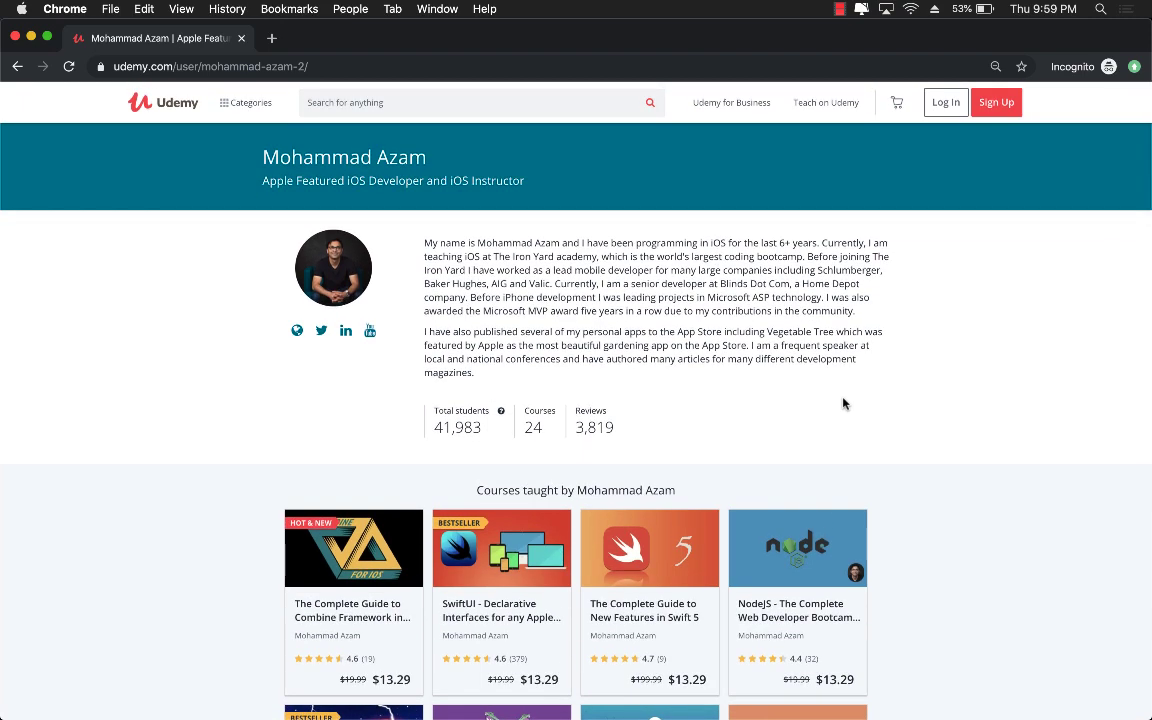
- Scroll the instructor page down to the 'Courses taught by' course cards
scroll("down", 3)
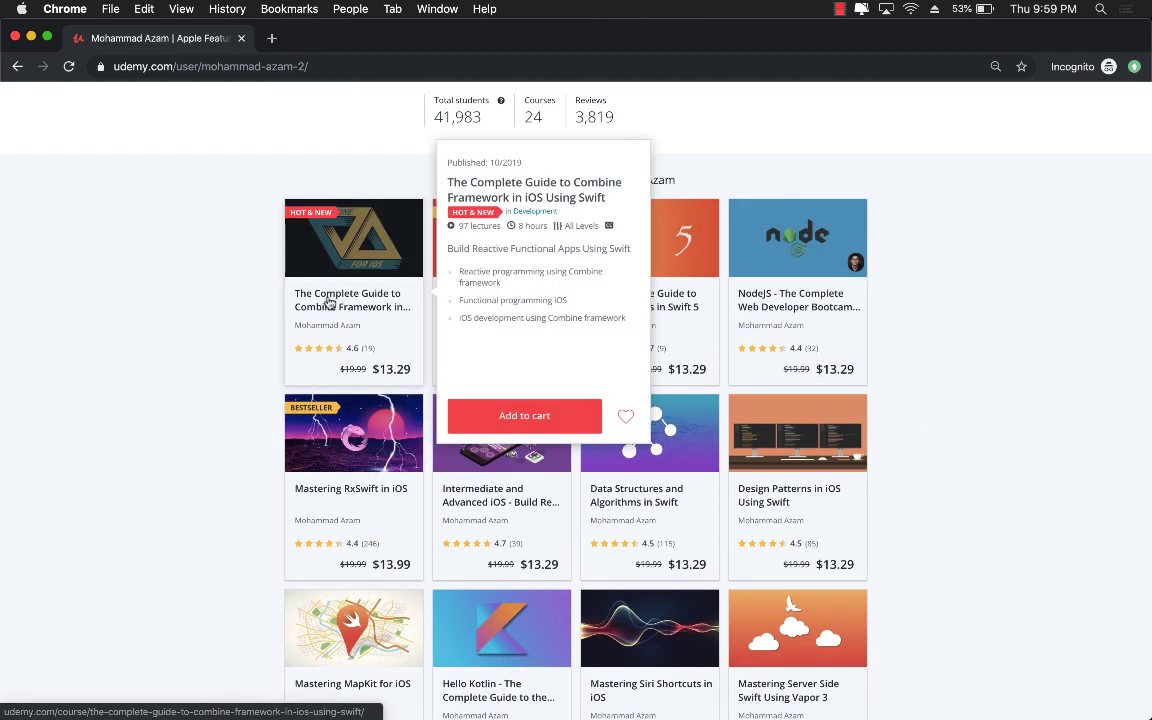
mouse_move(221, 340)
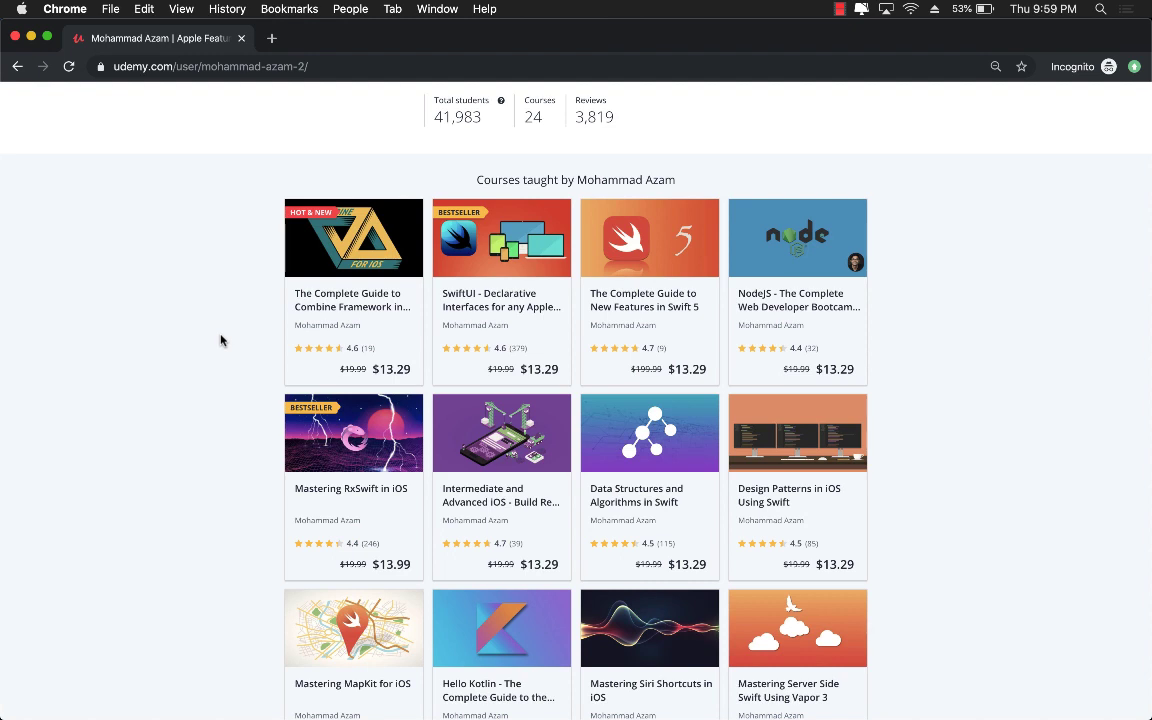
scroll("down", 3)
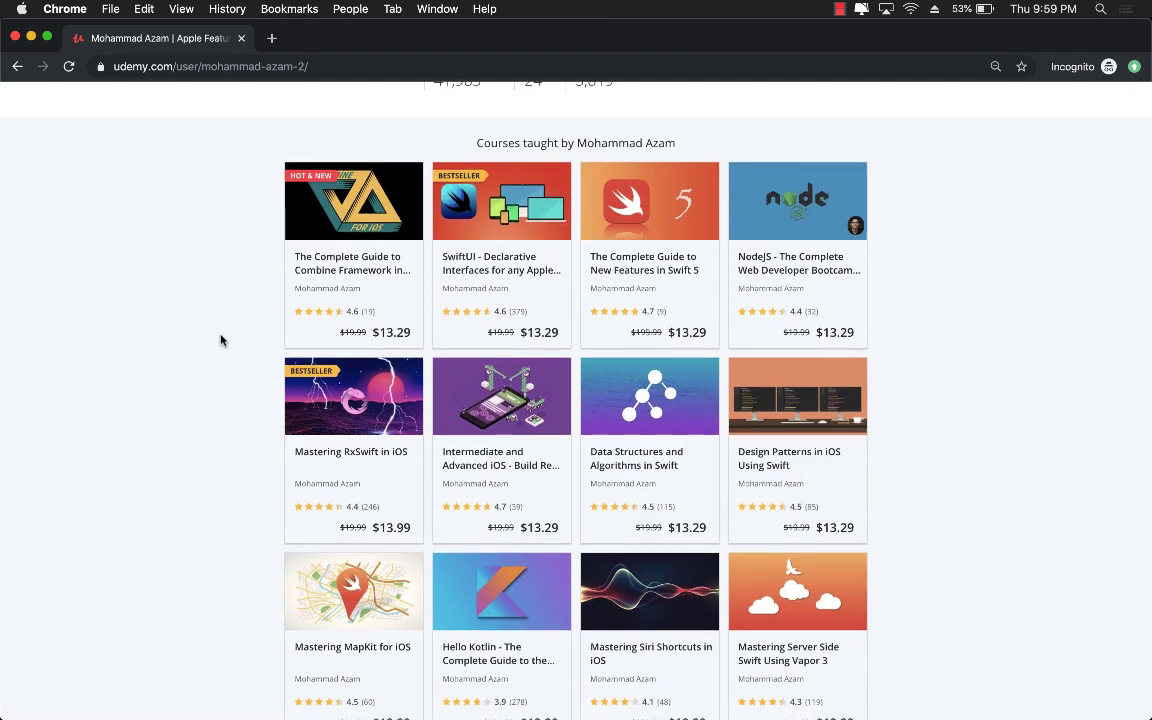
scroll("down", 3)
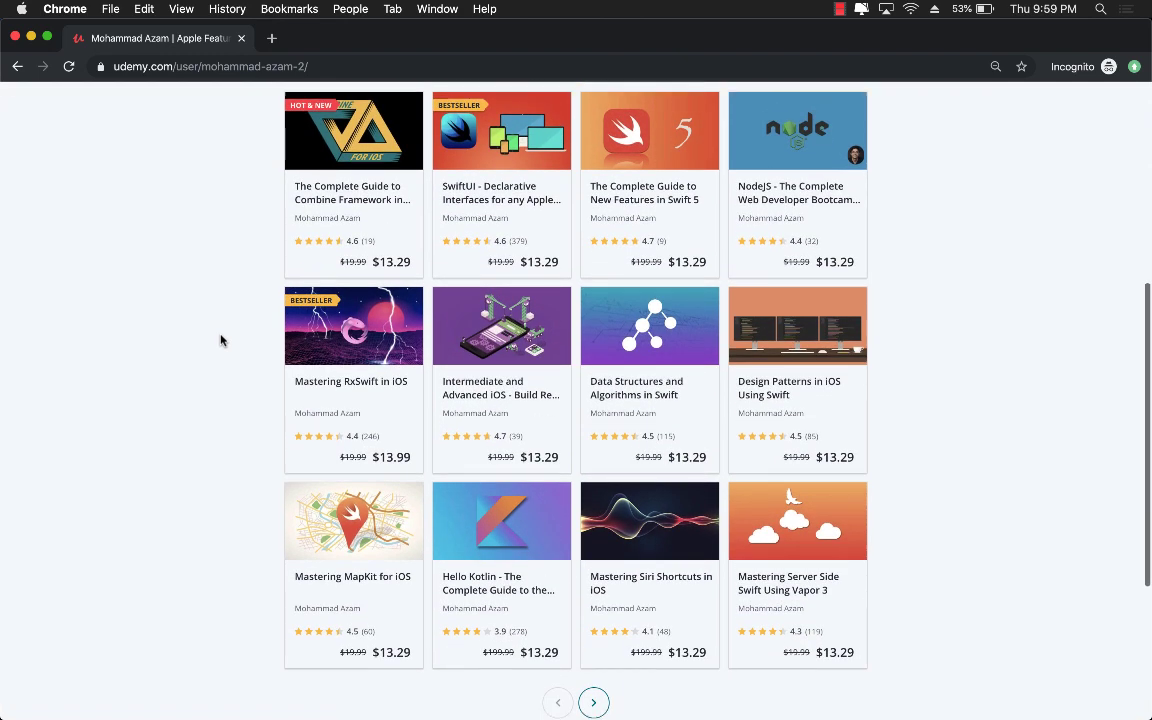
scroll("down", 3)
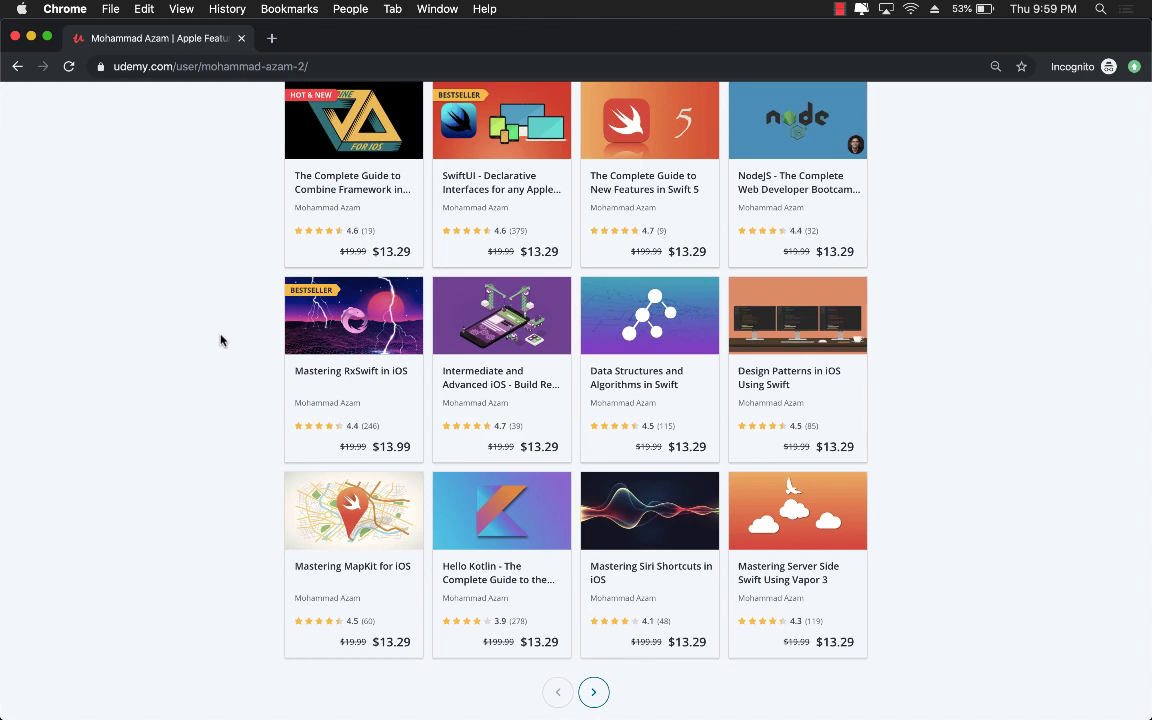
scroll("up", 3)
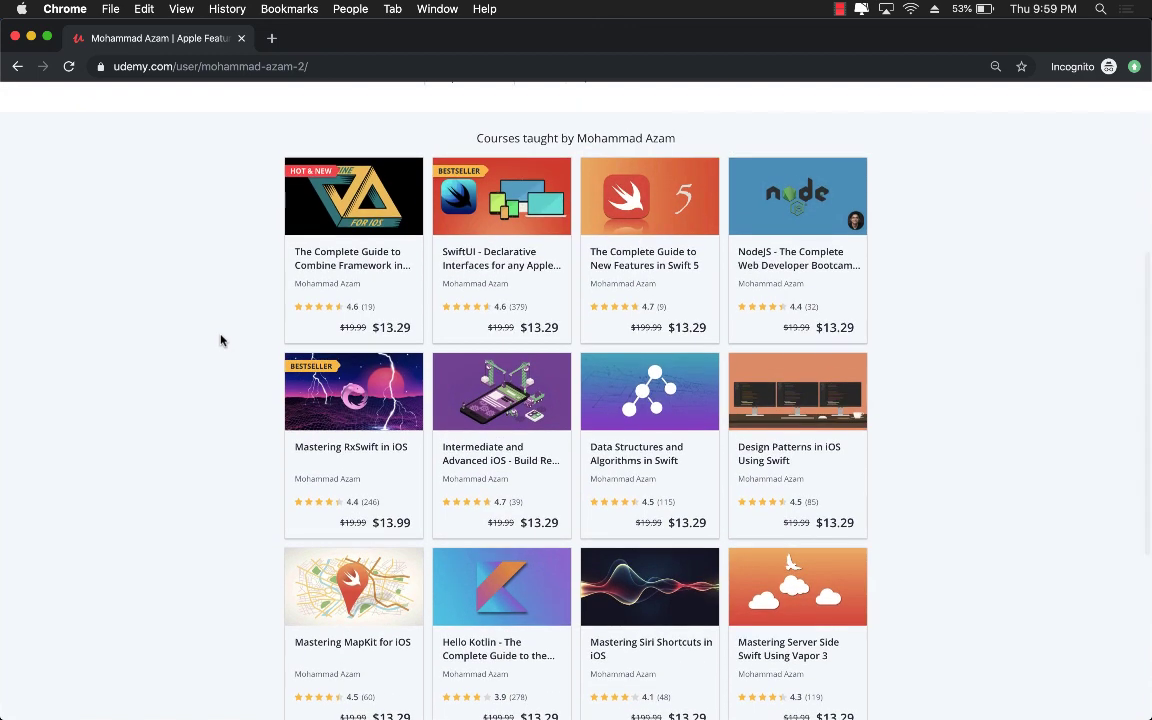
scroll("down", 3)
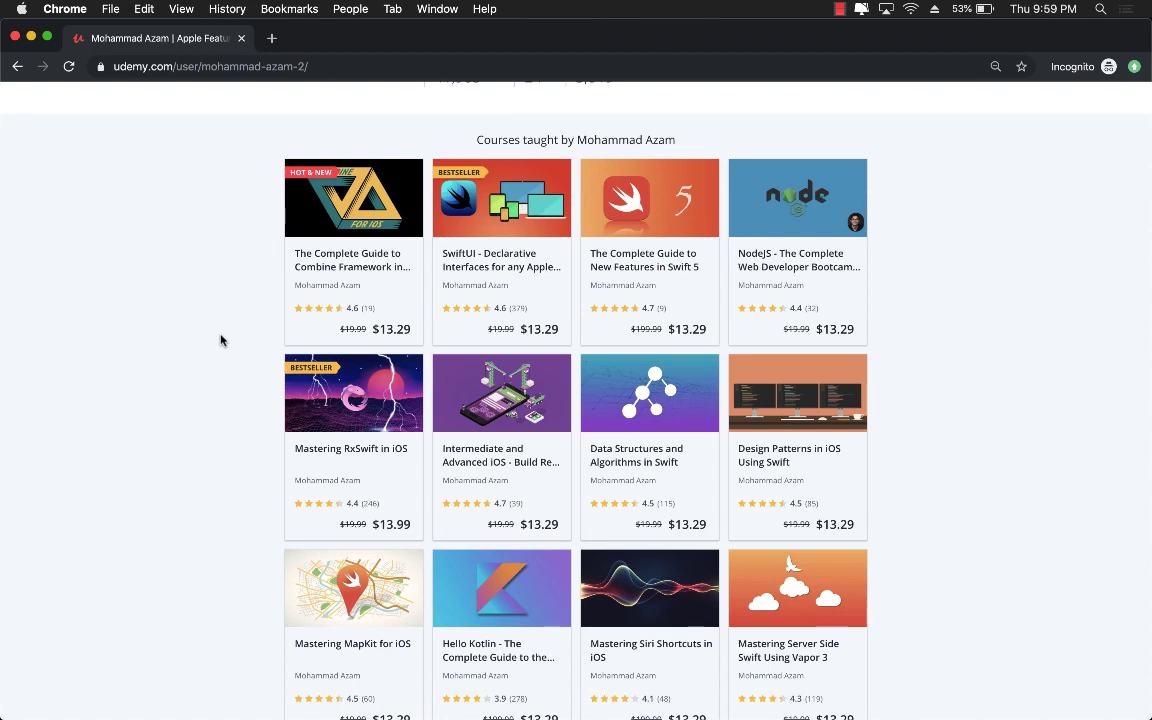
scroll("down", 3)
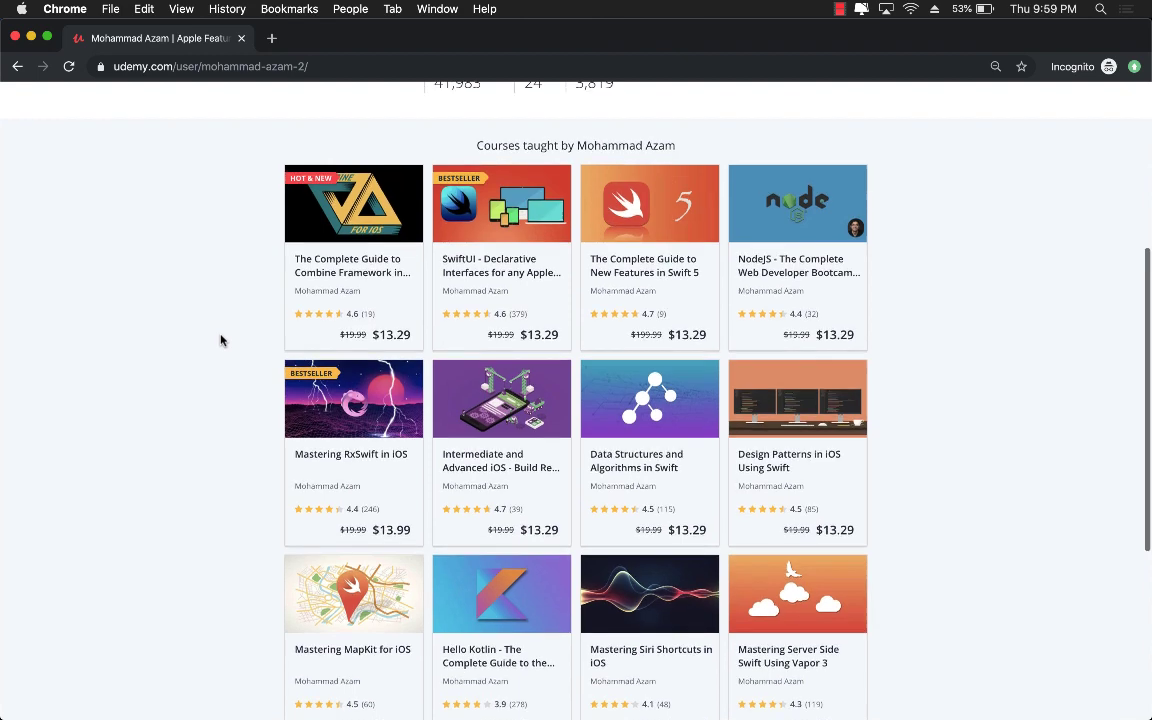